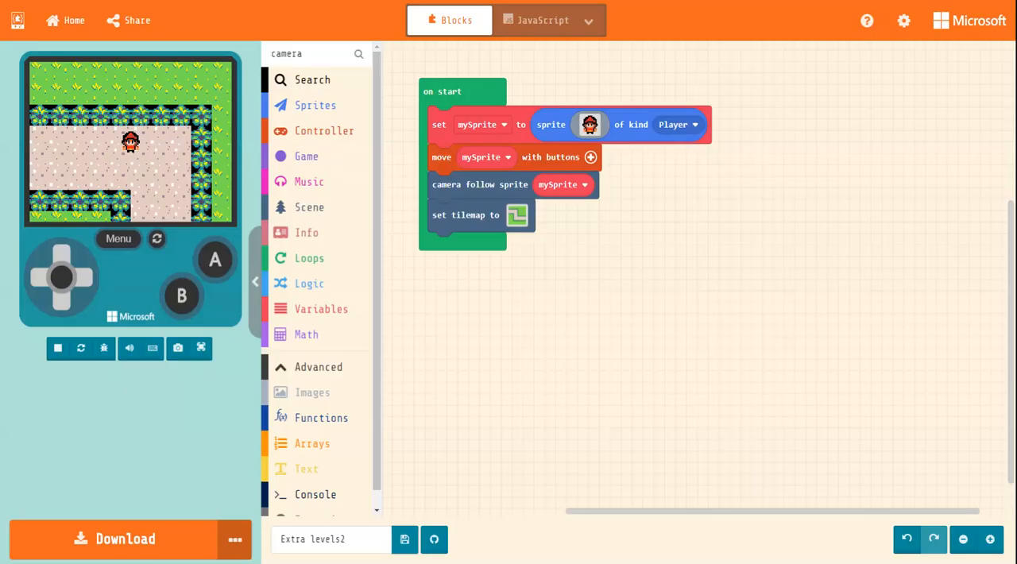
mouse_move(666, 322)
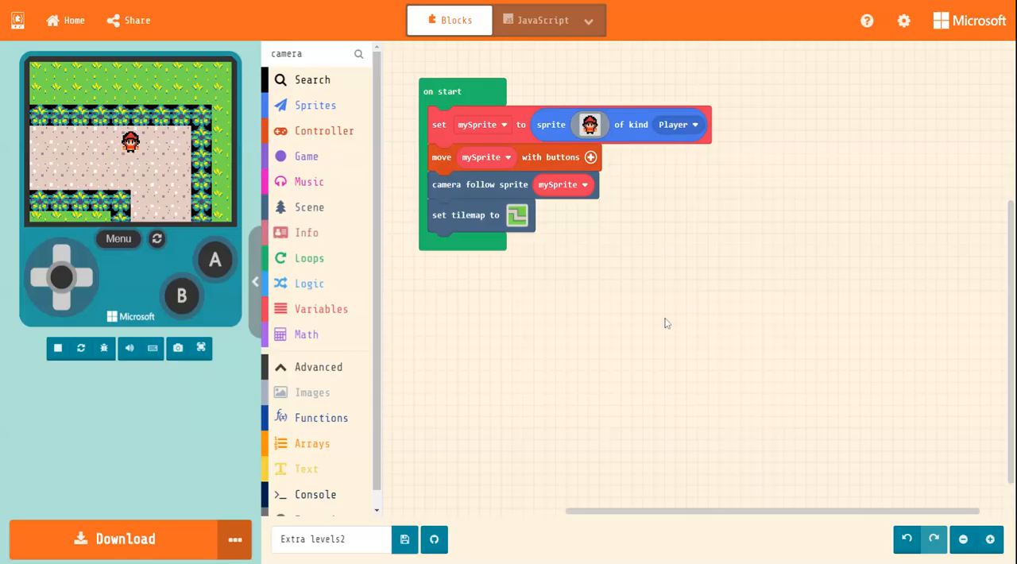
mouse_move(575, 62)
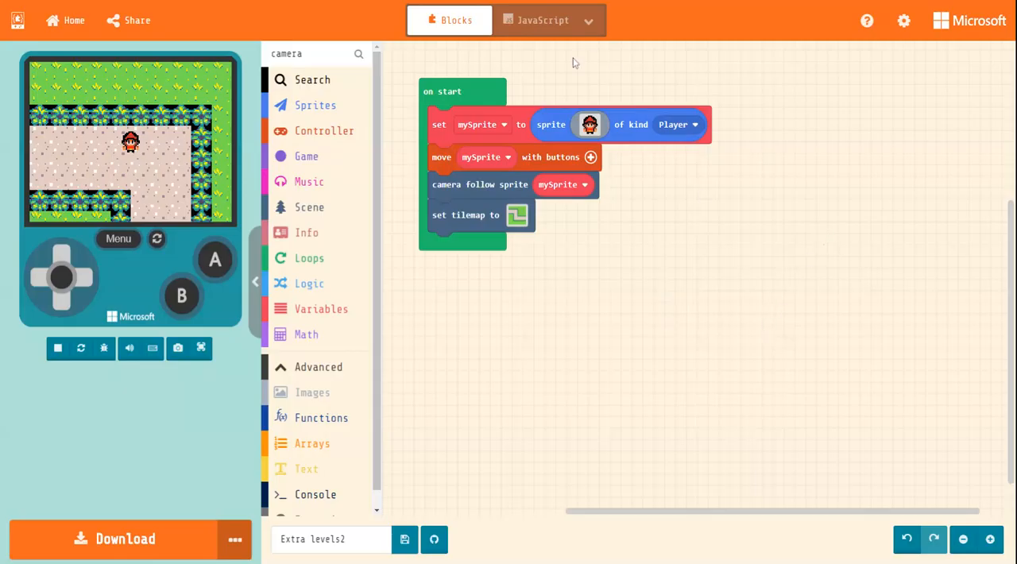
mouse_move(566, 104)
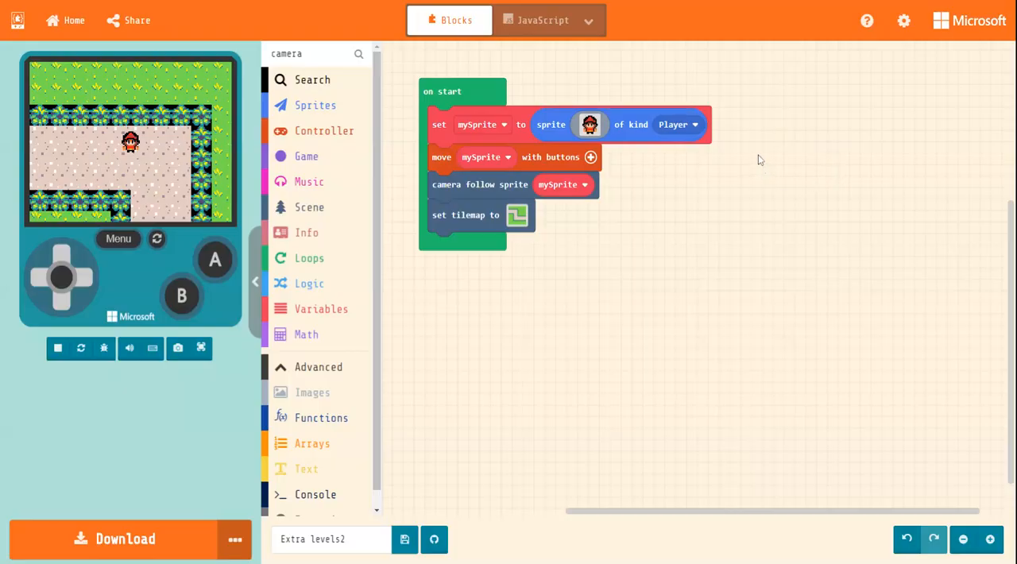
mouse_move(804, 167)
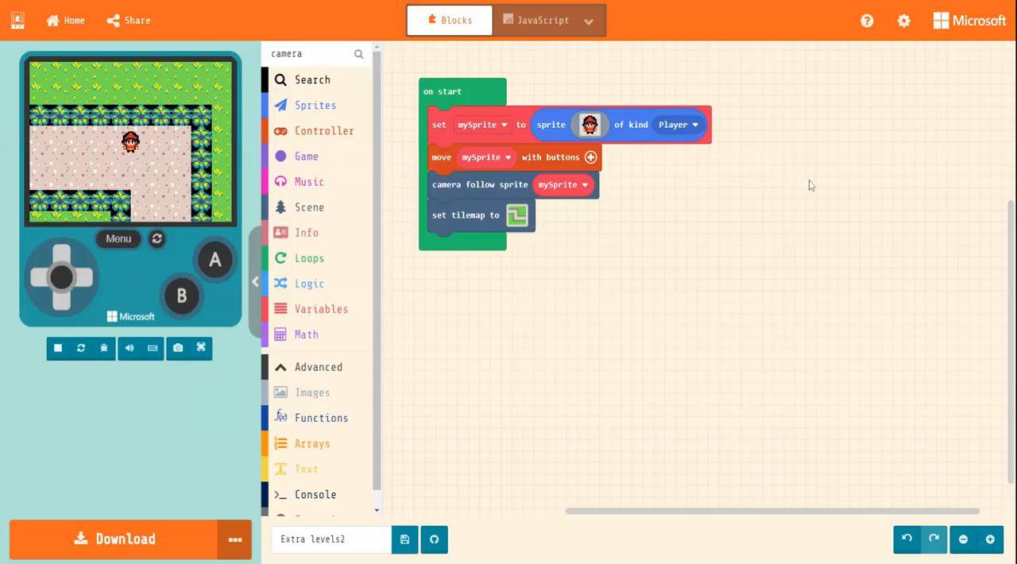
mouse_move(755, 206)
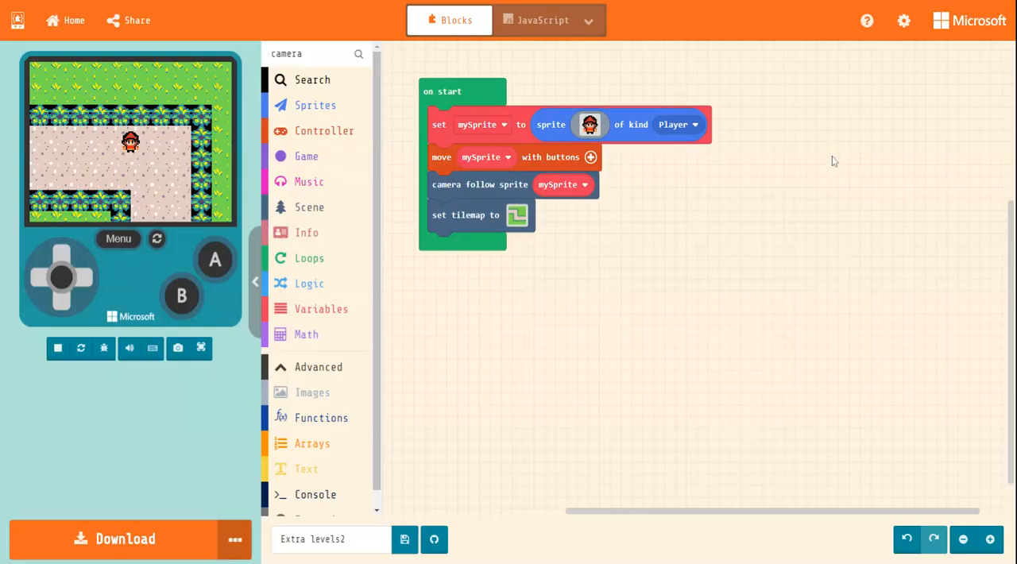
mouse_move(680, 263)
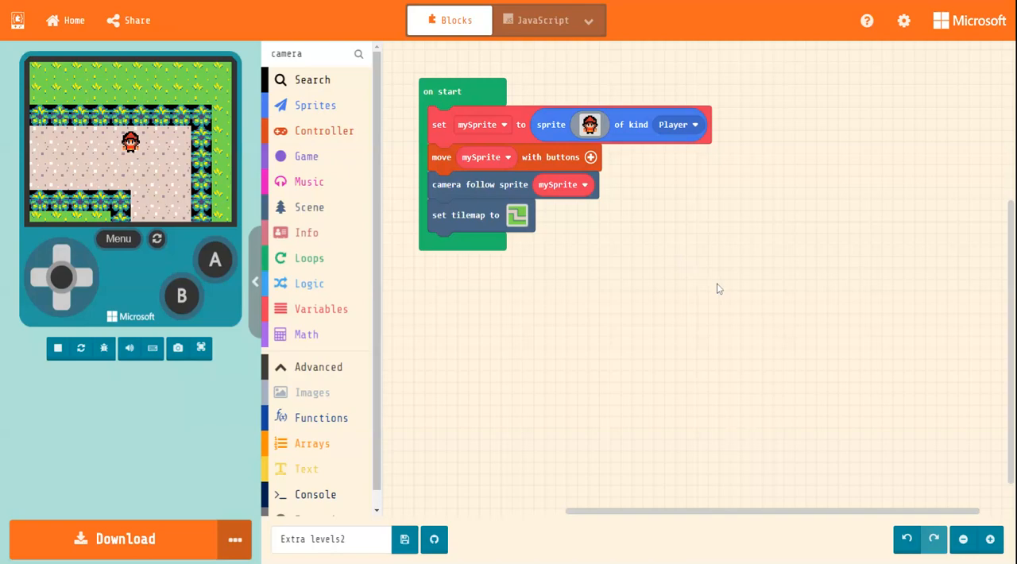
mouse_move(667, 255)
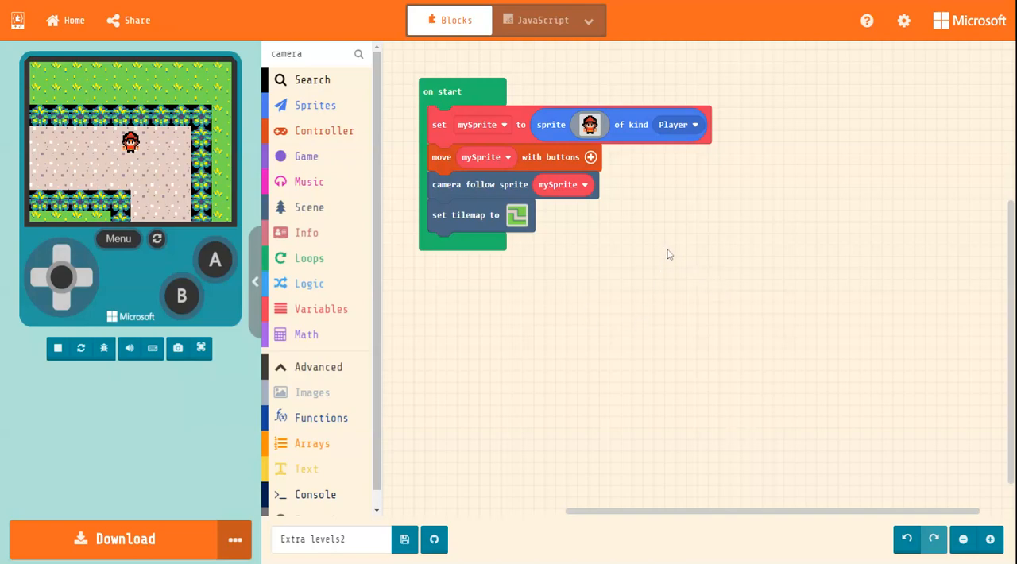
mouse_move(670, 257)
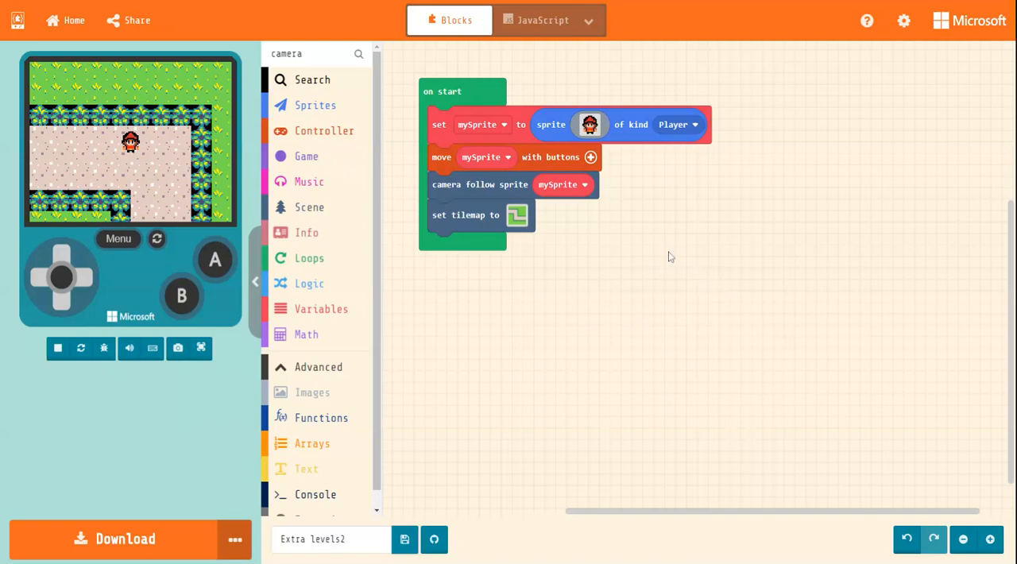
mouse_move(674, 346)
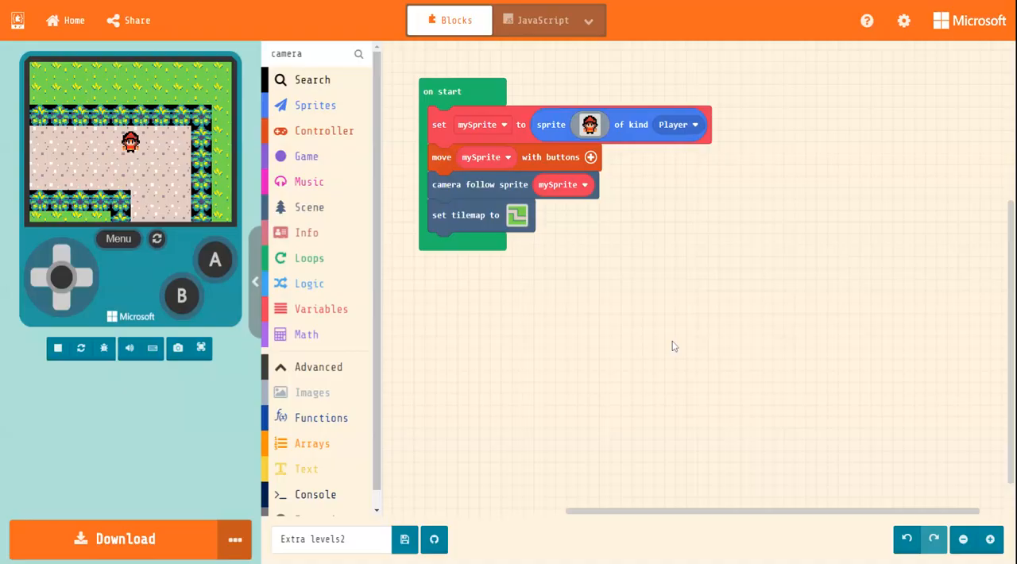
mouse_move(623, 342)
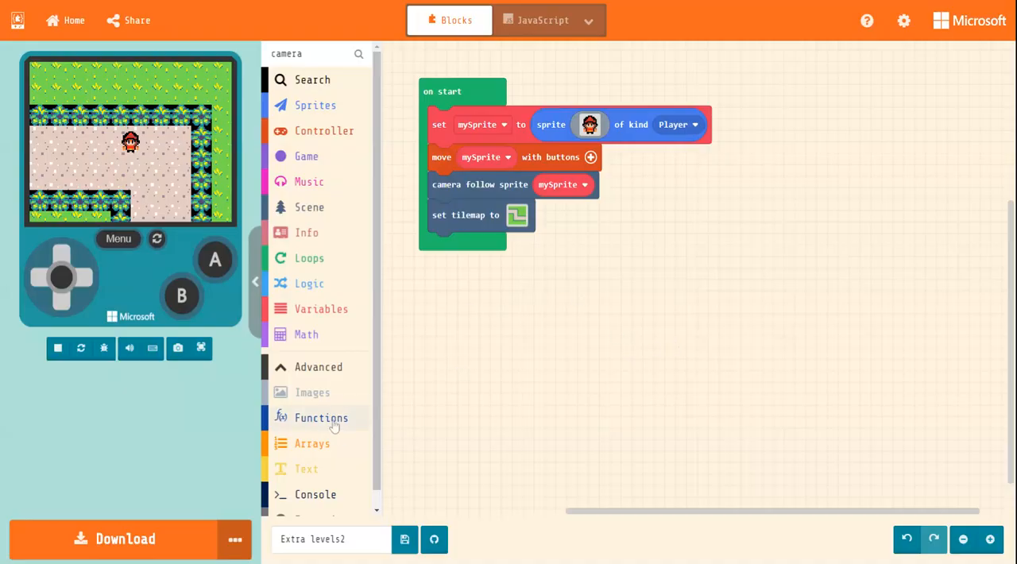
- Start a new function and name it Change_Level
left_click(321, 416)
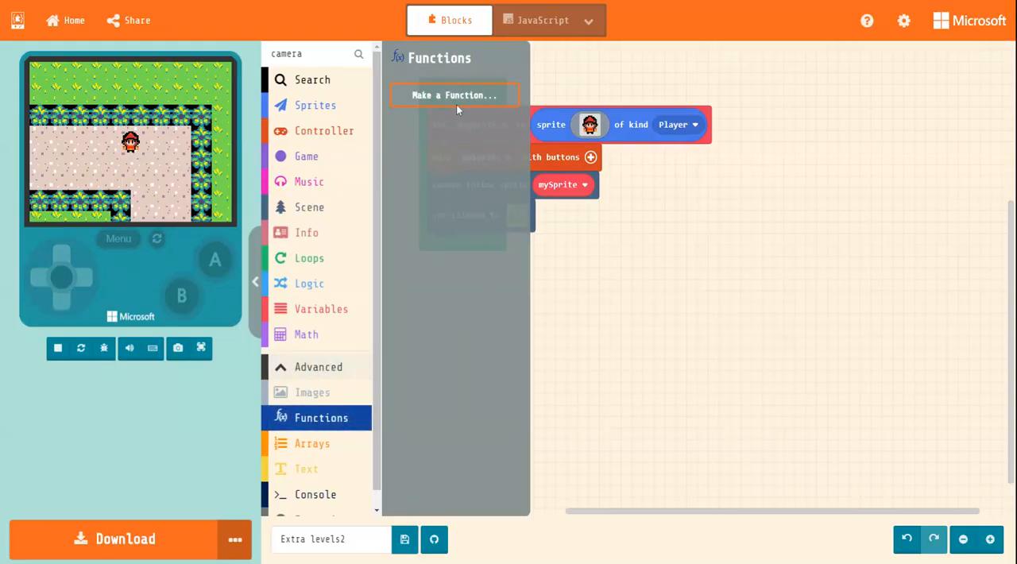
left_click(454, 95)
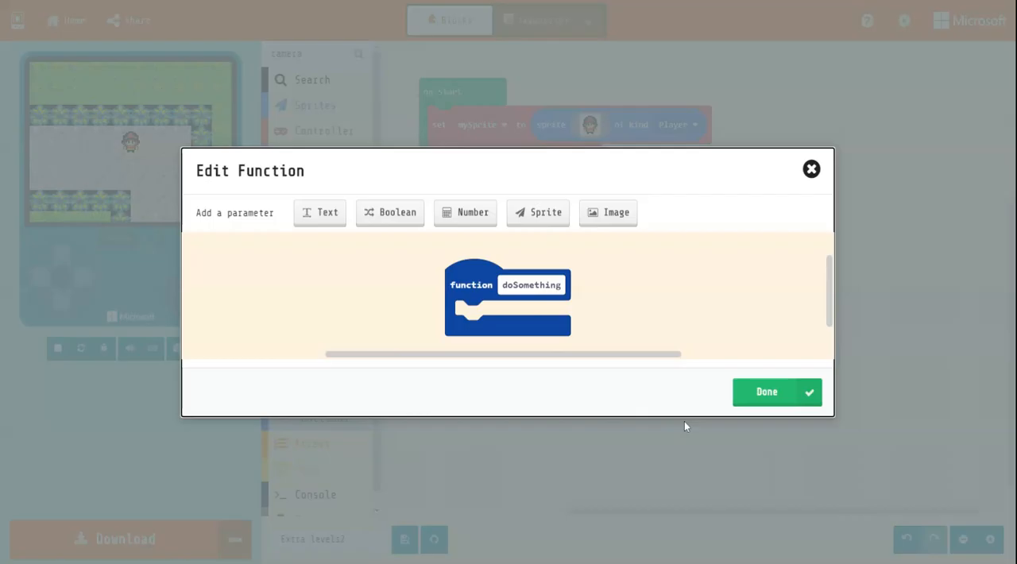
left_click(530, 284)
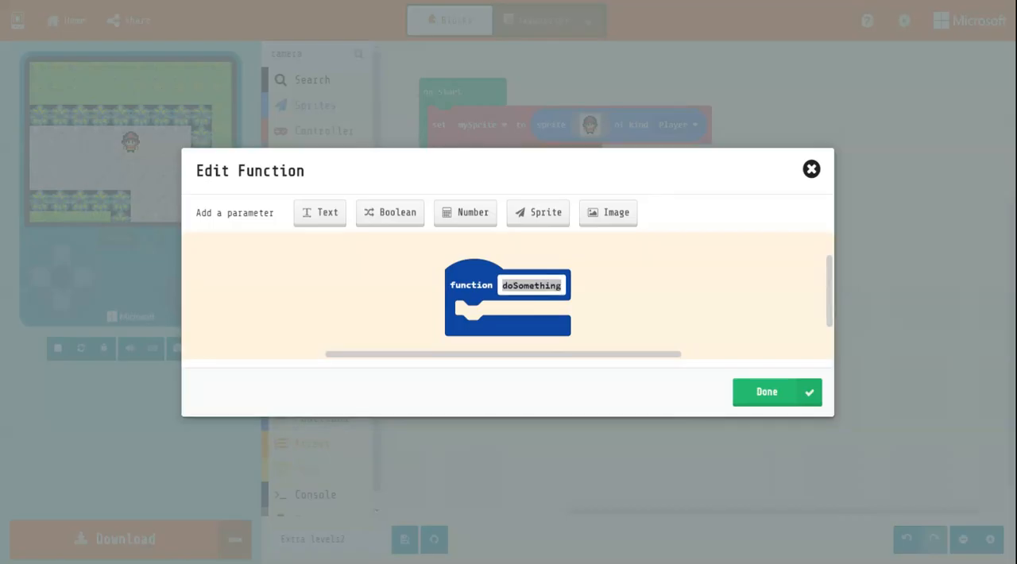
type("Change")
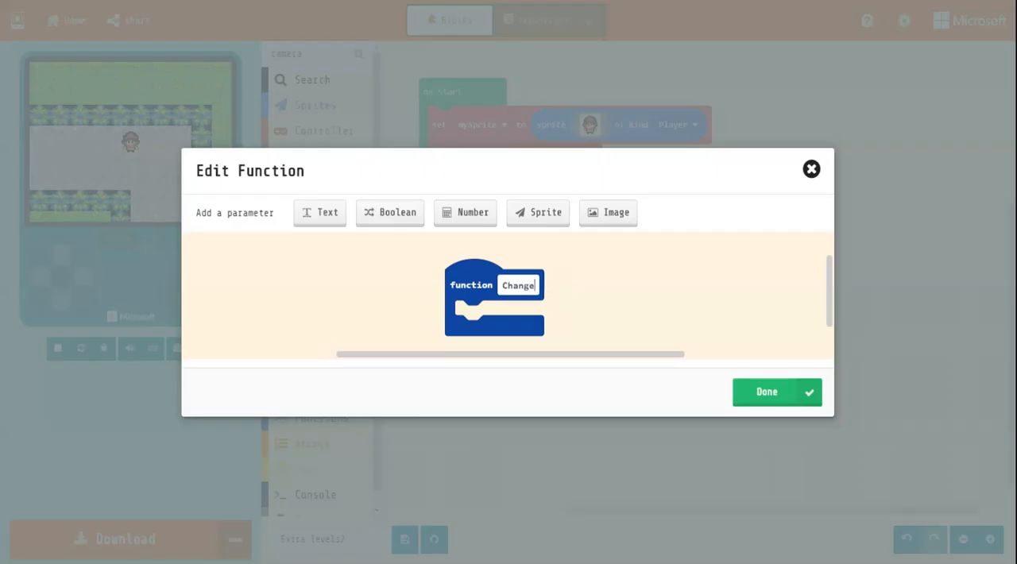
type("_Level")
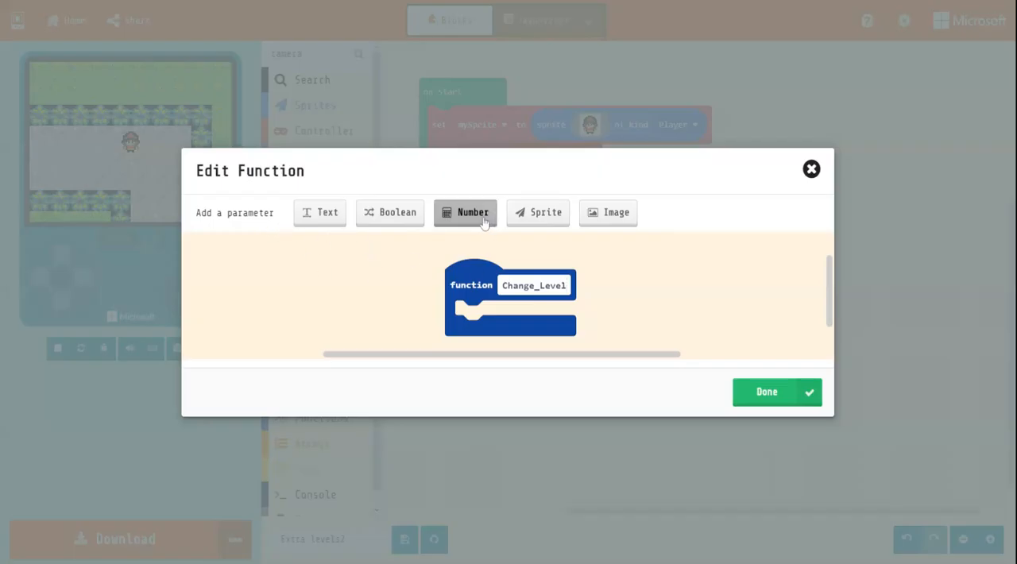
- Add a Number parameter named Level_Number and confirm the function
left_click(464, 213)
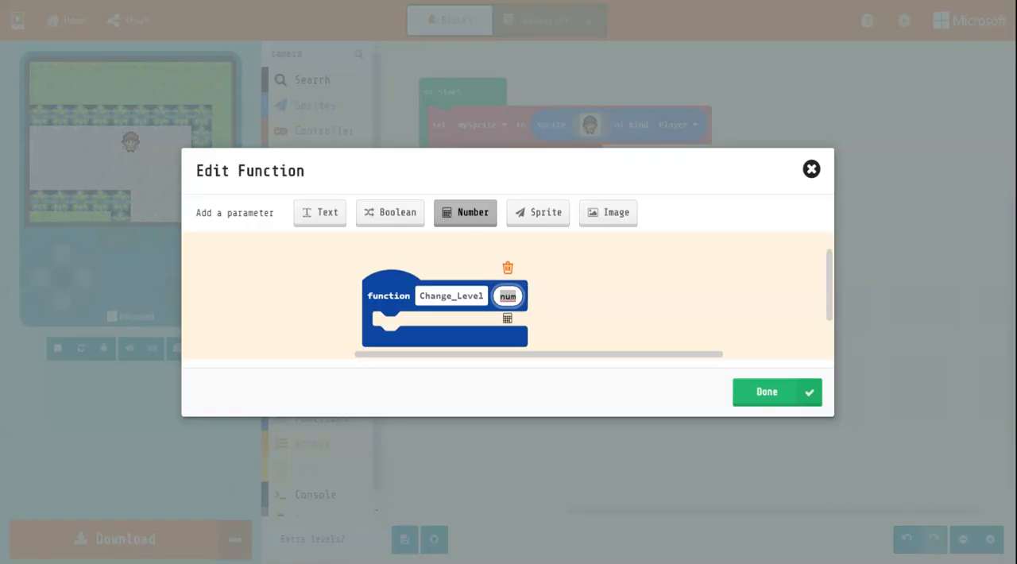
type("Level_Number")
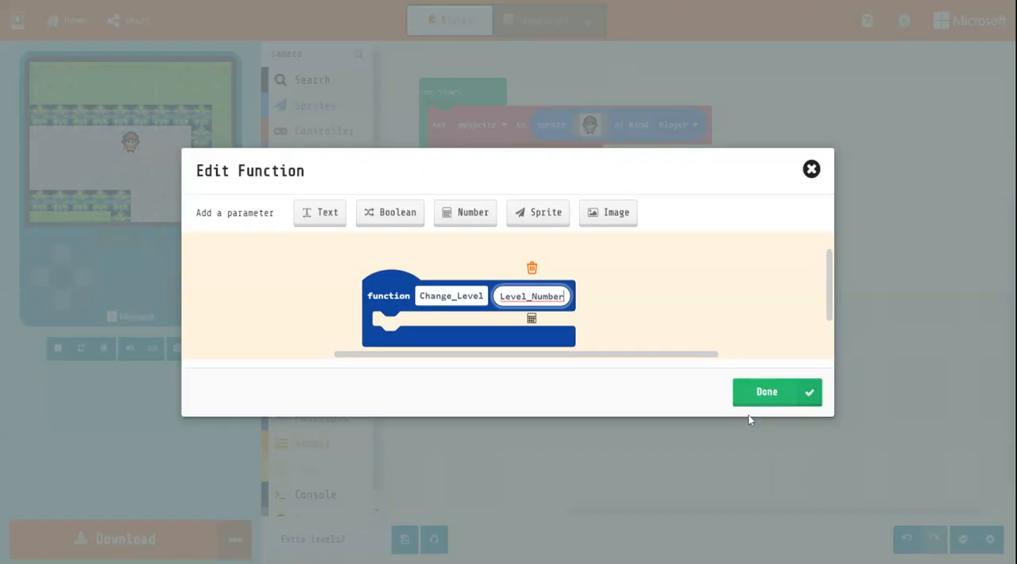
left_click(766, 390)
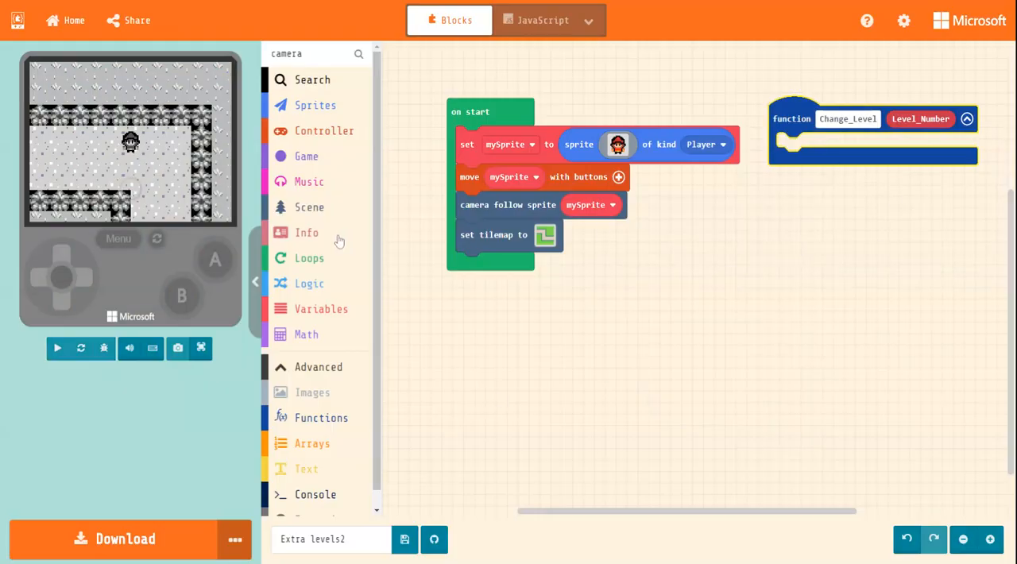
- Place an if block from Logic inside Change_Level and add two extra branches
left_click(308, 283)
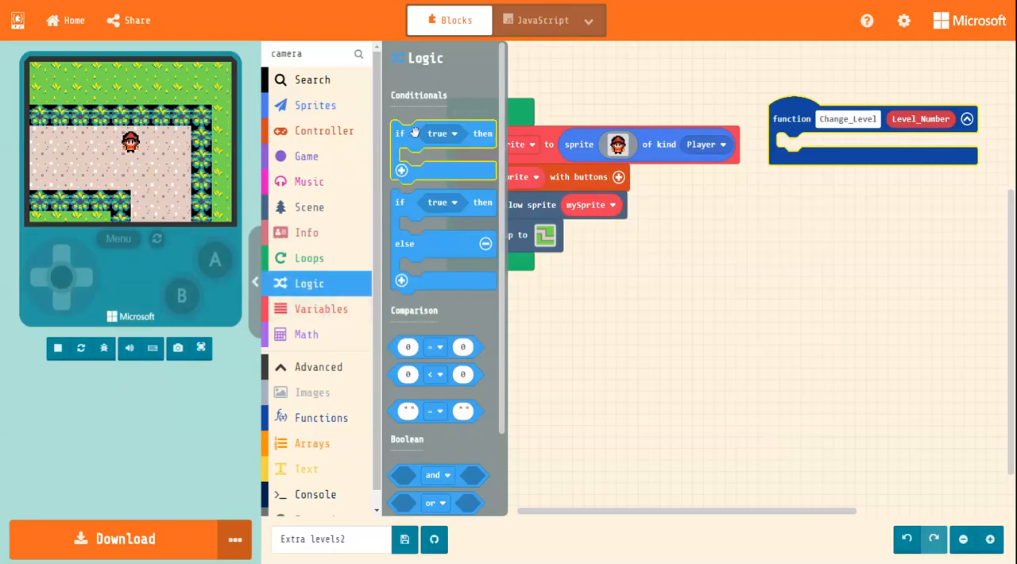
left_click_drag(401, 134, 834, 241)
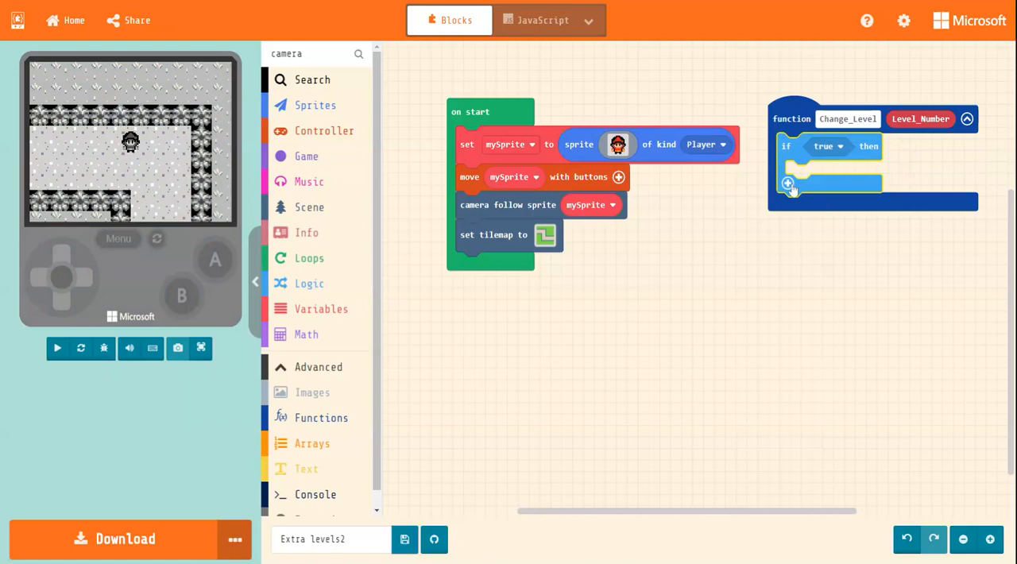
left_click(788, 184)
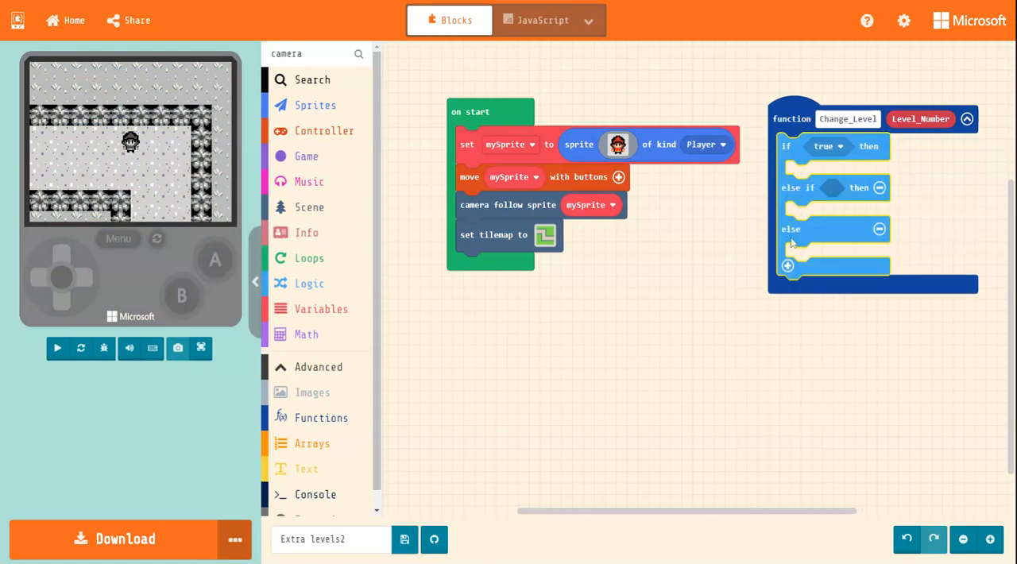
left_click(788, 267)
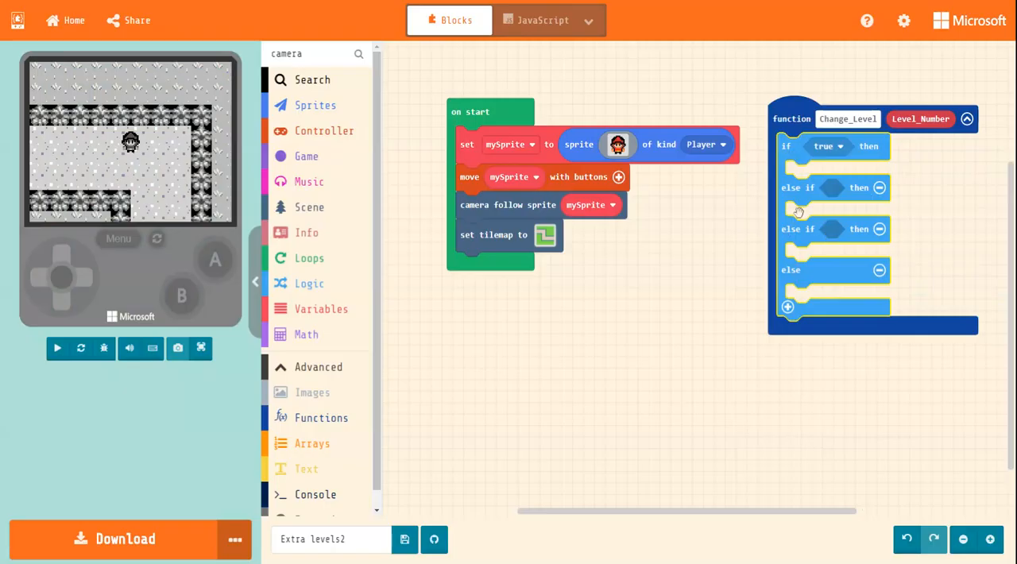
- Remove the else branch, leaving an if with two else-if branches
left_click(57, 348)
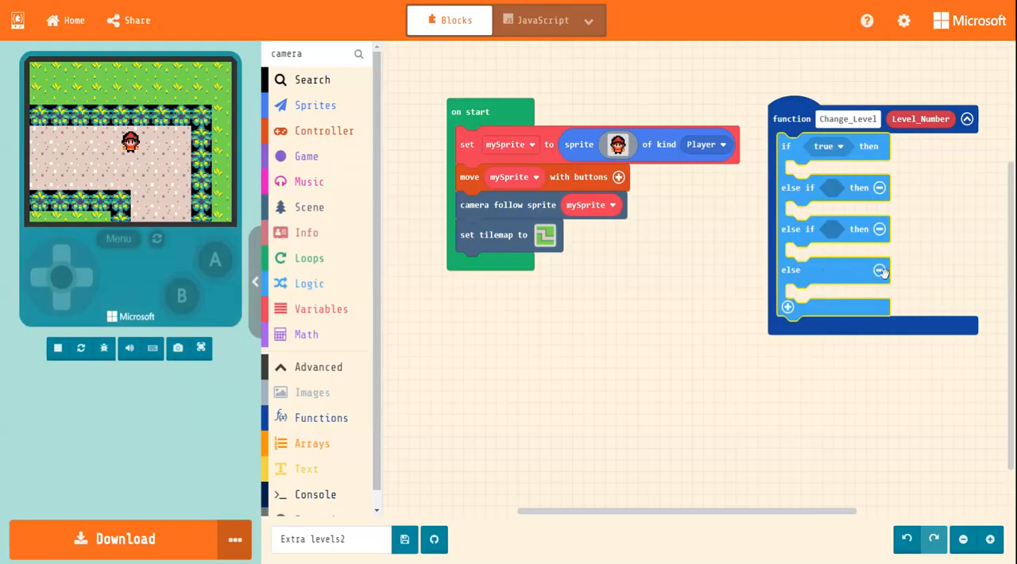
left_click(880, 270)
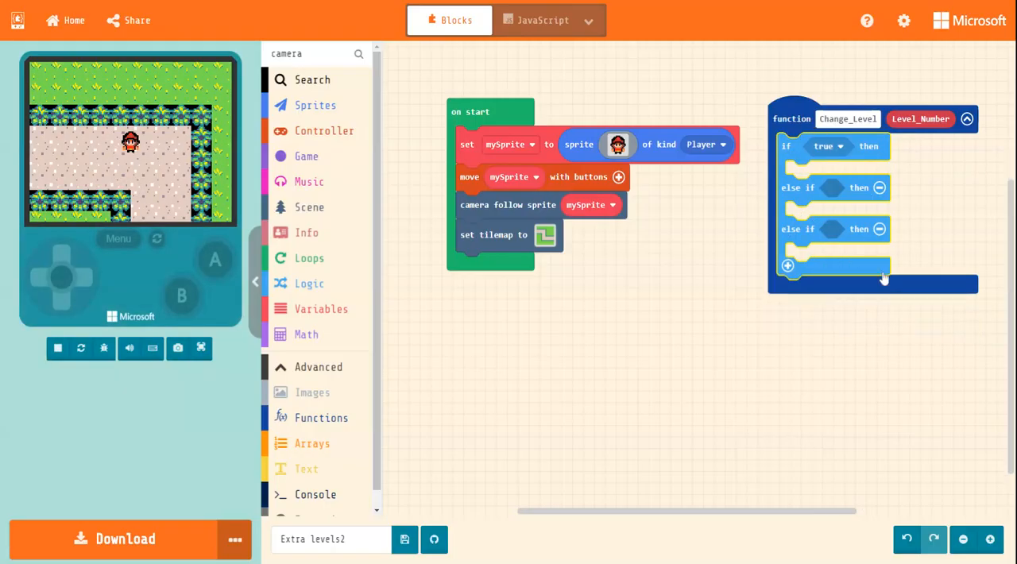
left_click(57, 348)
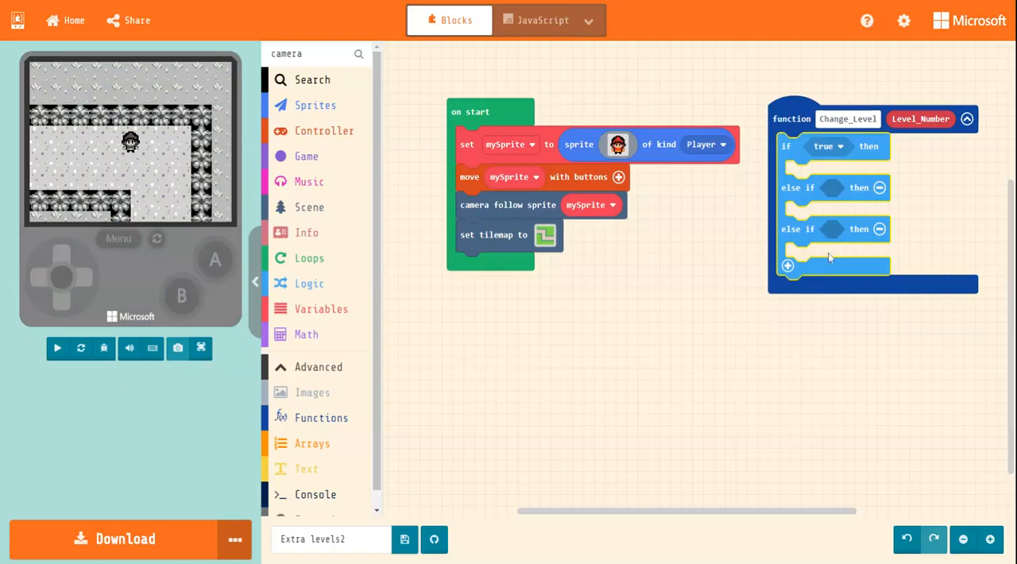
left_click(57, 348)
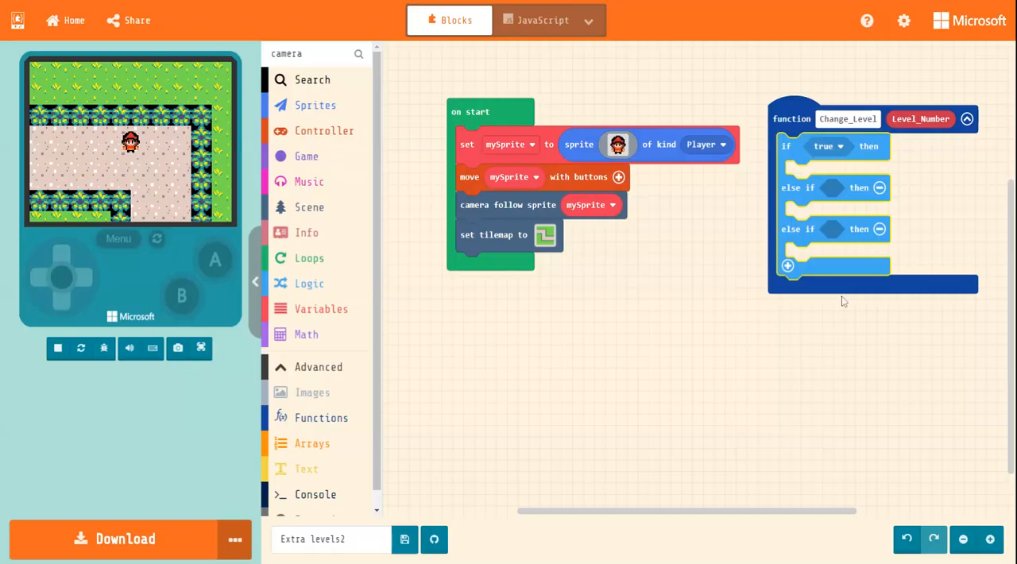
mouse_move(693, 334)
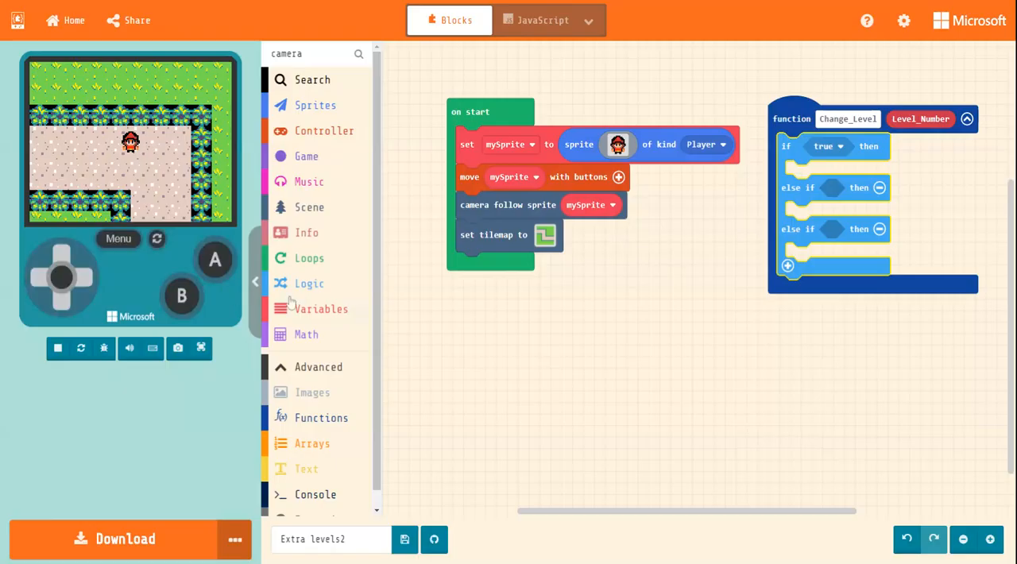
- Set the first condition to Level_Number equals 1 using an equality comparison
left_click(309, 283)
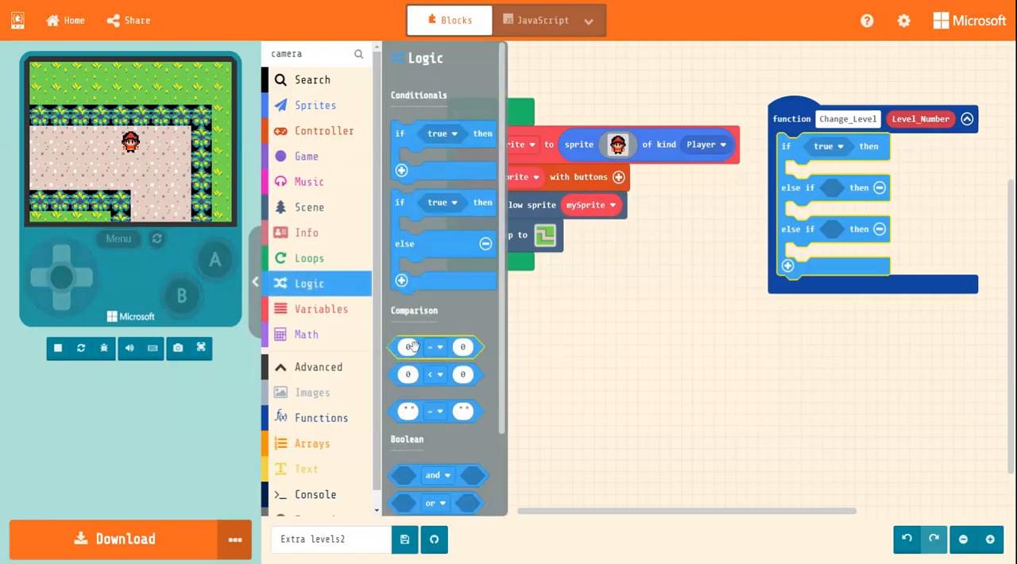
left_click_drag(436, 347, 827, 197)
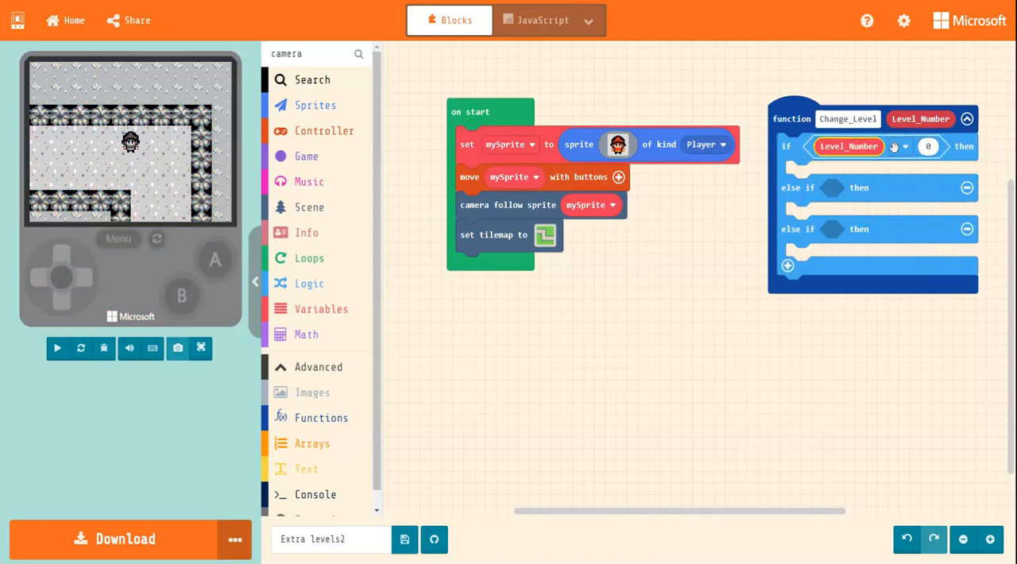
left_click(57, 348)
type("1")
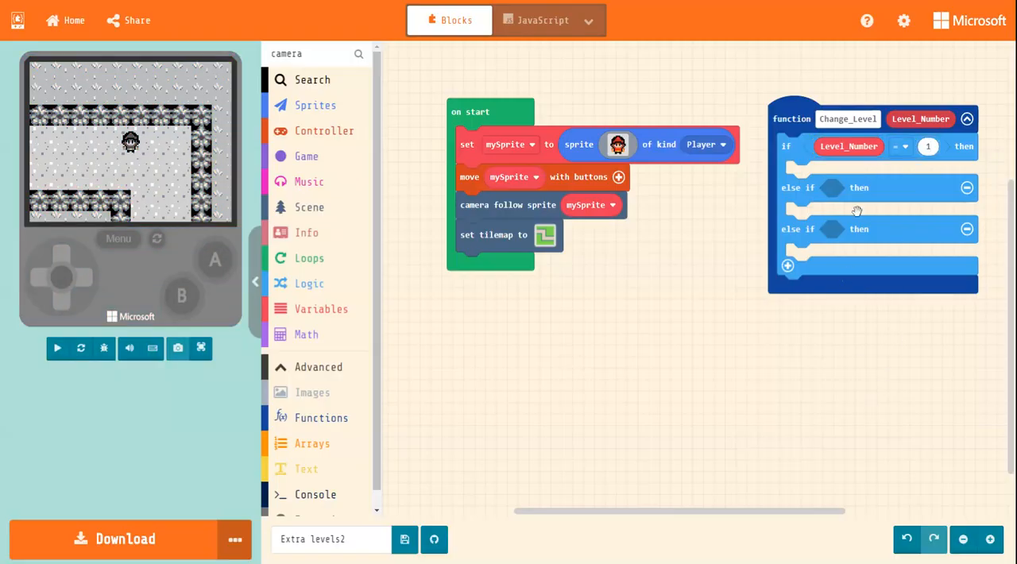
left_click(58, 348)
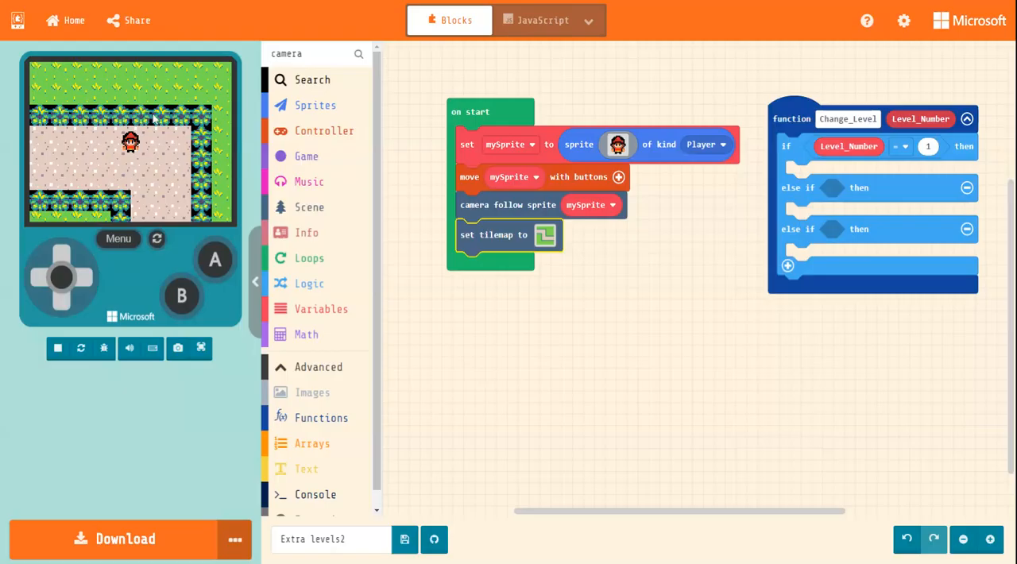
mouse_move(156, 165)
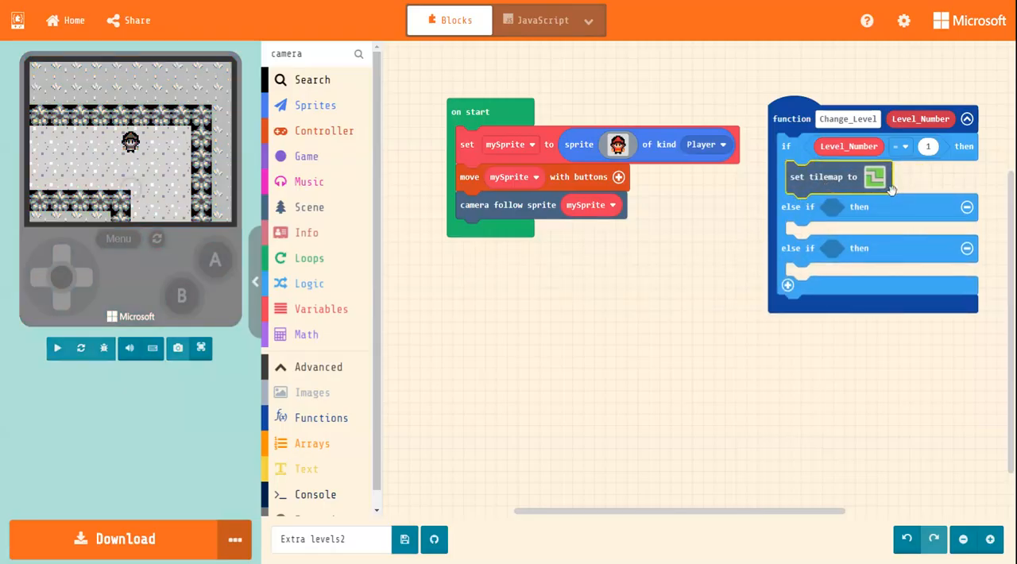
- Snap a set tilemap block into the first branch and duplicate it into the else-if branches
left_click(57, 348)
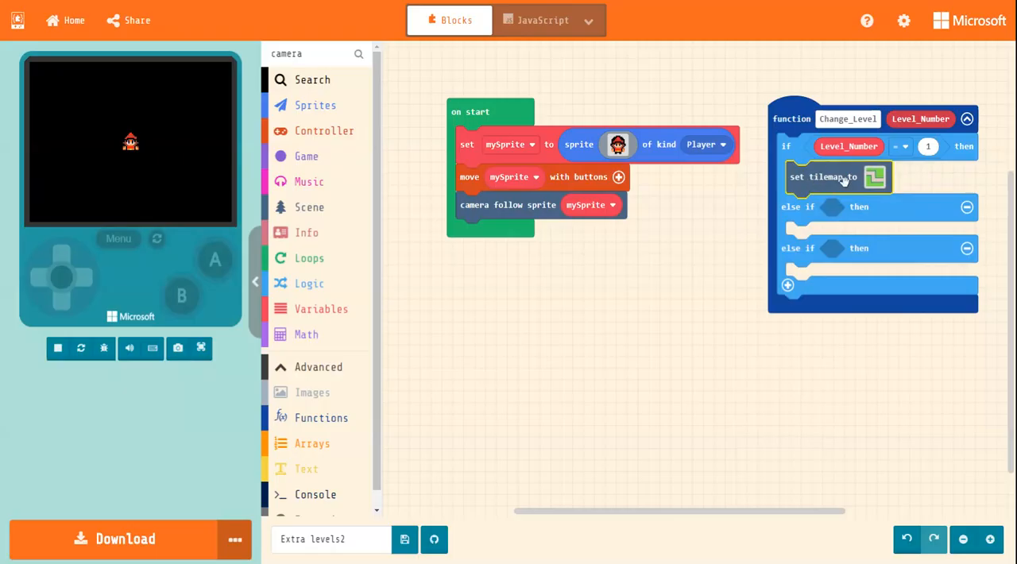
mouse_move(834, 184)
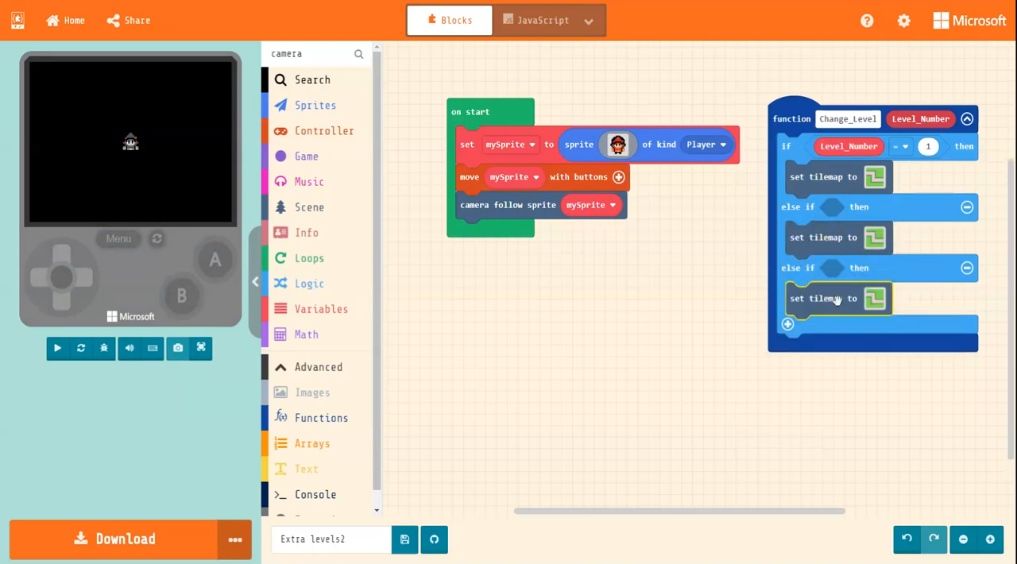
mouse_move(925, 189)
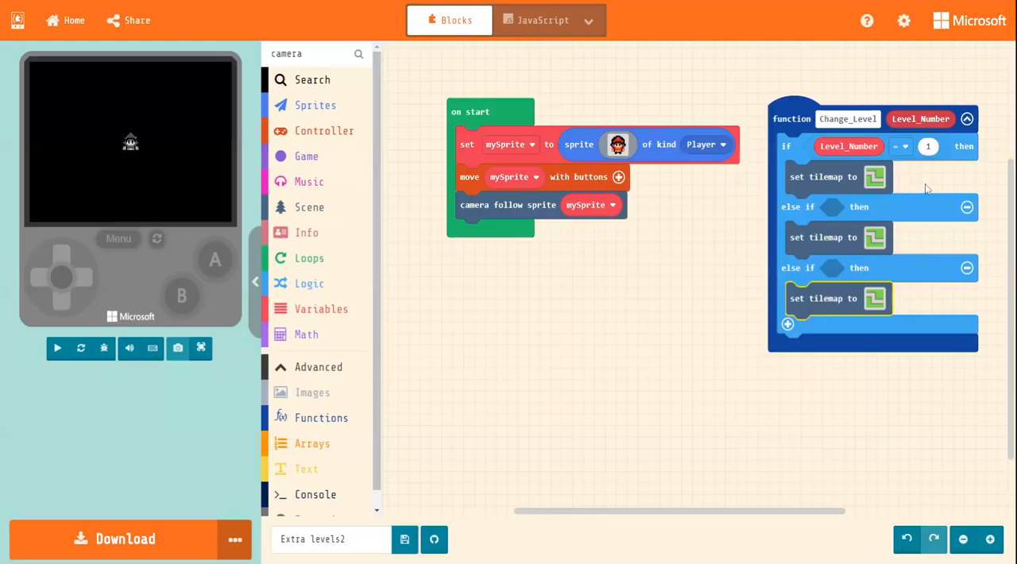
left_click(57, 348)
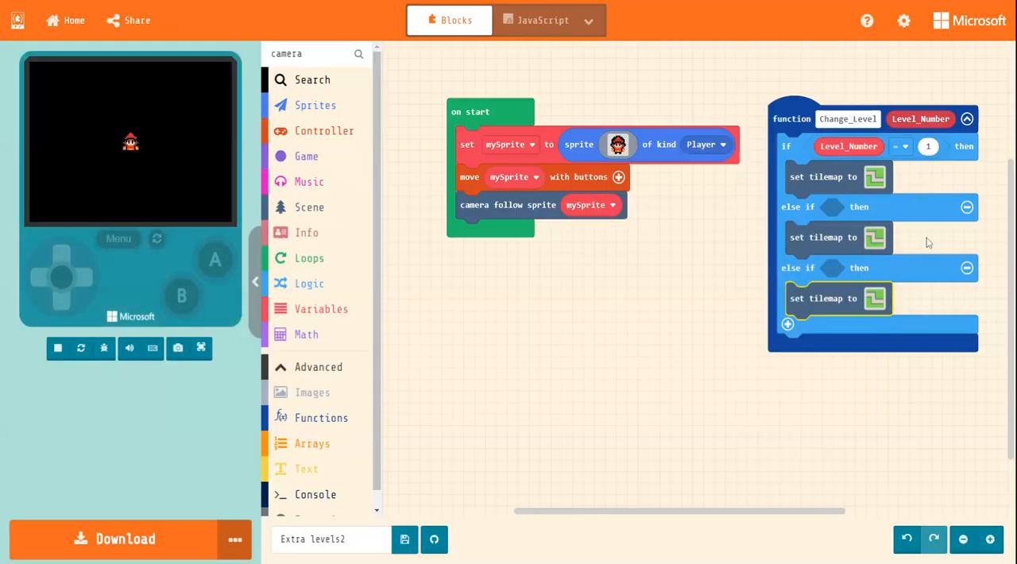
mouse_move(937, 261)
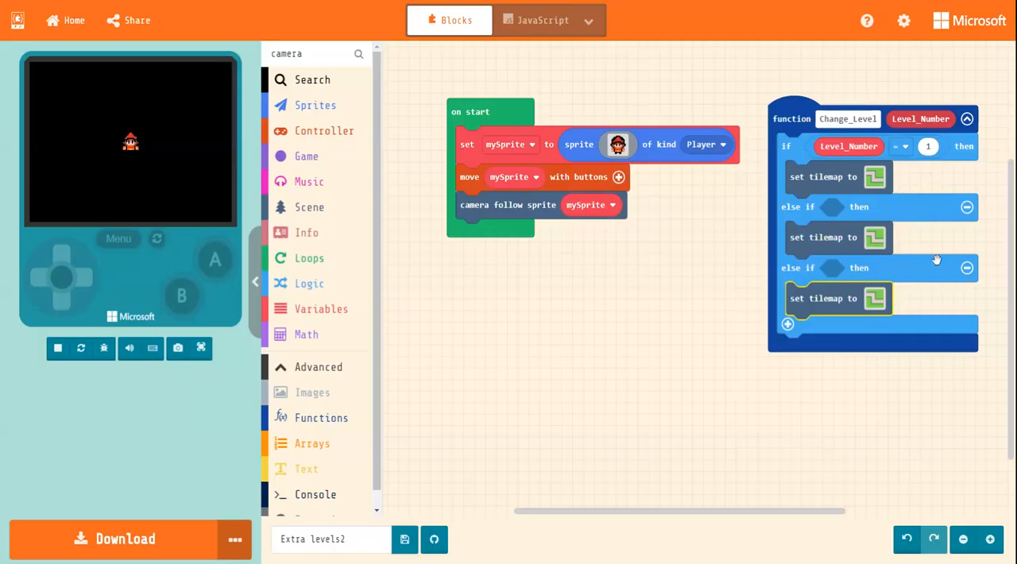
mouse_move(864, 238)
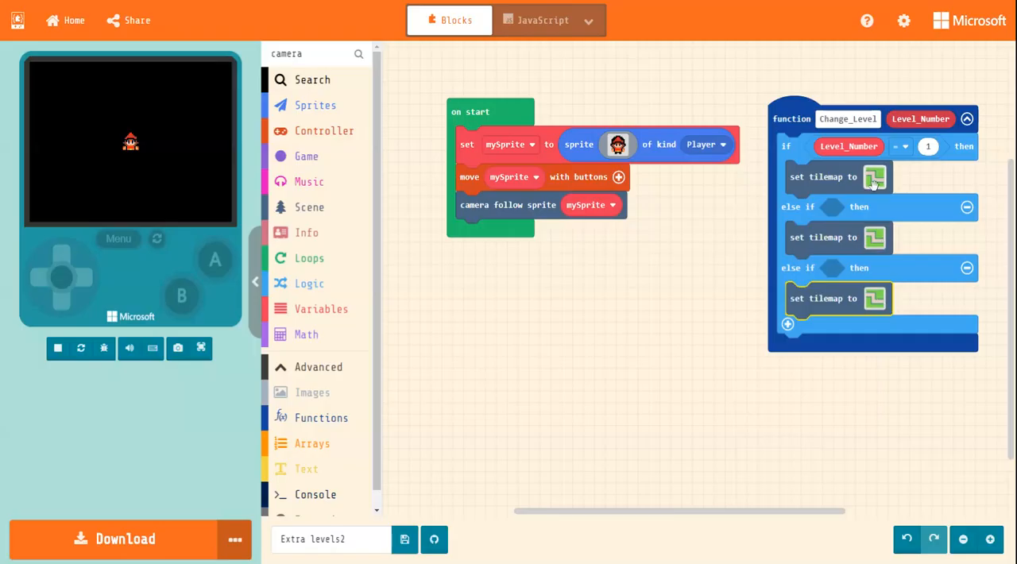
- Duplicate the comparison into both else-if slots as Level_Number equals 2 and 3
left_click(850, 146)
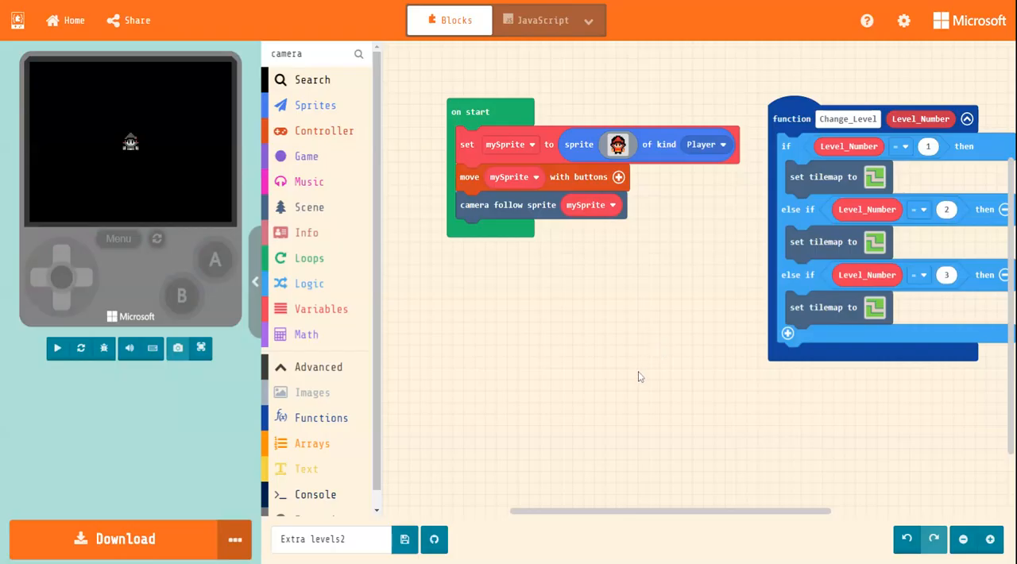
left_click(57, 348)
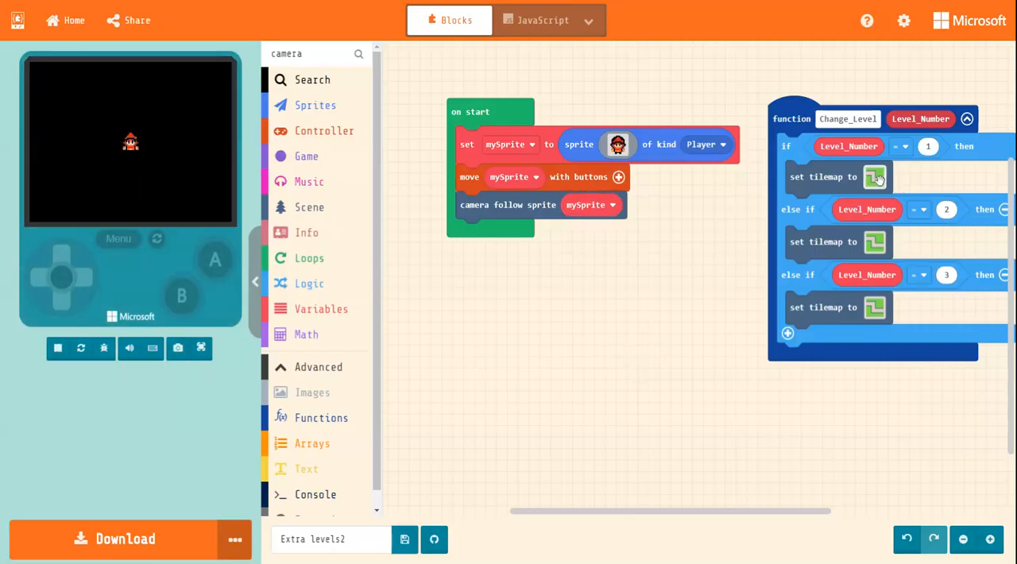
- Open the first level's tilemap, place a test tile on the path and remove it
left_click(873, 176)
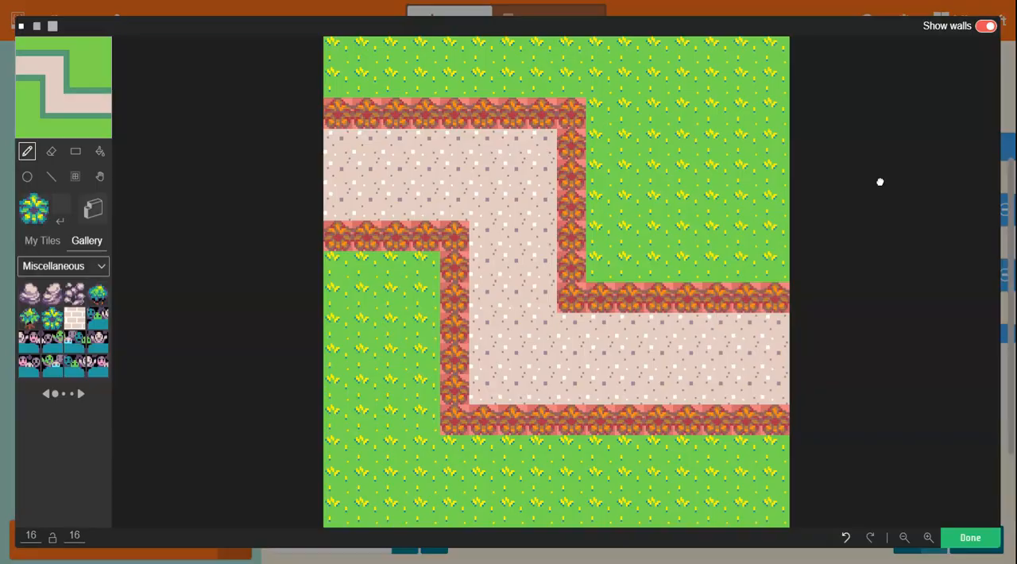
left_click(426, 177)
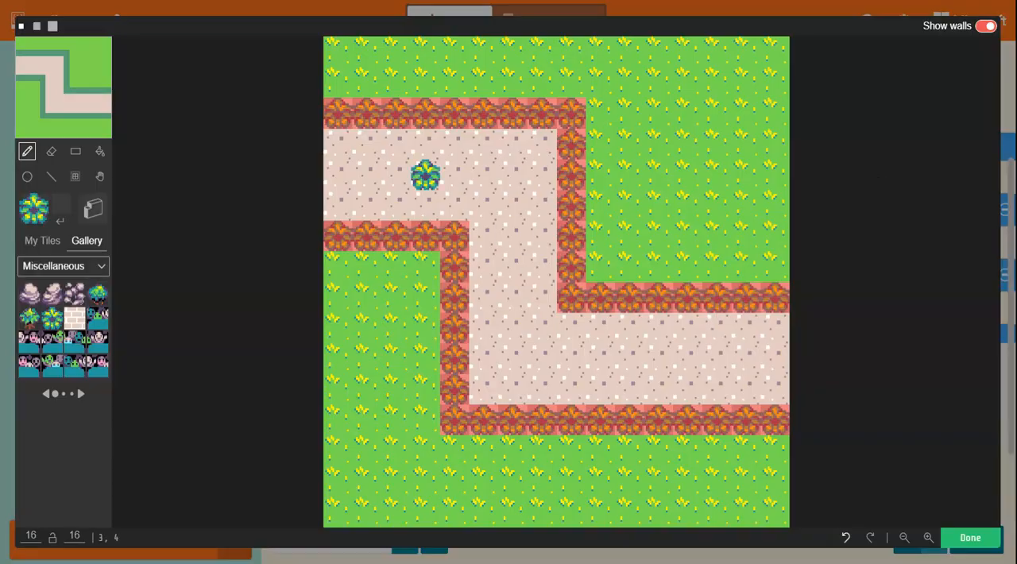
left_click(425, 175)
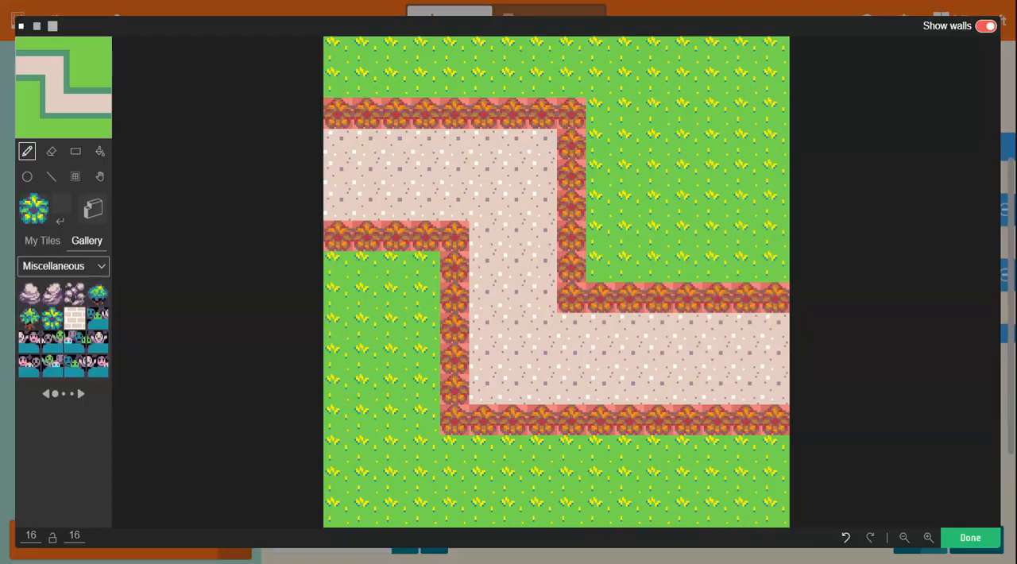
mouse_move(73, 204)
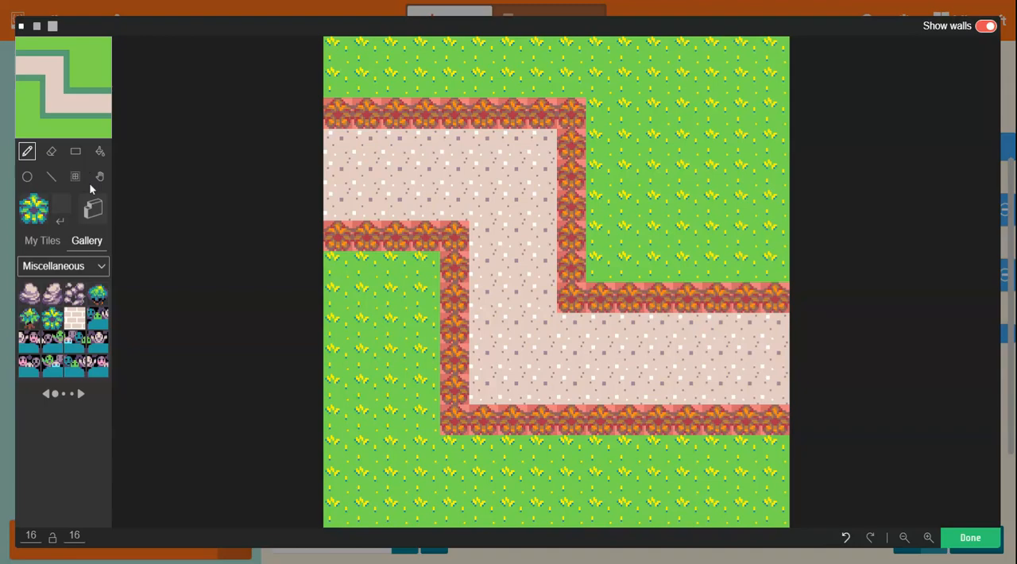
mouse_move(73, 229)
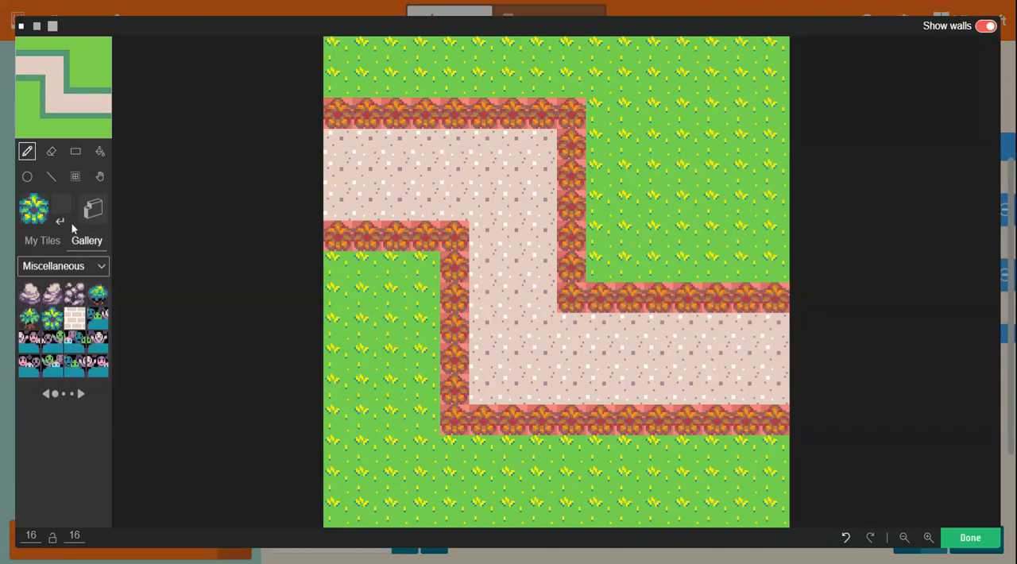
- Choose the Dungeon gallery set, page through its tiles and finish the map edit
left_click(62, 266)
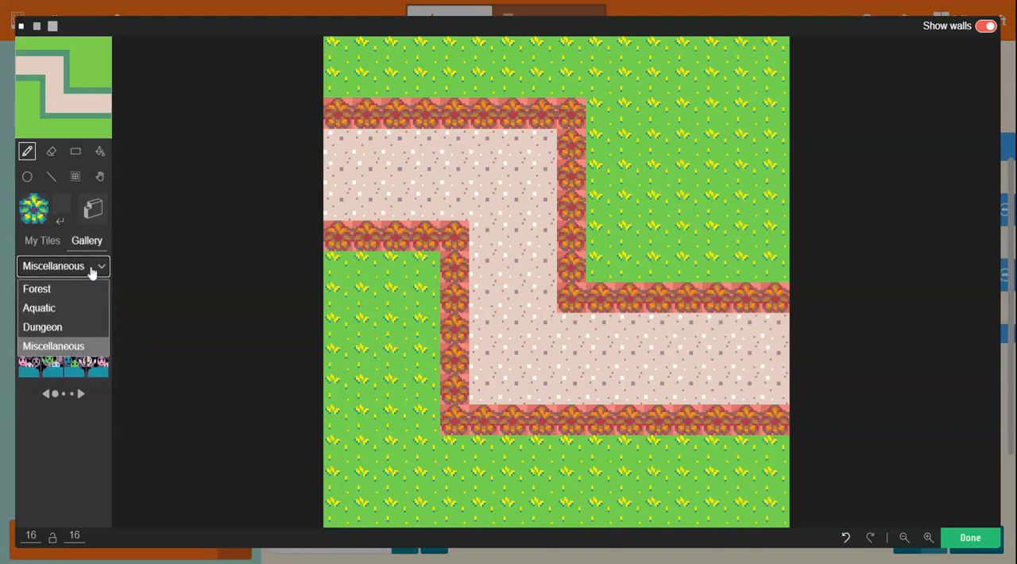
left_click(41, 327)
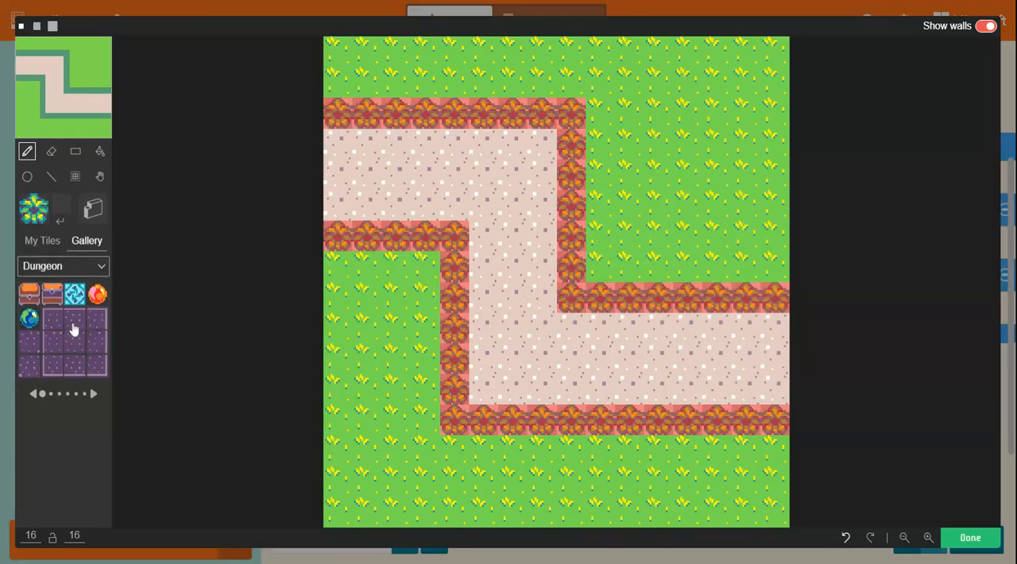
mouse_move(92, 399)
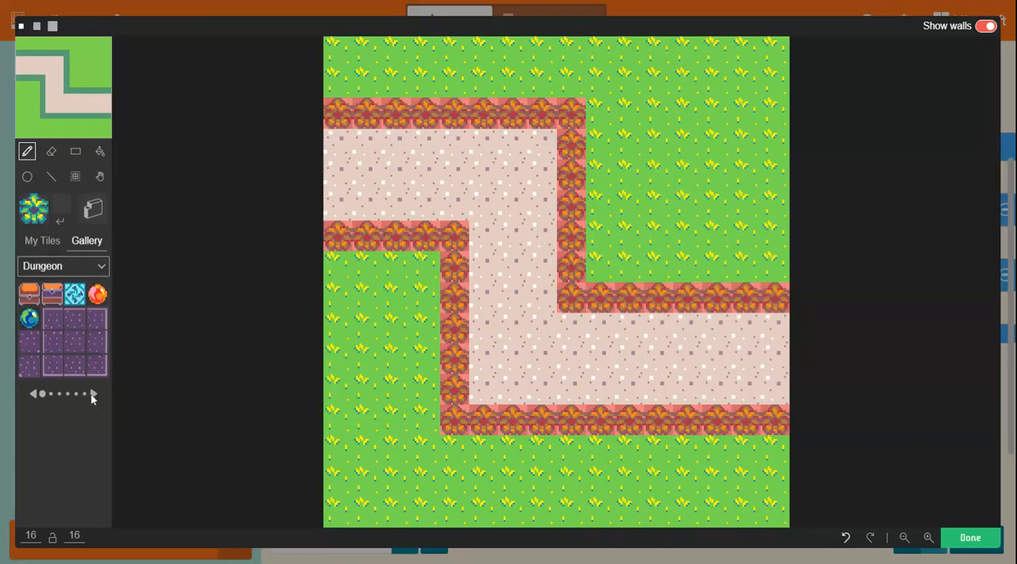
left_click(92, 394)
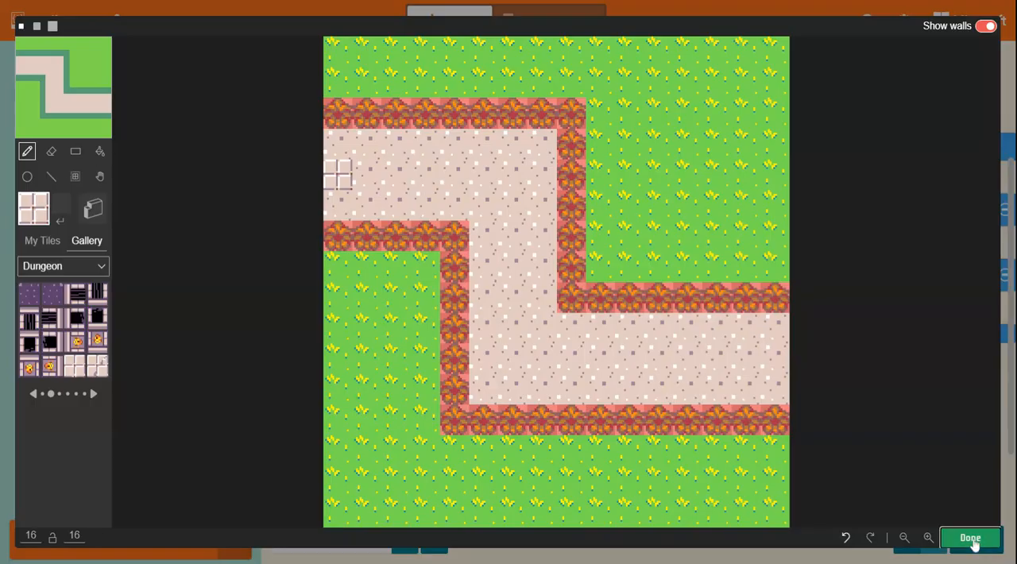
left_click(969, 539)
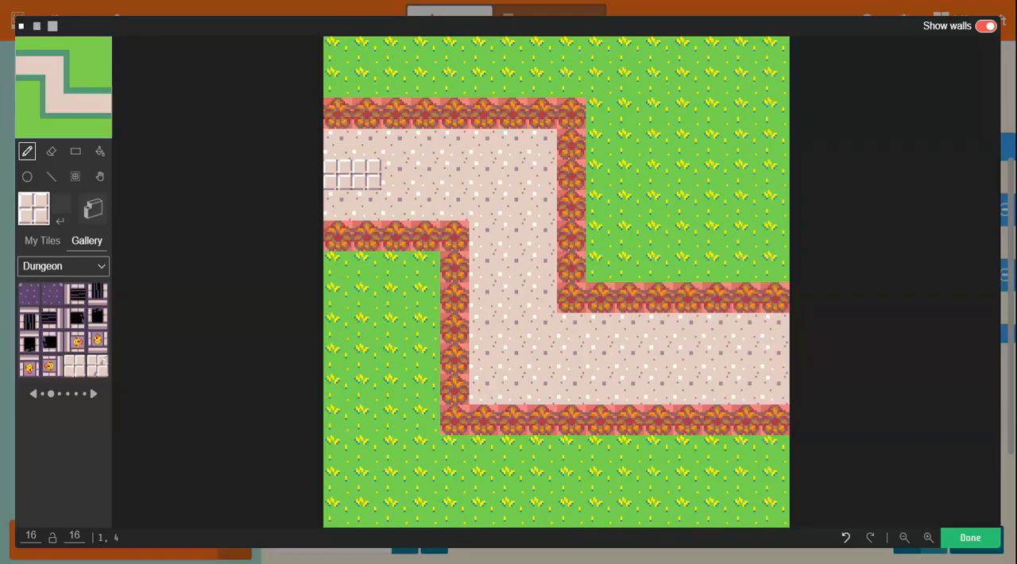
mouse_move(512, 206)
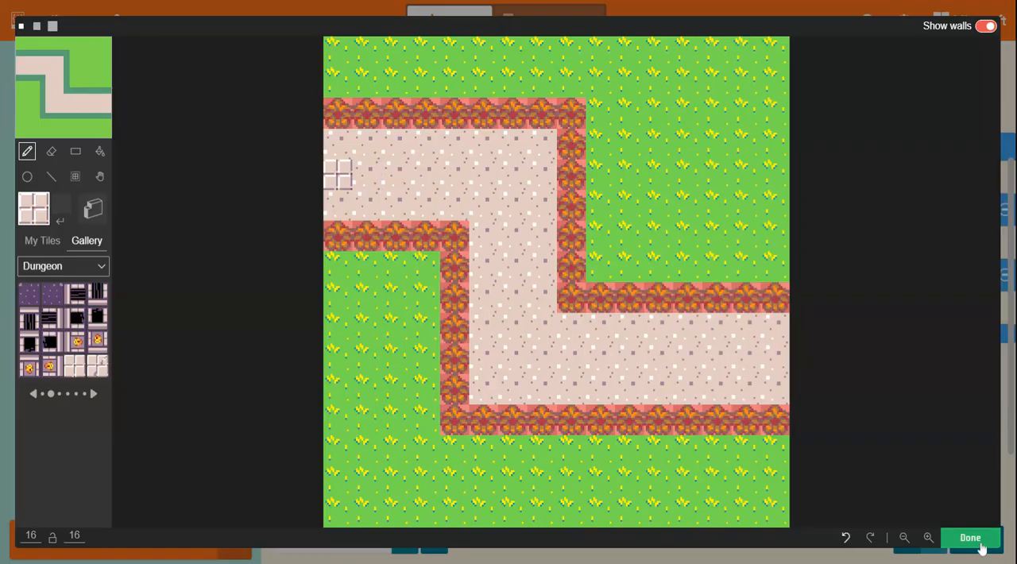
left_click(969, 537)
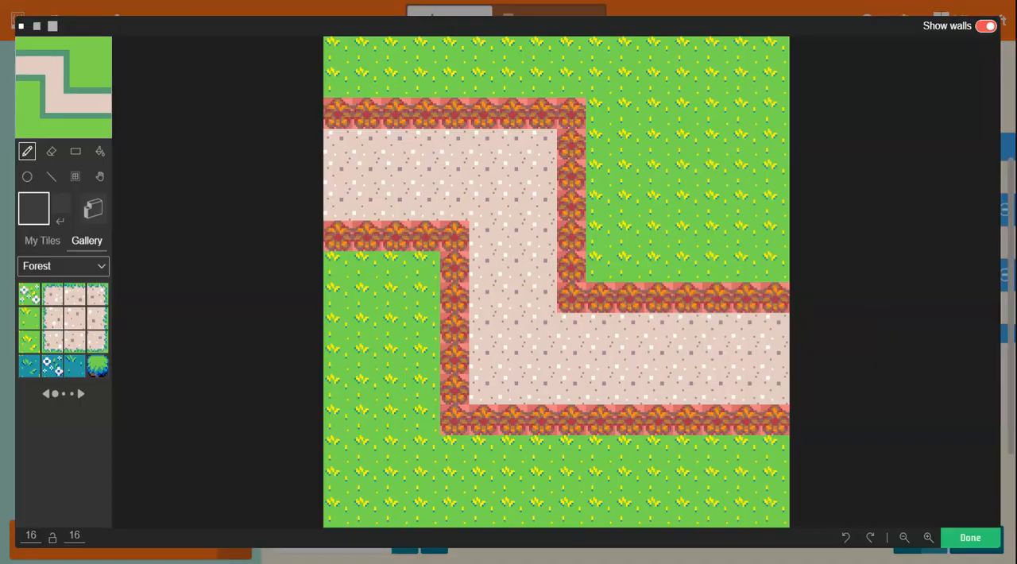
- Page to the dungeon door tiles, paint the door and finish editing the map
left_click(64, 265)
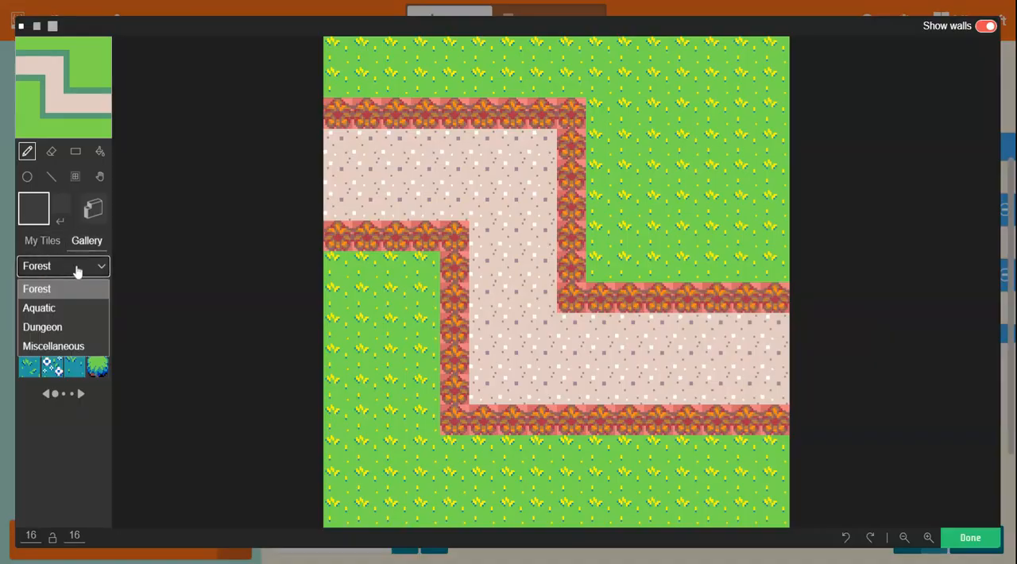
left_click(41, 327)
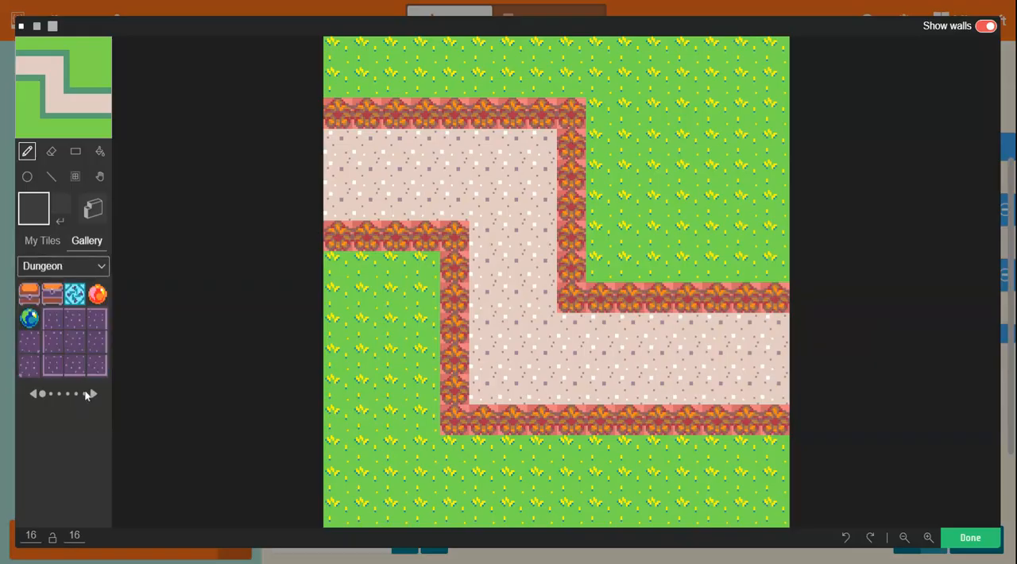
left_click(92, 394)
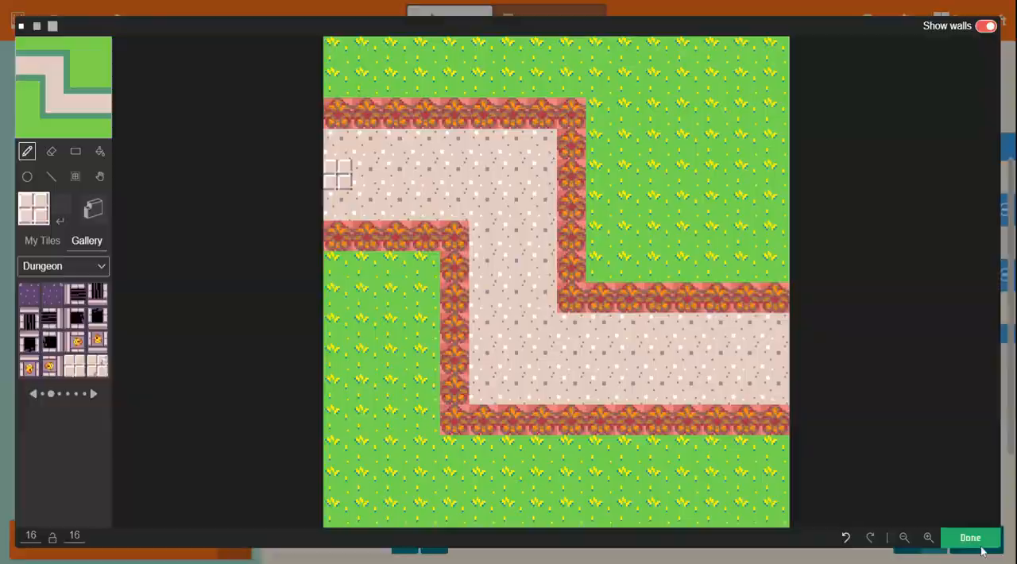
left_click(969, 537)
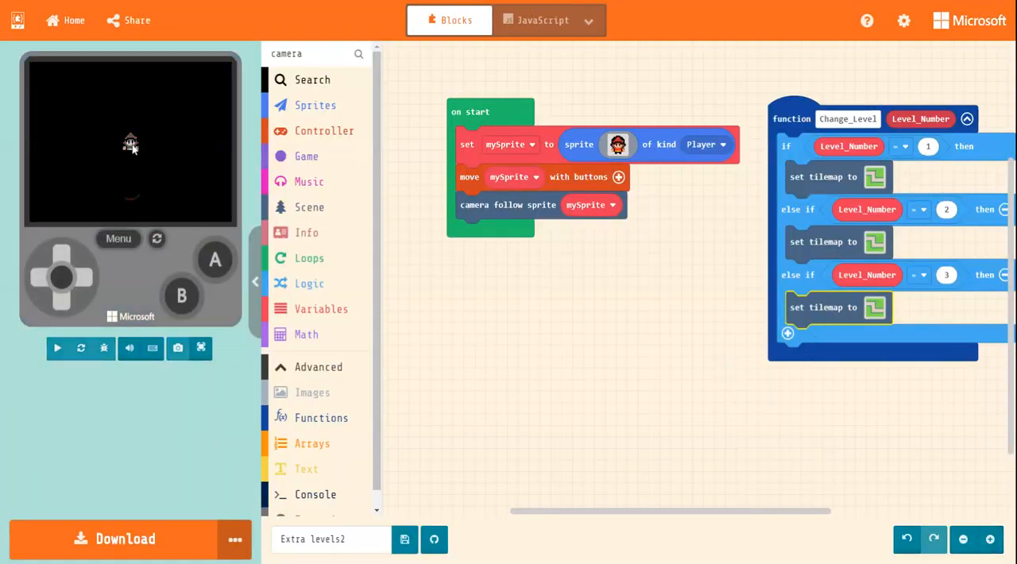
left_click(57, 348)
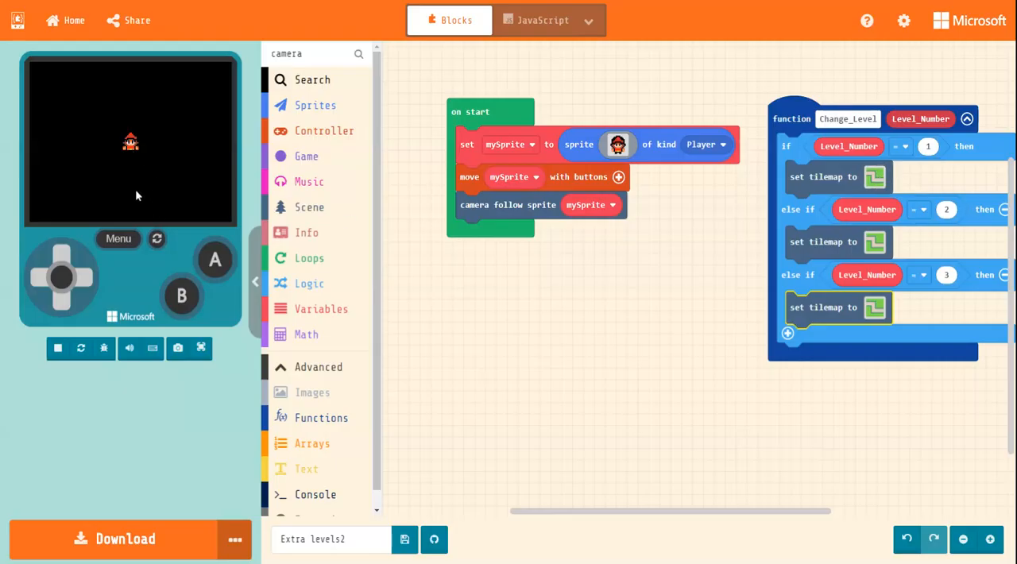
mouse_move(470, 220)
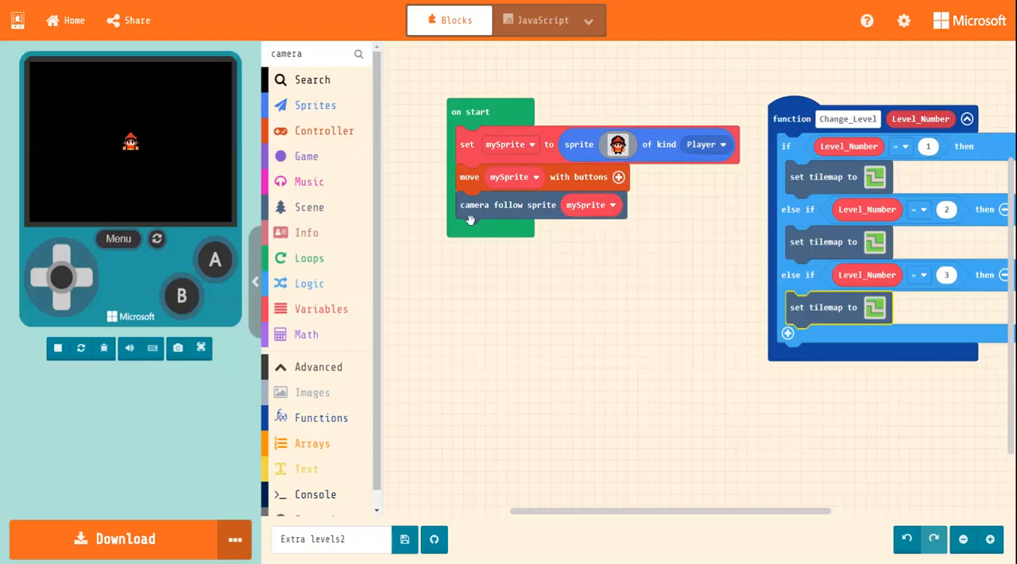
mouse_move(718, 230)
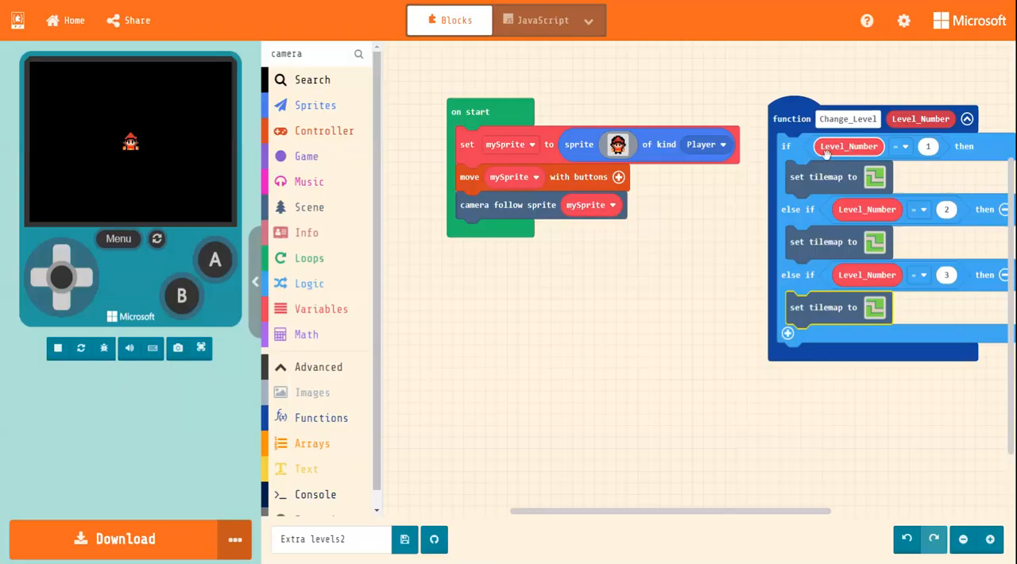
mouse_move(849, 146)
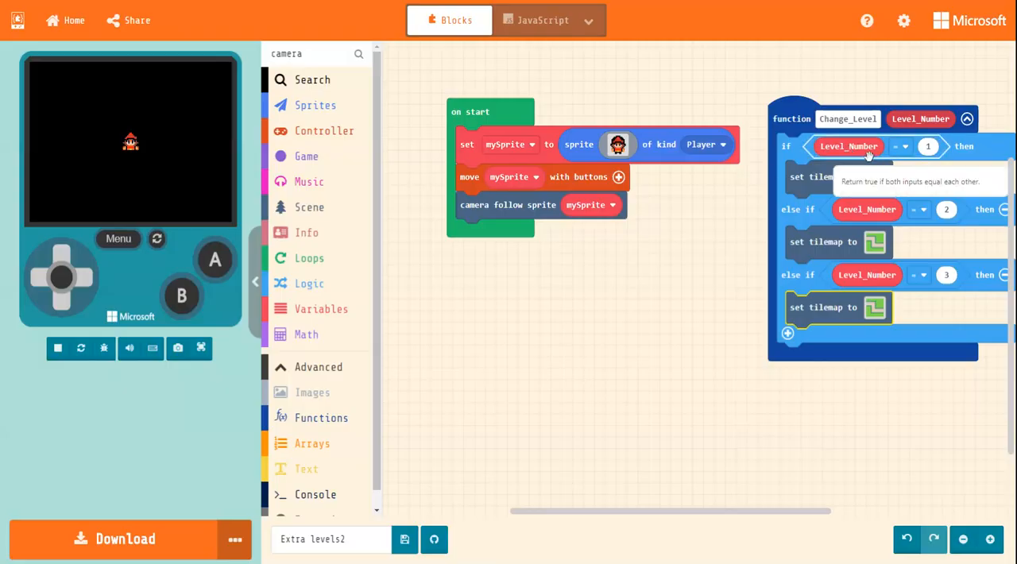
mouse_move(512, 248)
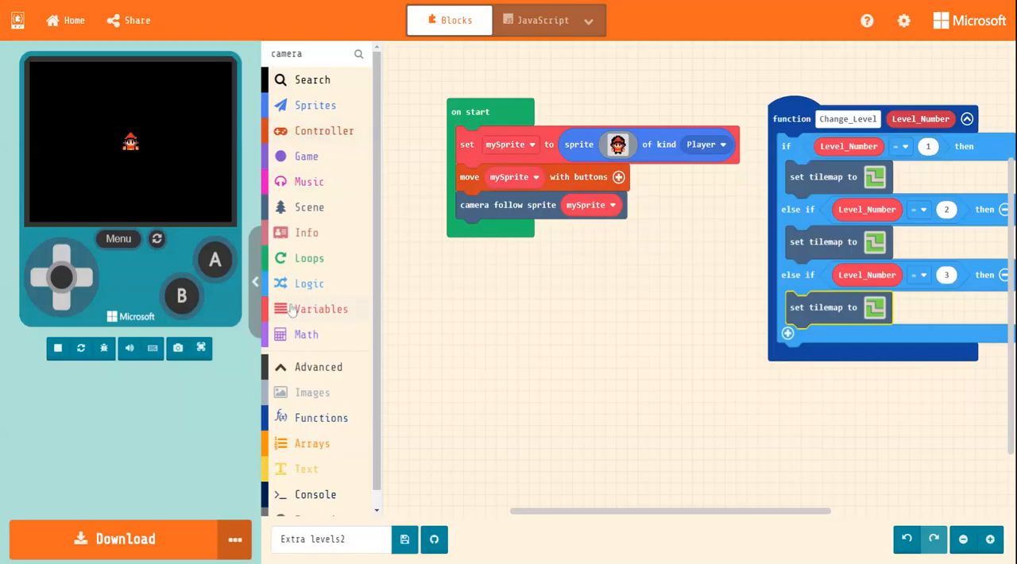
- Create a new variable named Current_Level
left_click(320, 310)
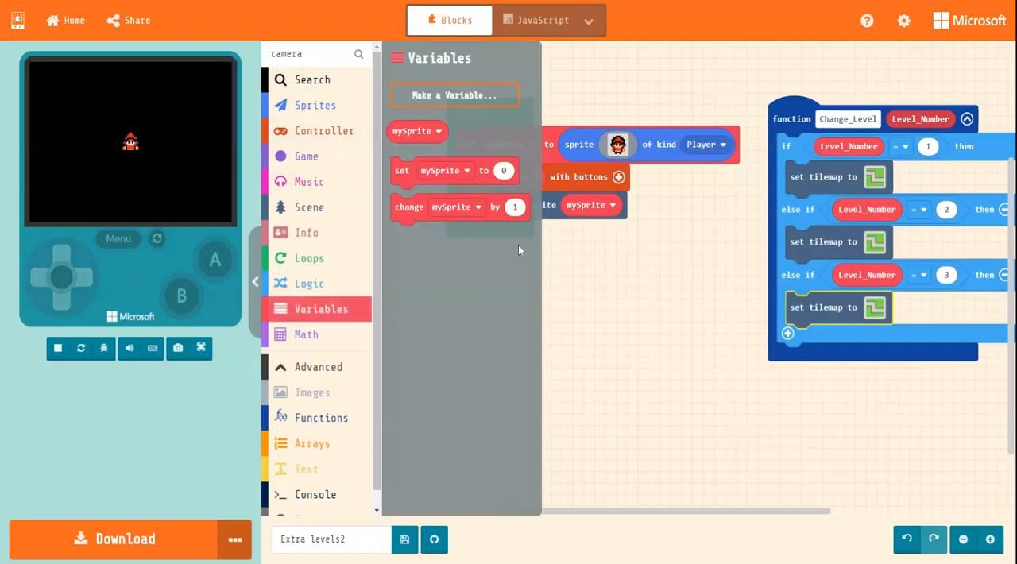
left_click(454, 95)
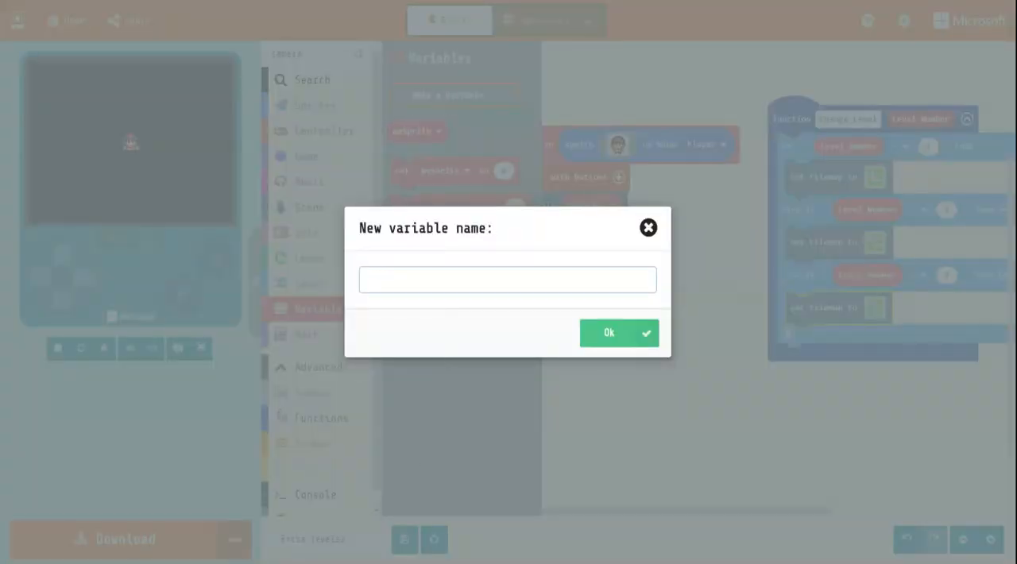
type("Current_")
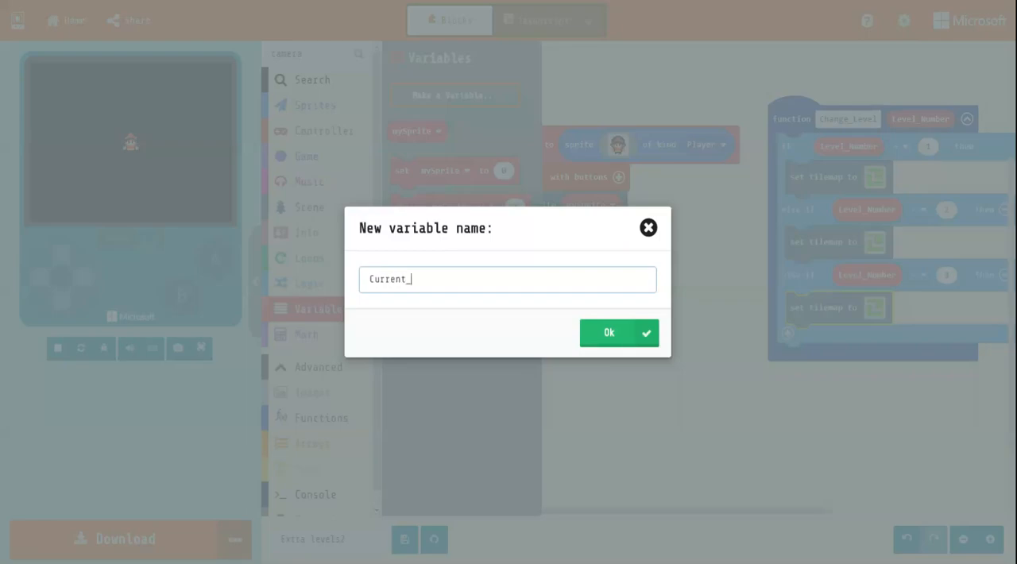
type("Level")
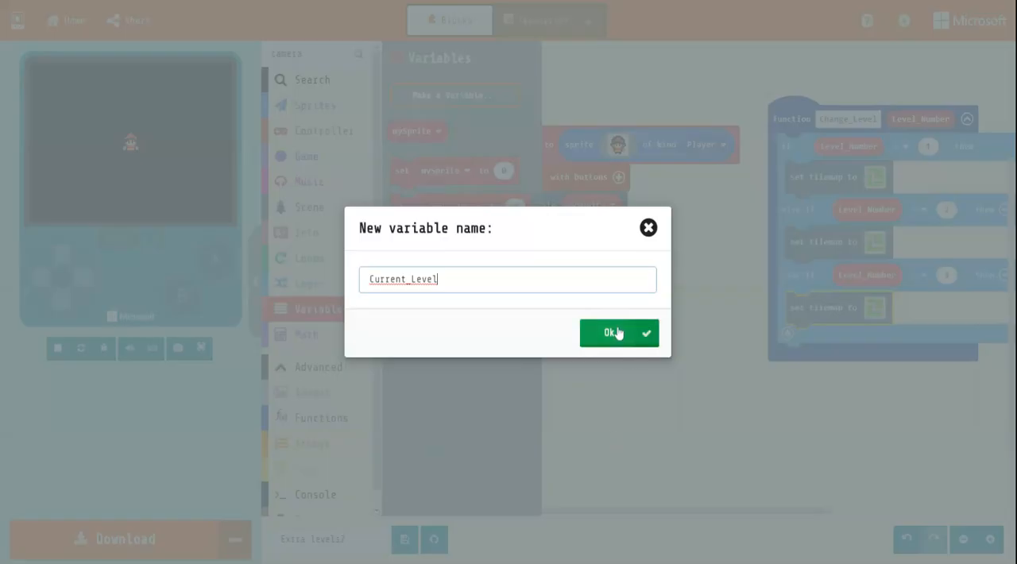
left_click(620, 332)
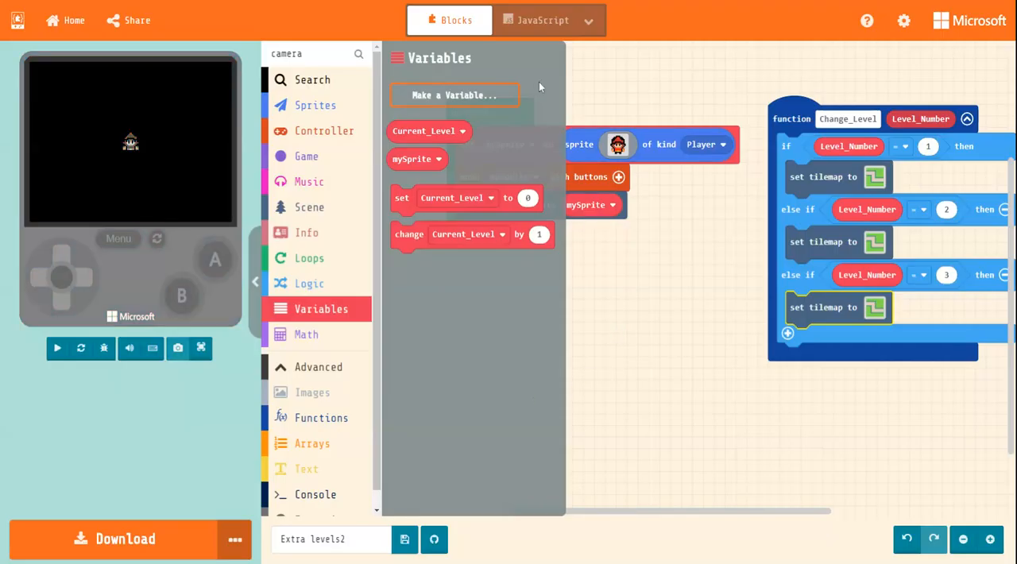
- Set Current_Level to 1 in on start
left_click(57, 348)
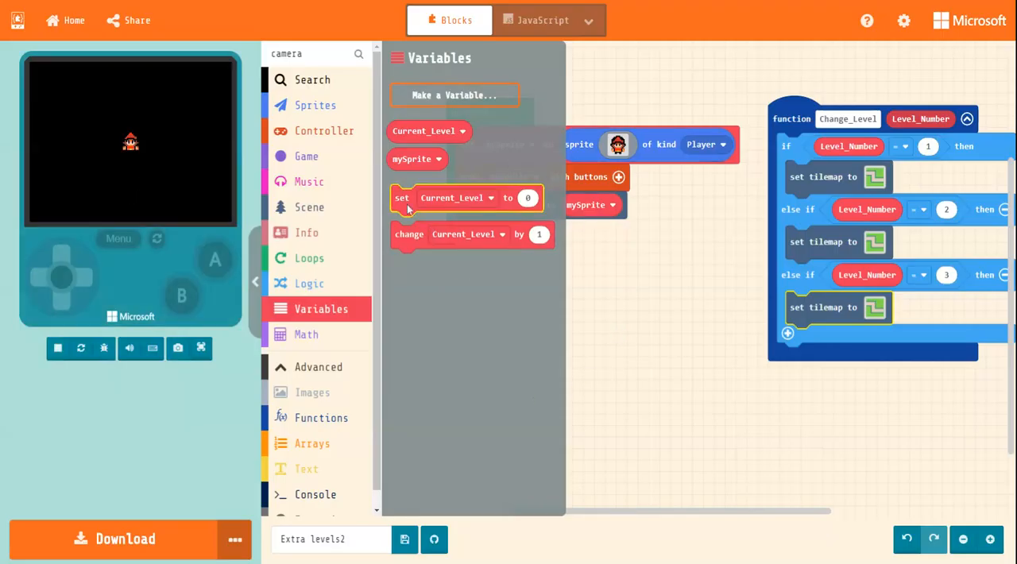
left_click_drag(402, 197, 477, 232)
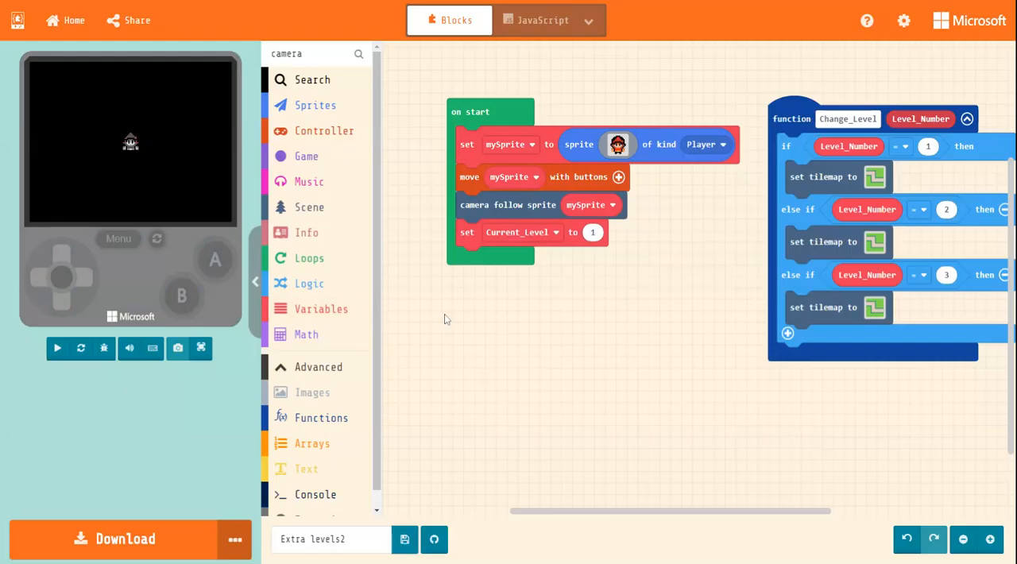
left_click(57, 348)
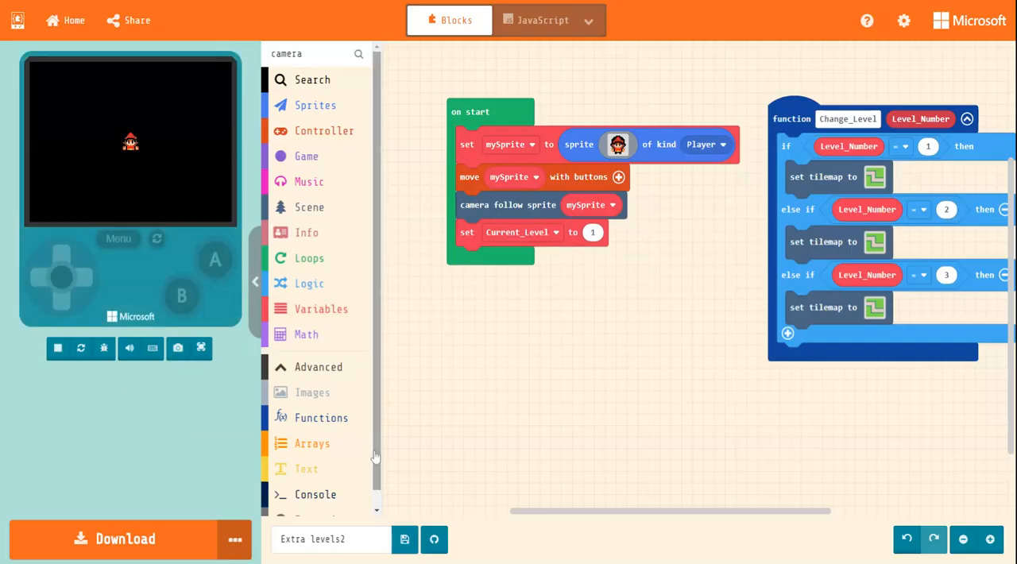
- Call Change_Level with 1 at the bottom of on start
left_click(321, 416)
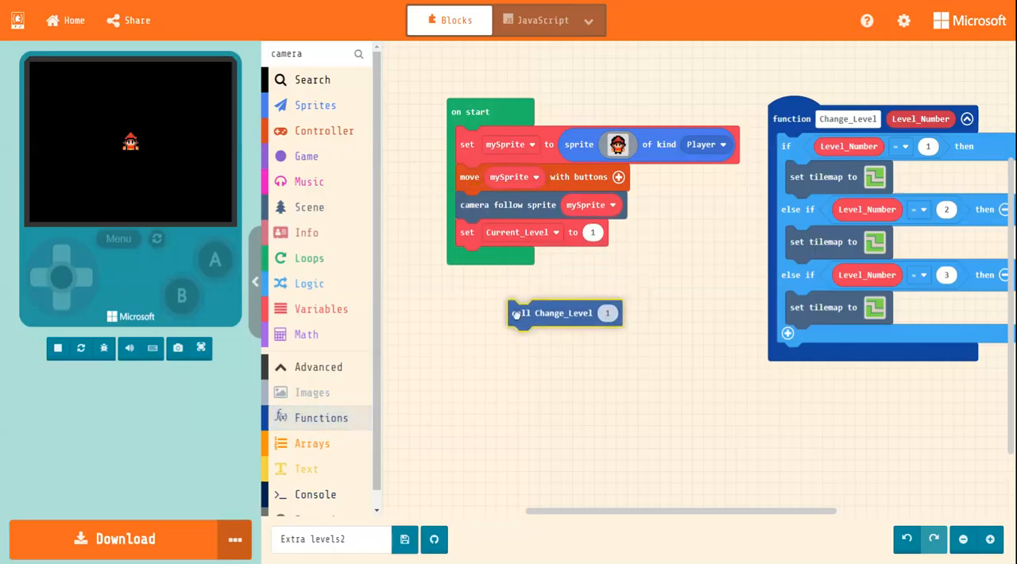
left_click_drag(564, 311, 512, 257)
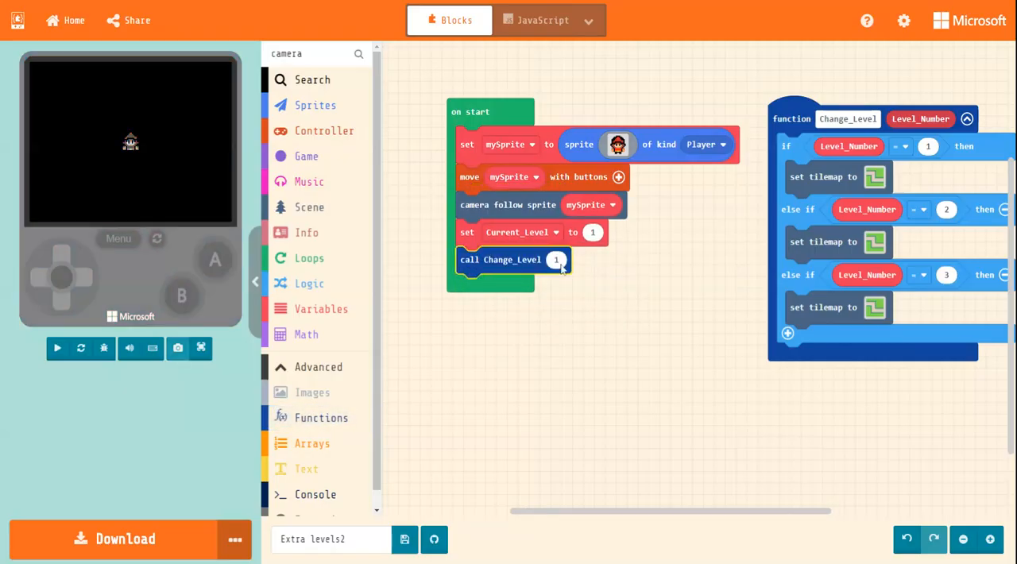
left_click(58, 348)
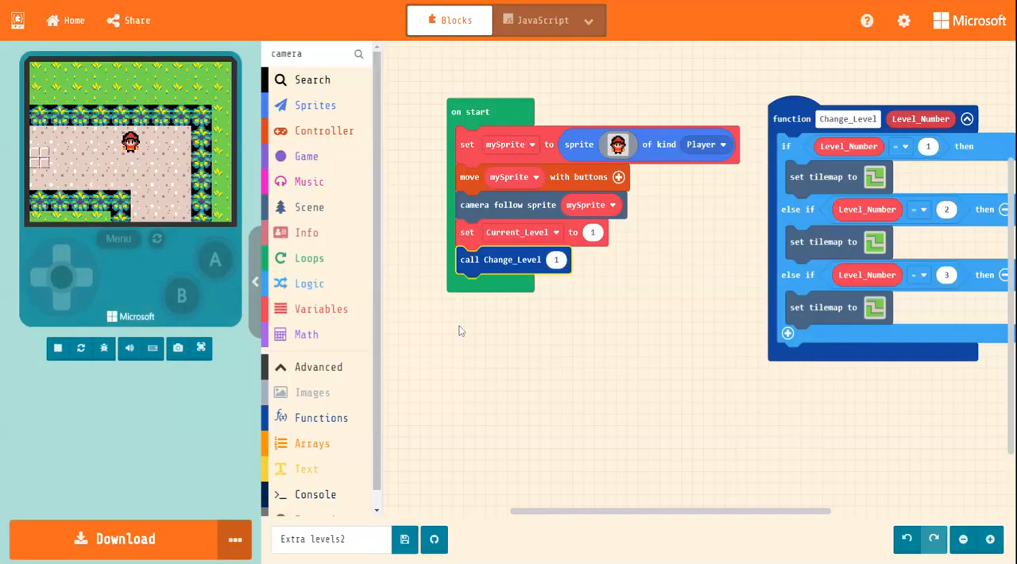
mouse_move(580, 362)
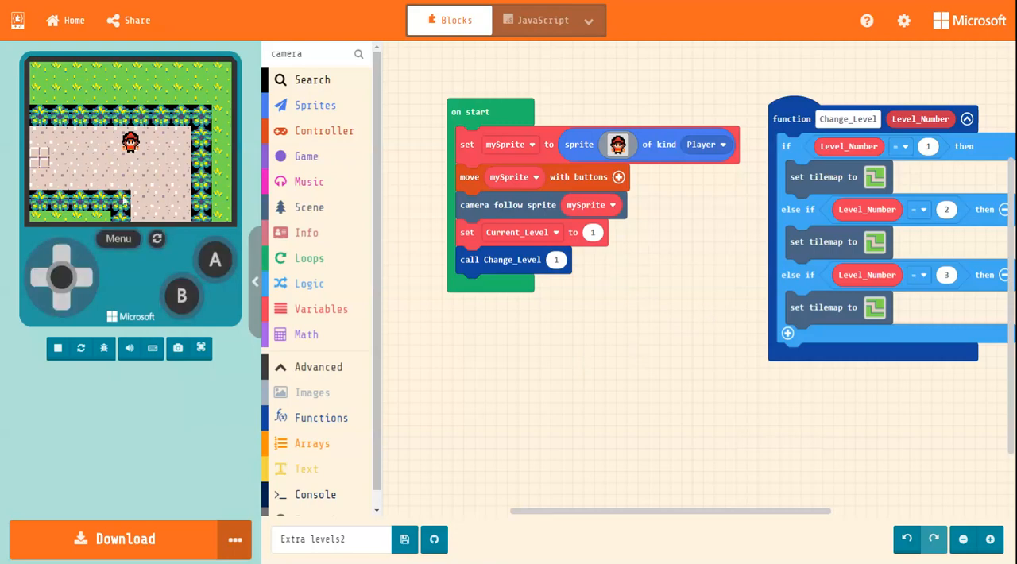
mouse_move(124, 198)
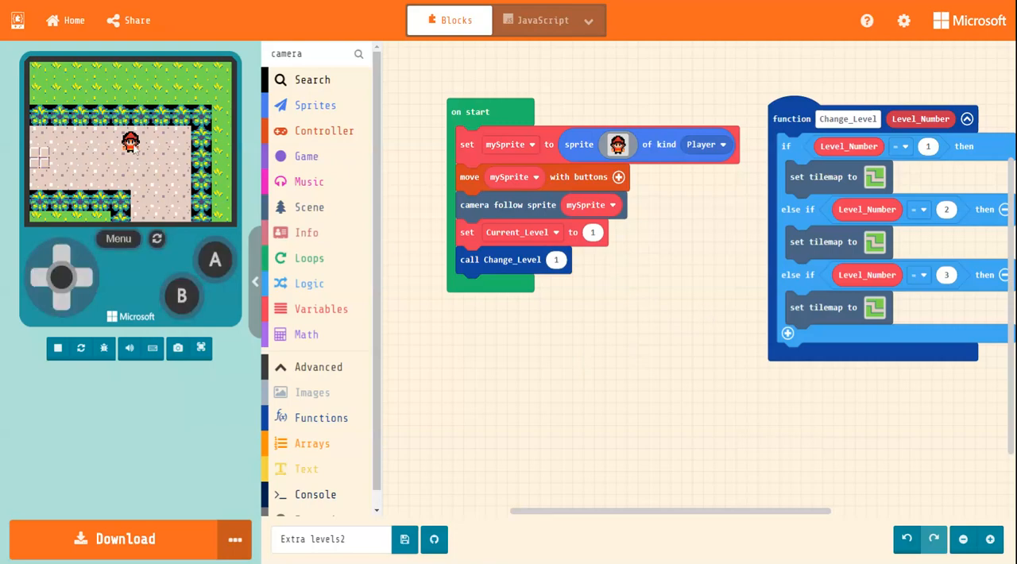
mouse_move(688, 242)
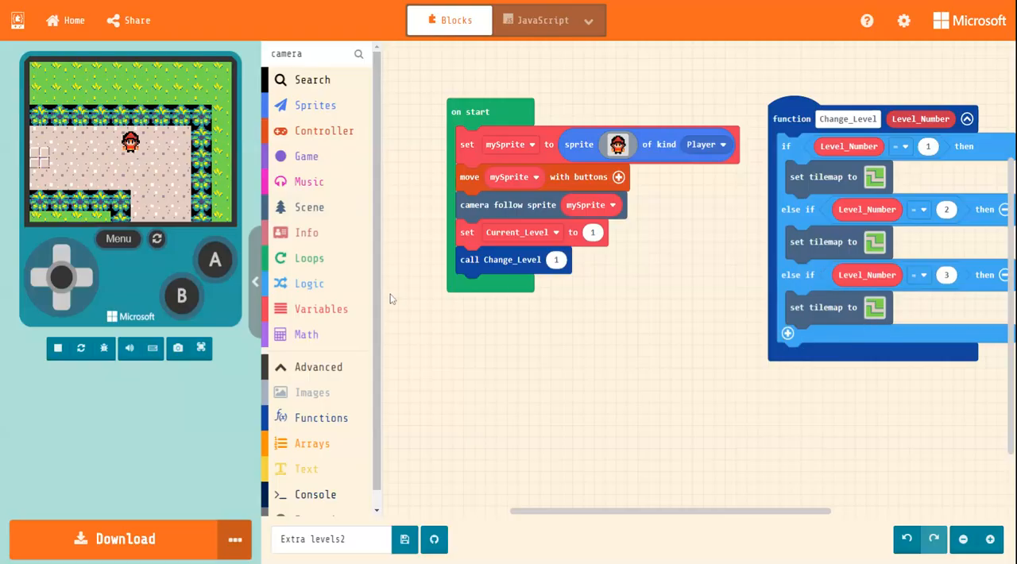
mouse_move(327, 275)
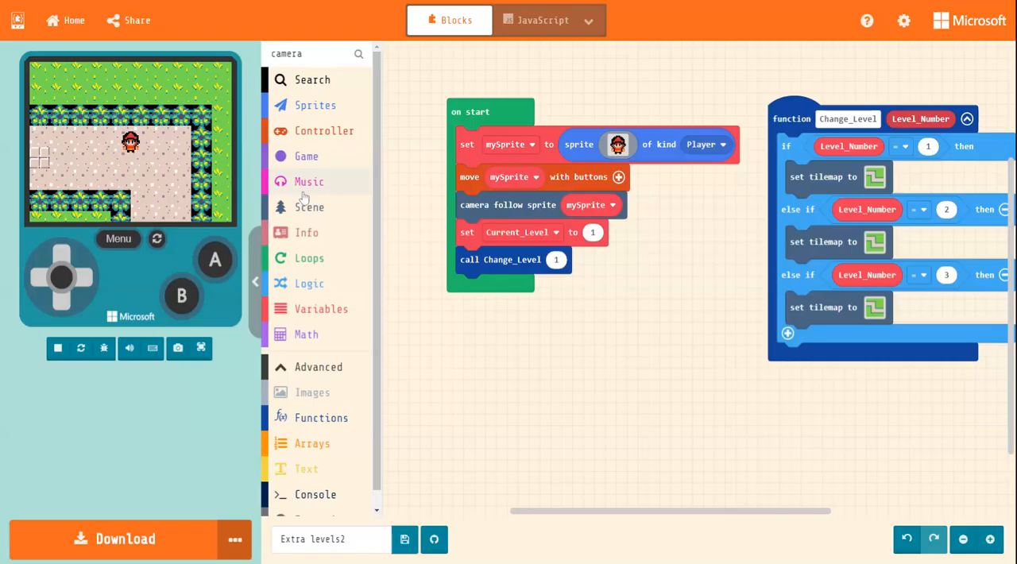
- Attach a 'place mySprite on top of random tile' block to the end of Change_Level
left_click(308, 207)
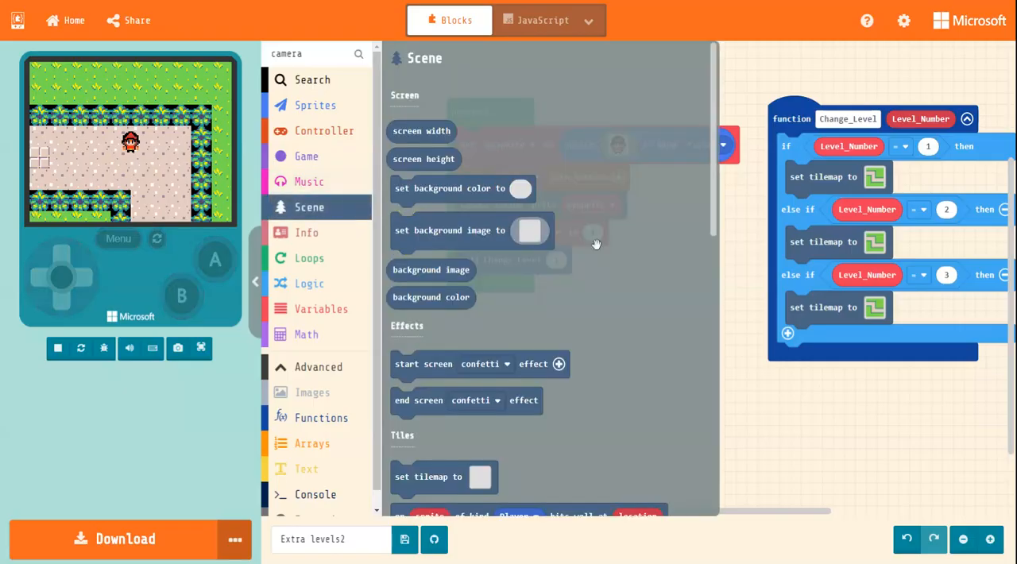
scroll("down", 3)
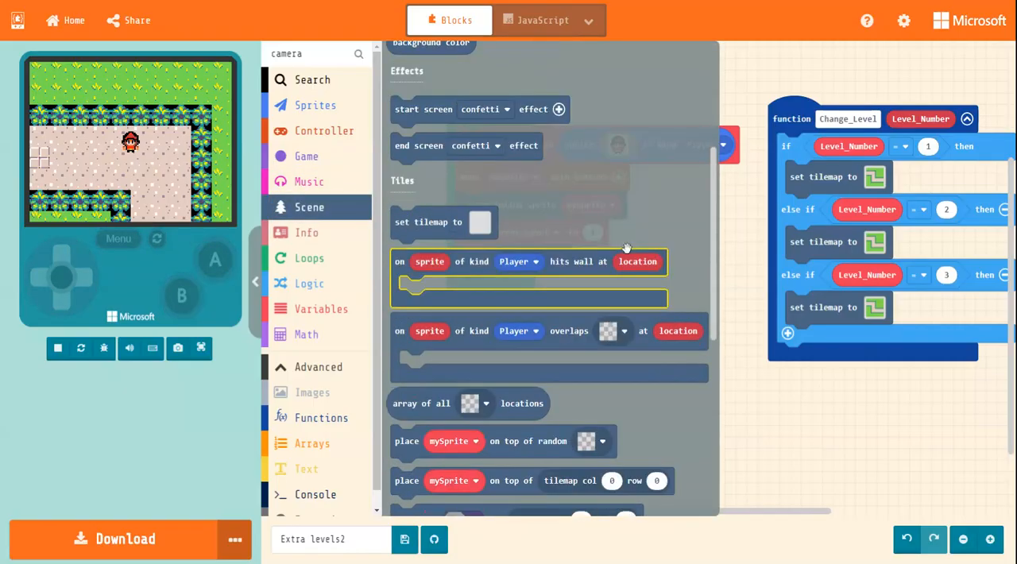
scroll("down", 3)
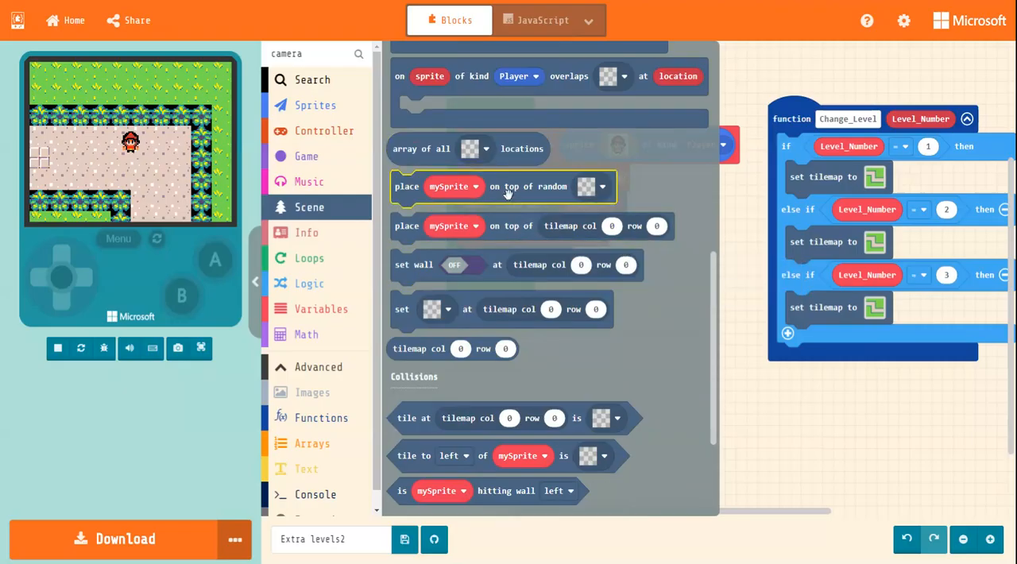
mouse_move(507, 187)
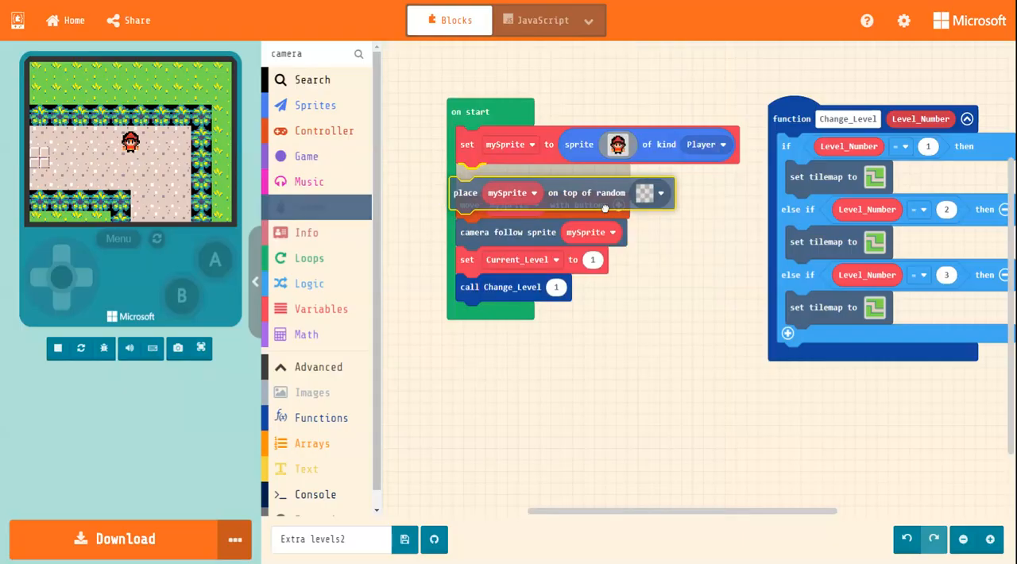
left_click_drag(464, 192, 819, 356)
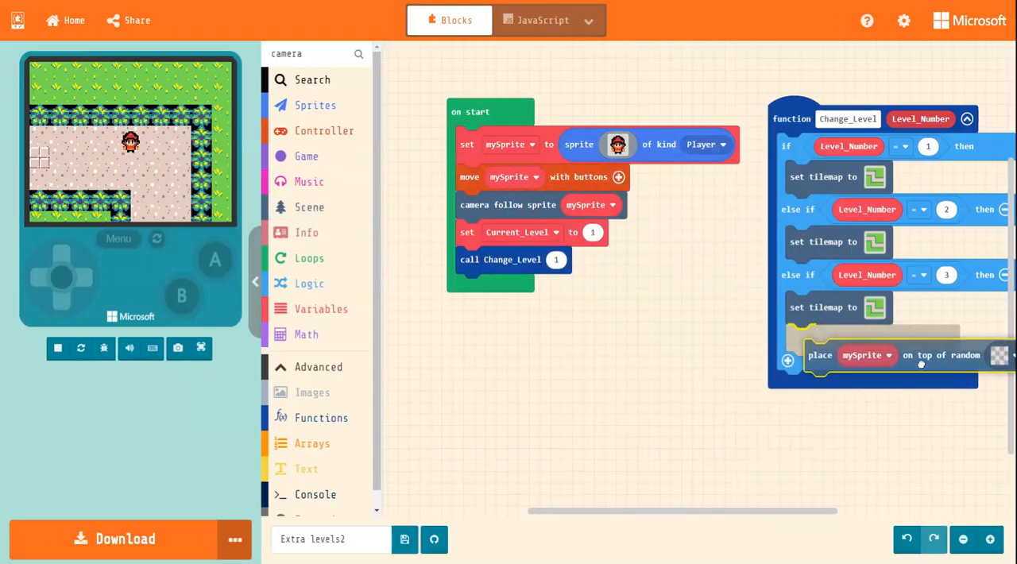
left_click_drag(818, 356, 795, 359)
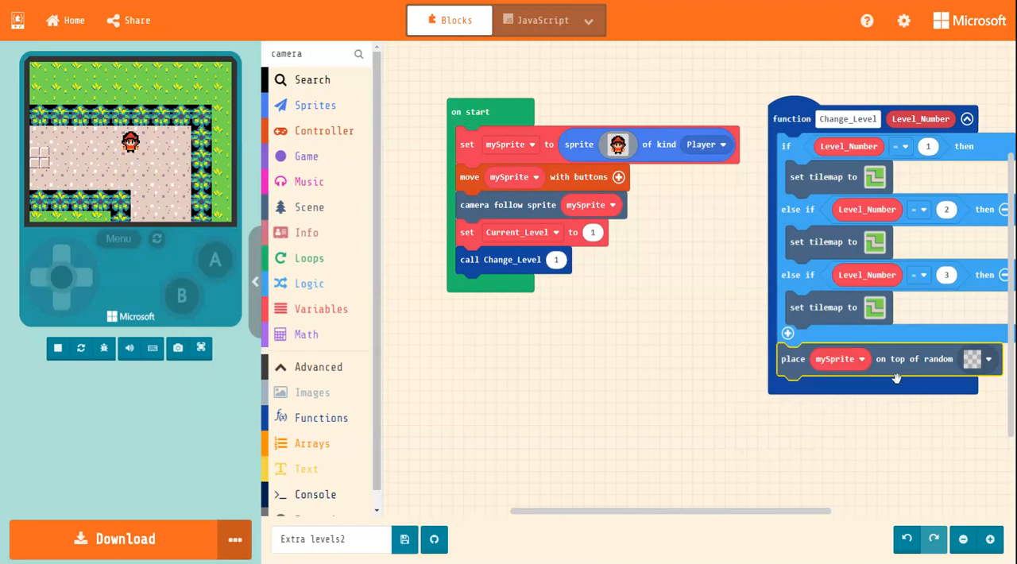
- Choose the tile kind the player spawns on after each level loads
left_click(57, 348)
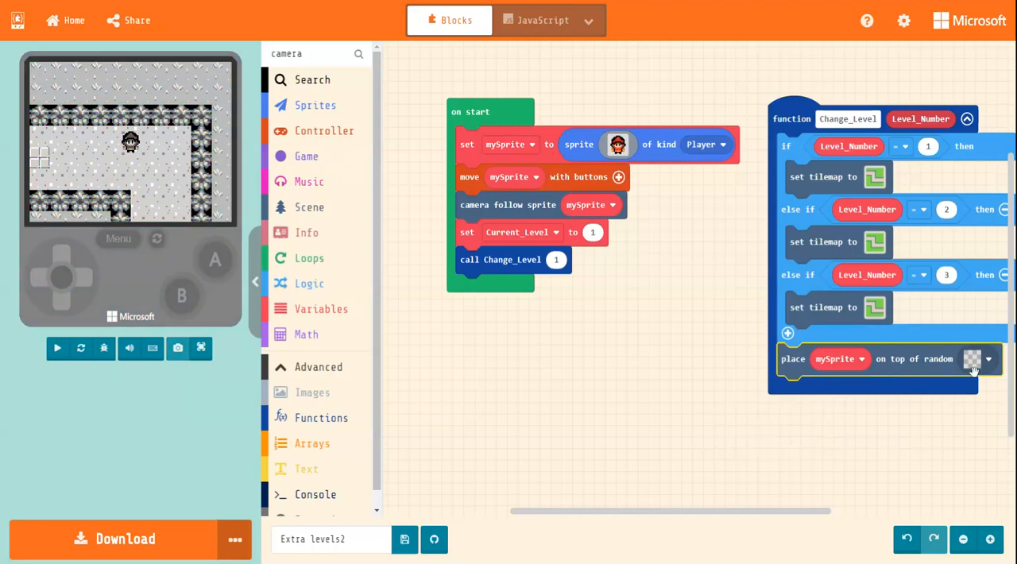
left_click(58, 348)
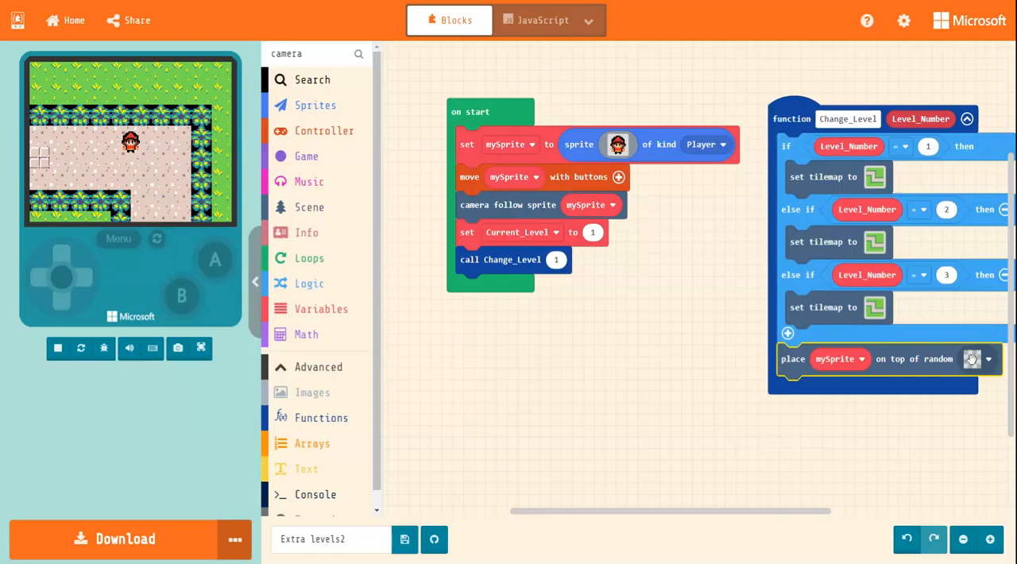
left_click(58, 346)
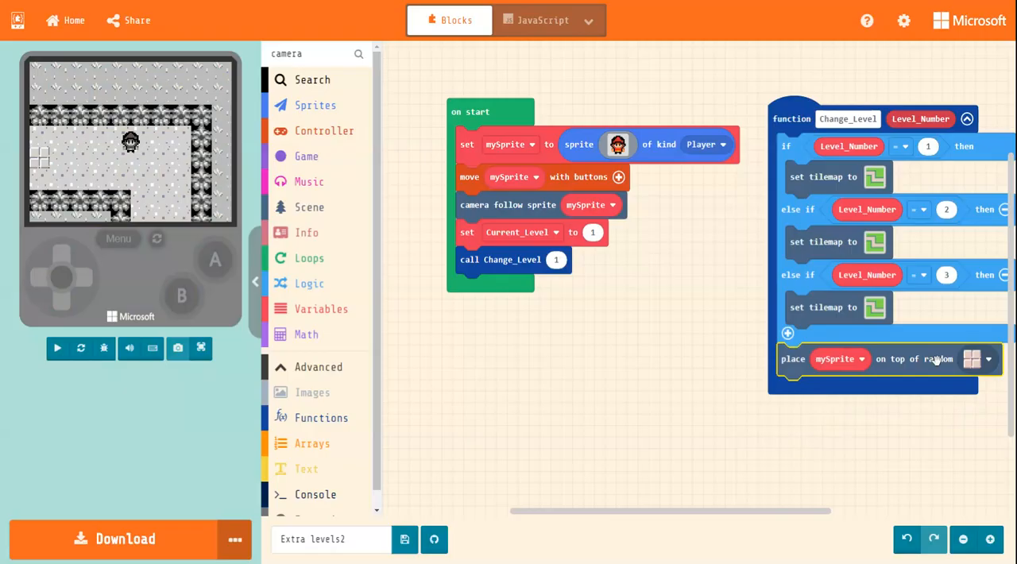
left_click(57, 348)
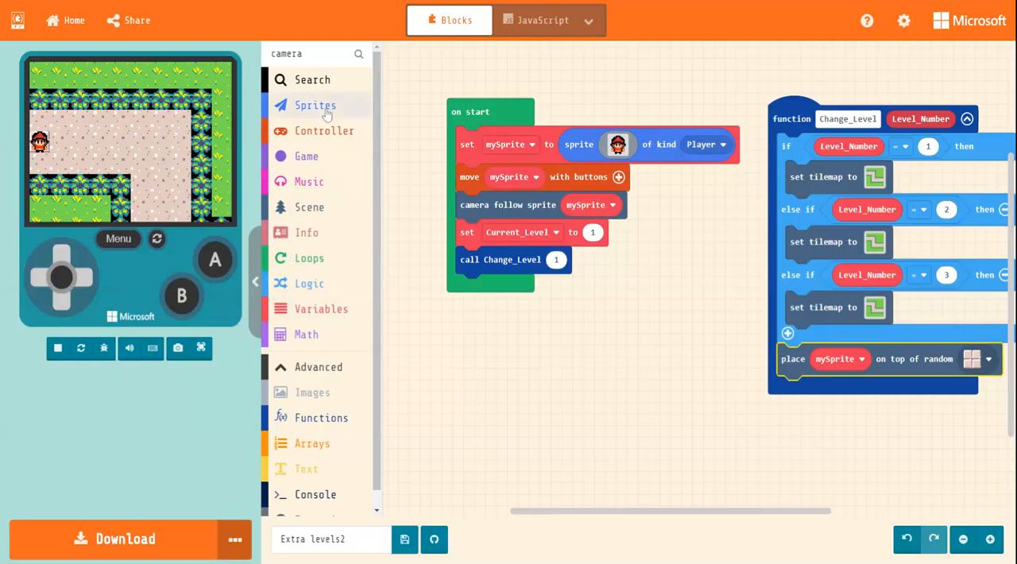
- End Change_Level with a 'set background color' block from Scene, coloured green
left_click(315, 105)
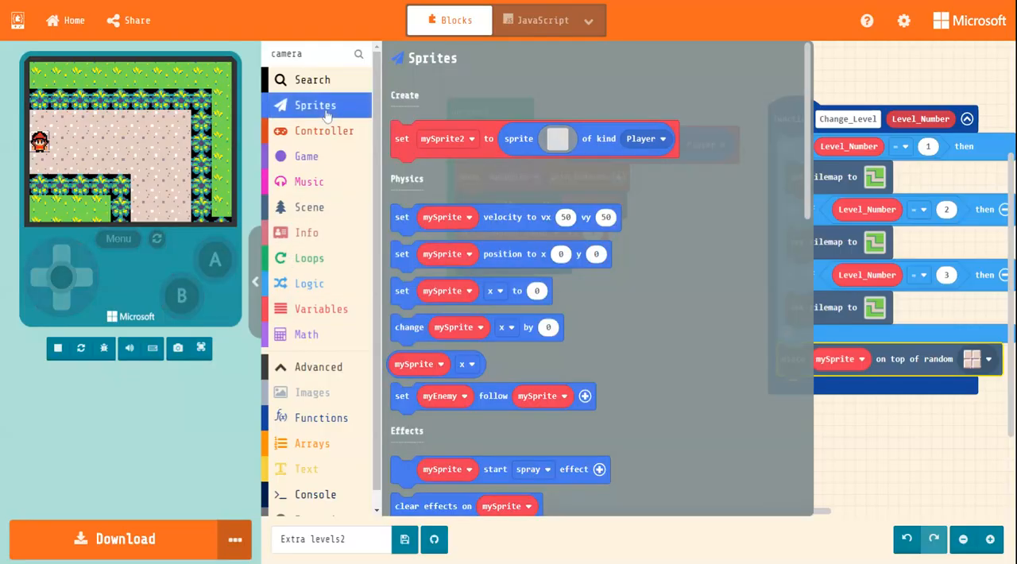
left_click(308, 207)
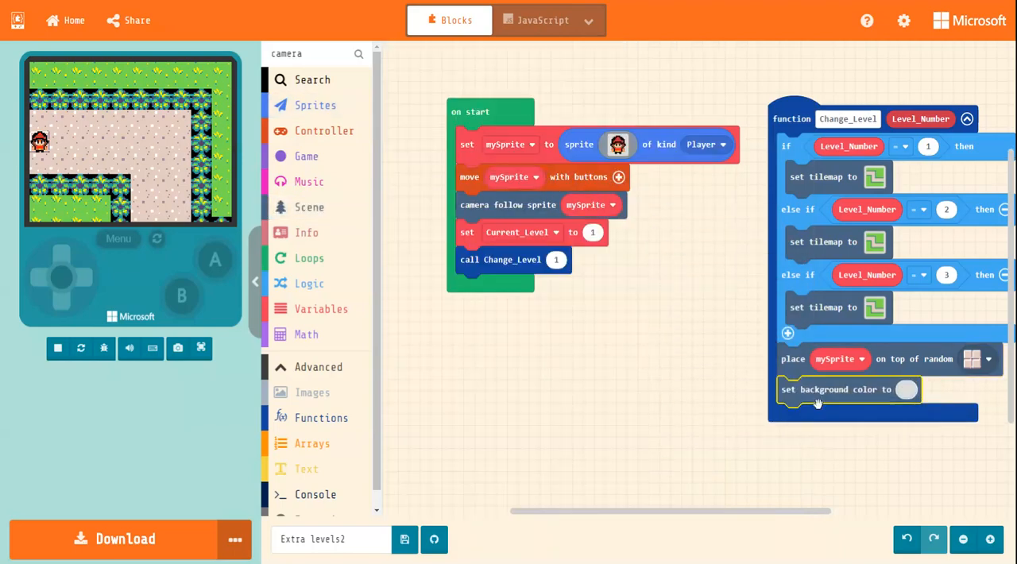
left_click(906, 390)
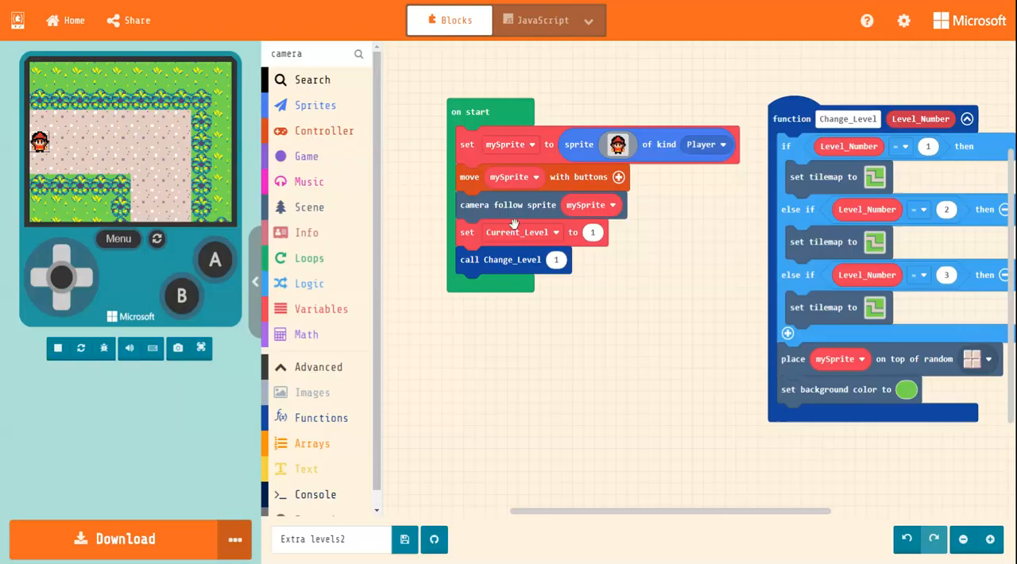
mouse_move(531, 332)
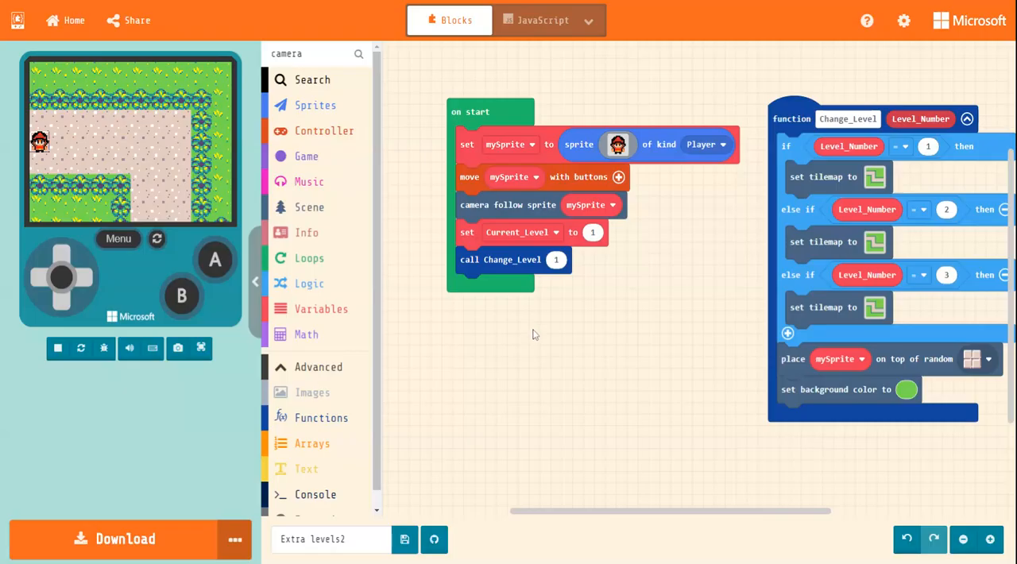
mouse_move(461, 453)
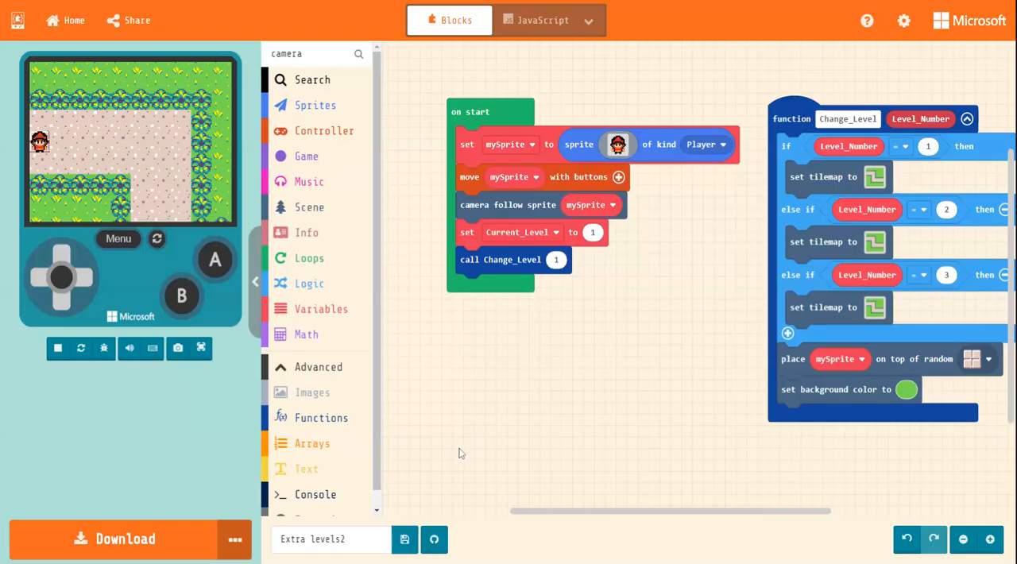
mouse_move(391, 467)
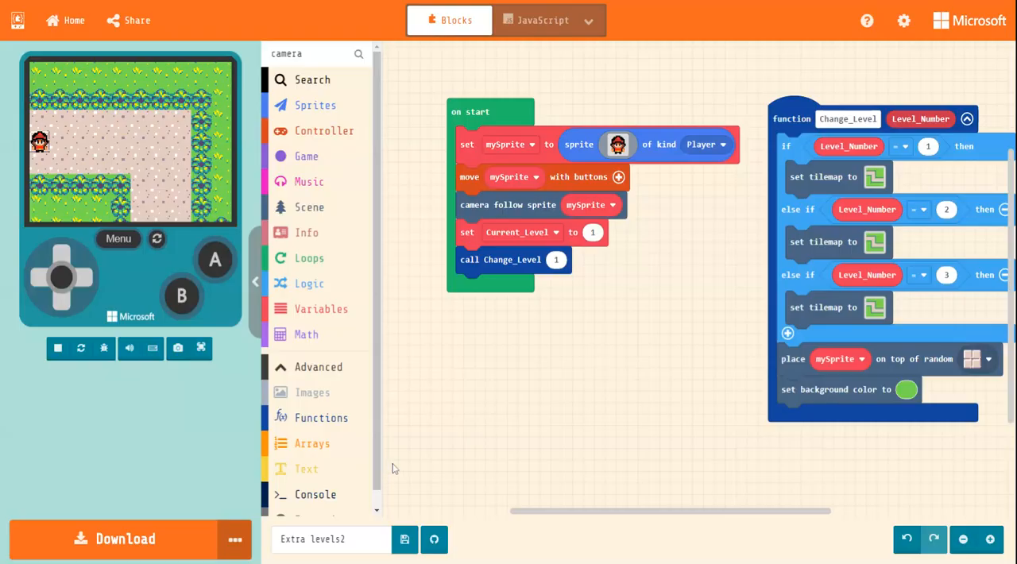
mouse_move(448, 404)
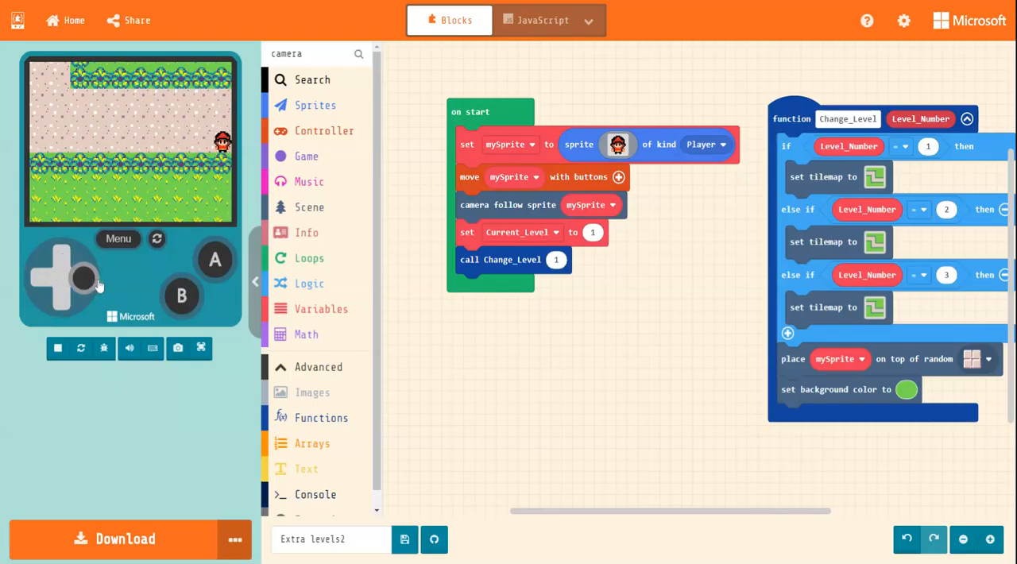
left_click(45, 278)
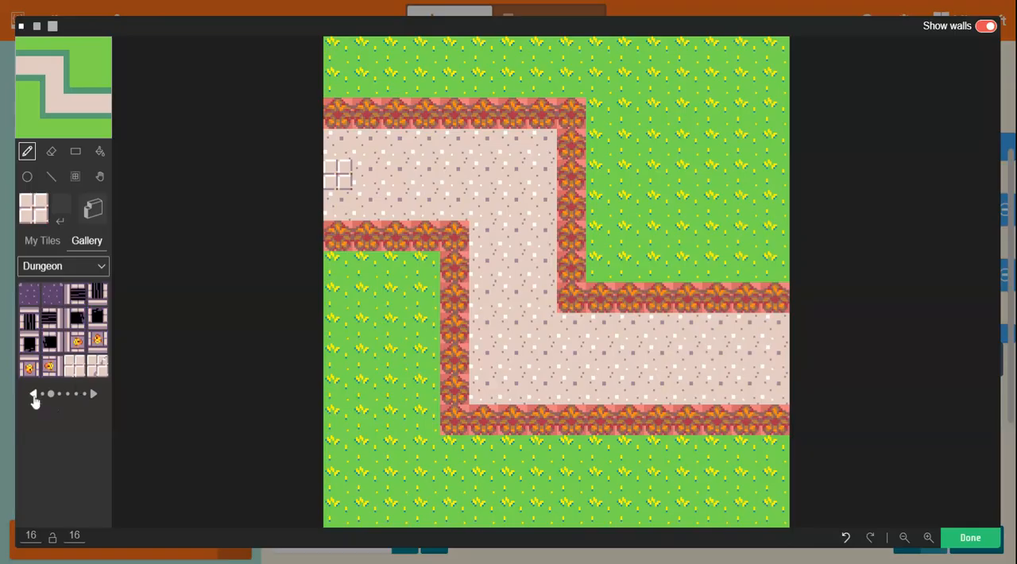
- Page the Dungeon gallery to the door tile, paint it at the path's right end, and finish the map
left_click(92, 394)
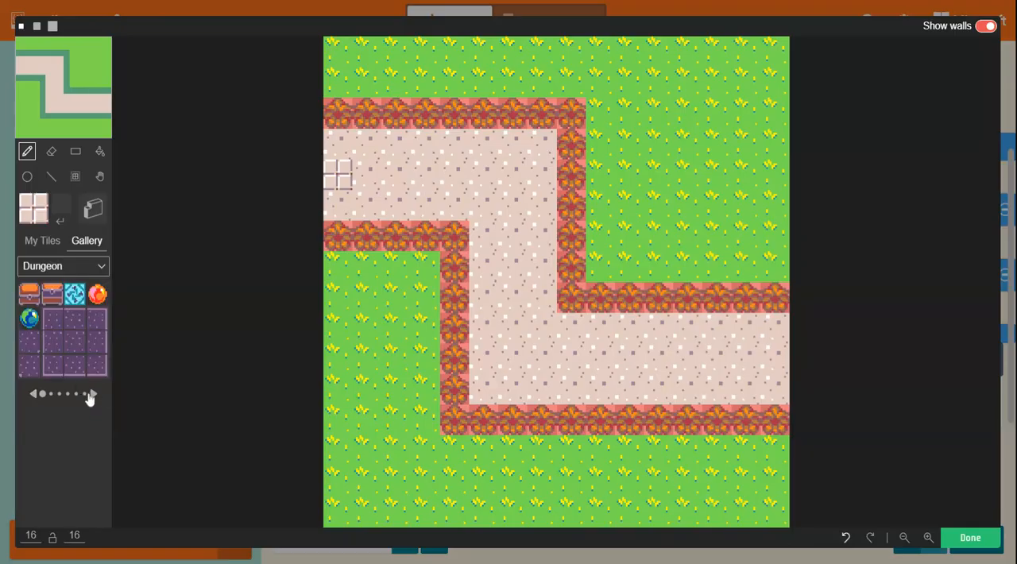
left_click(90, 394)
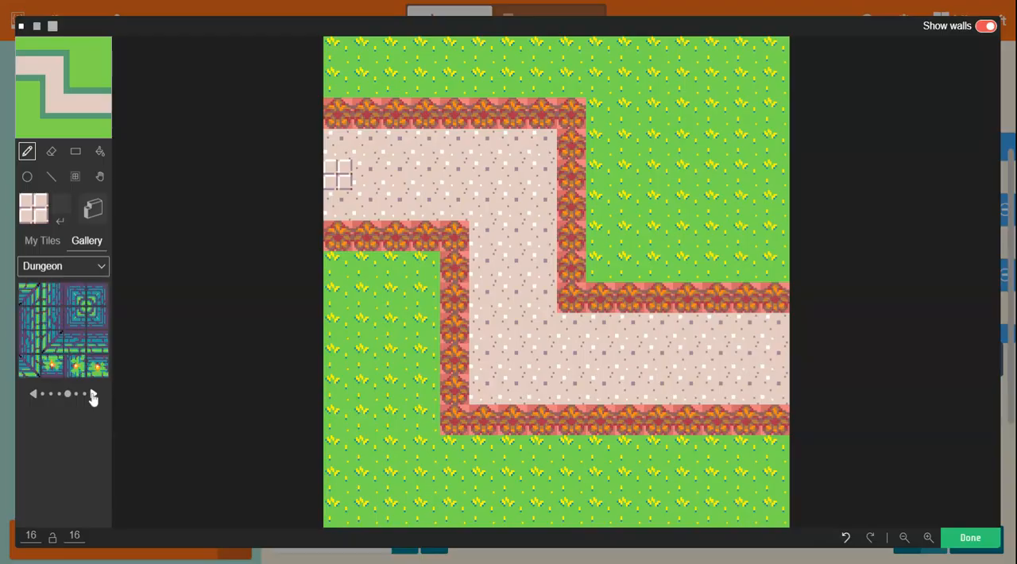
mouse_move(28, 332)
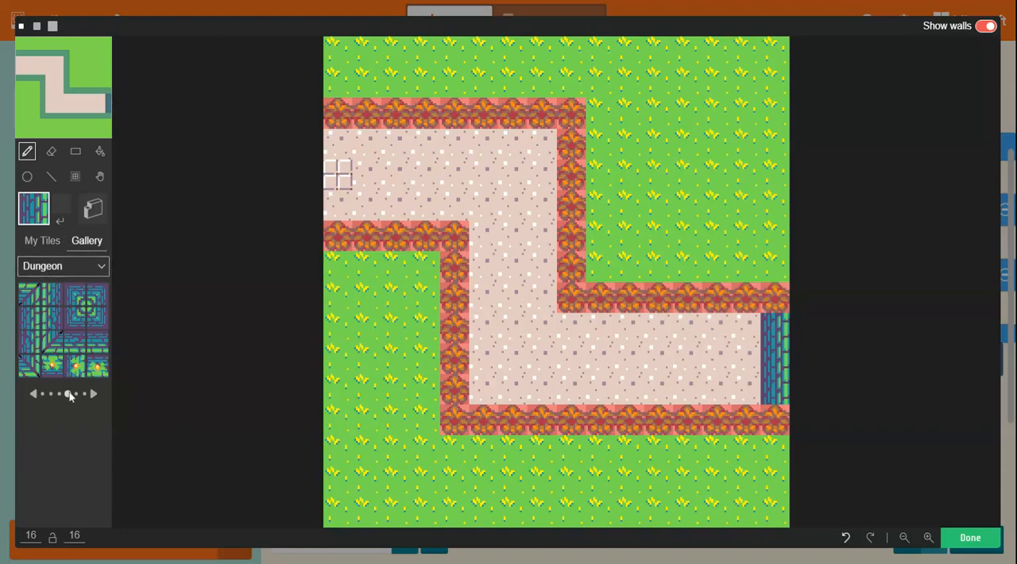
left_click(33, 394)
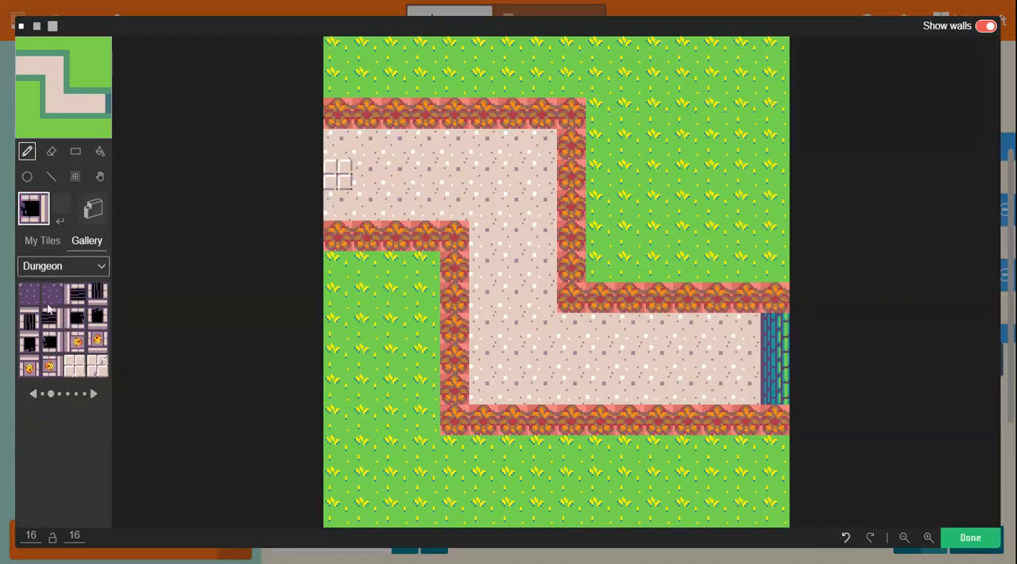
left_click(771, 359)
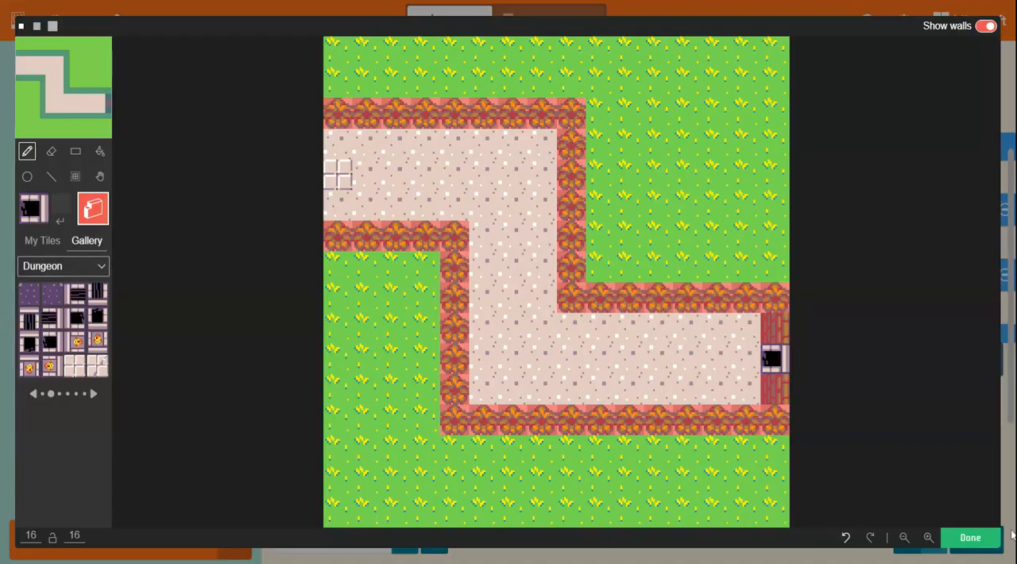
left_click(969, 537)
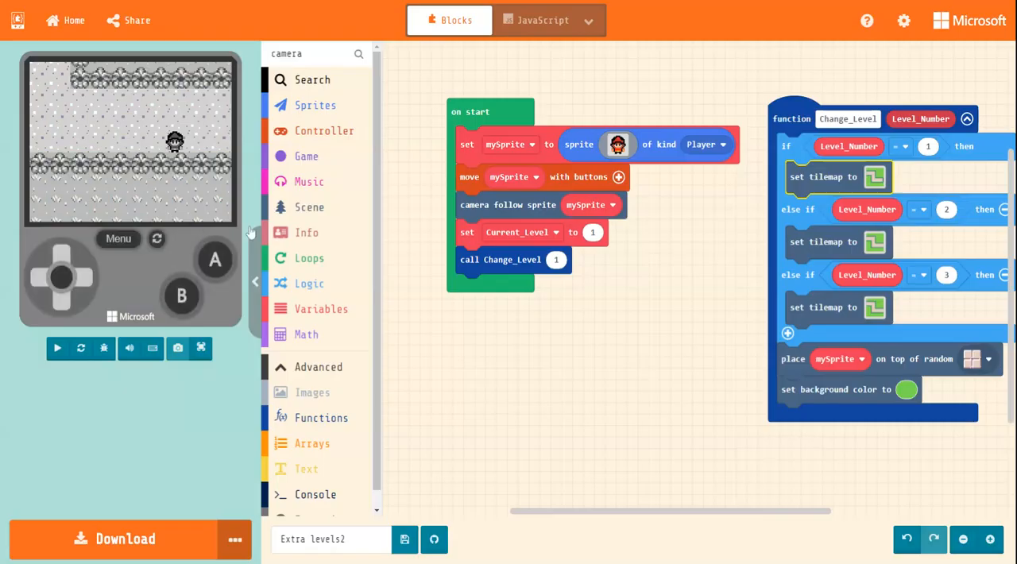
- Add a Scene event for a Player sprite overlapping a tile and set its tile to the door
left_click(57, 348)
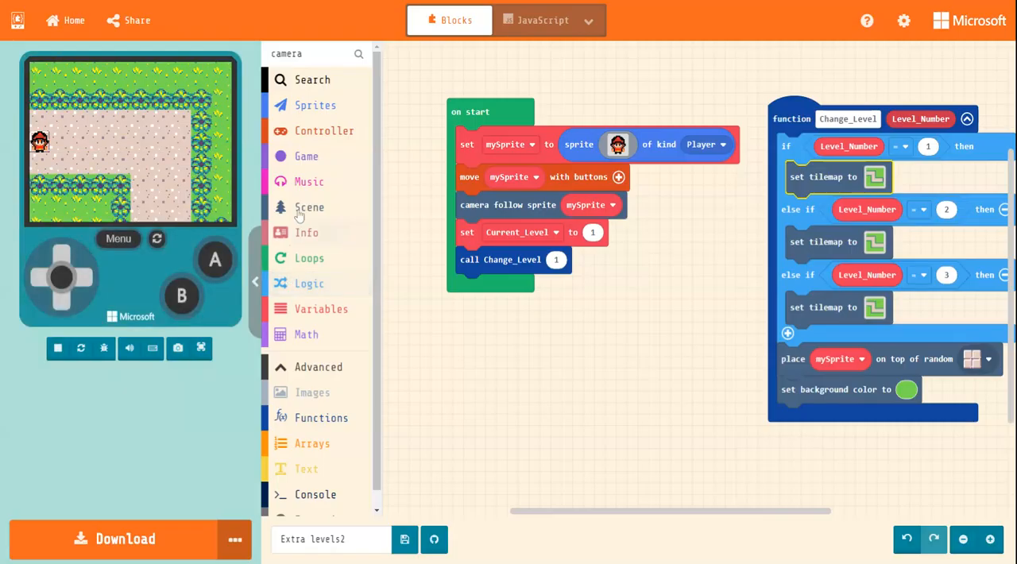
left_click(309, 206)
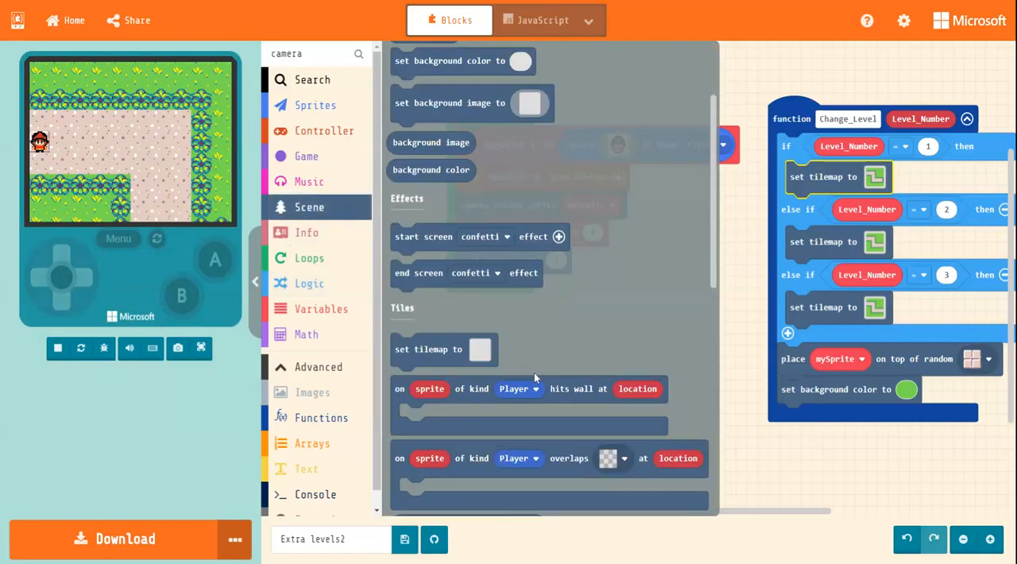
scroll("down", 3)
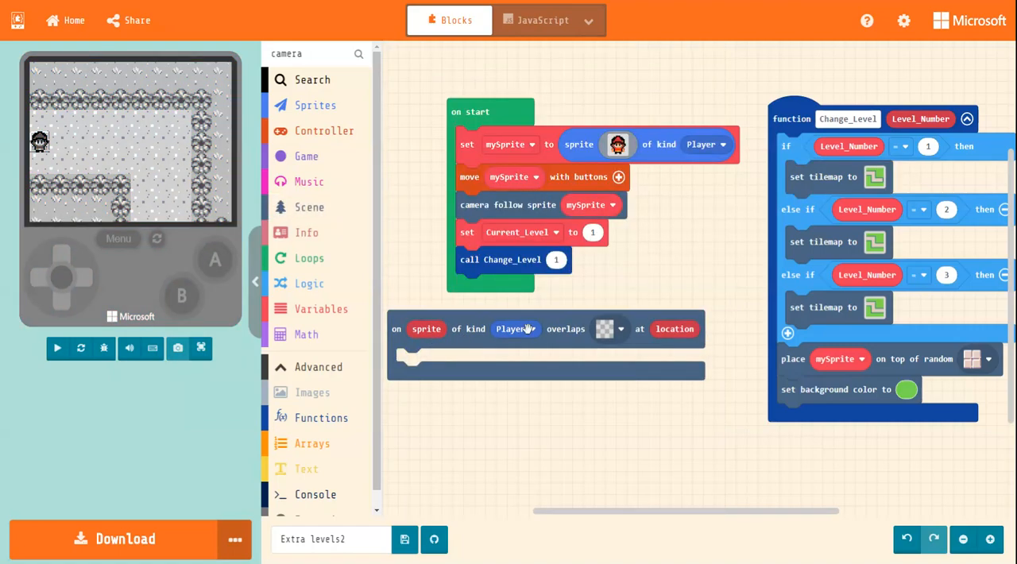
left_click(610, 327)
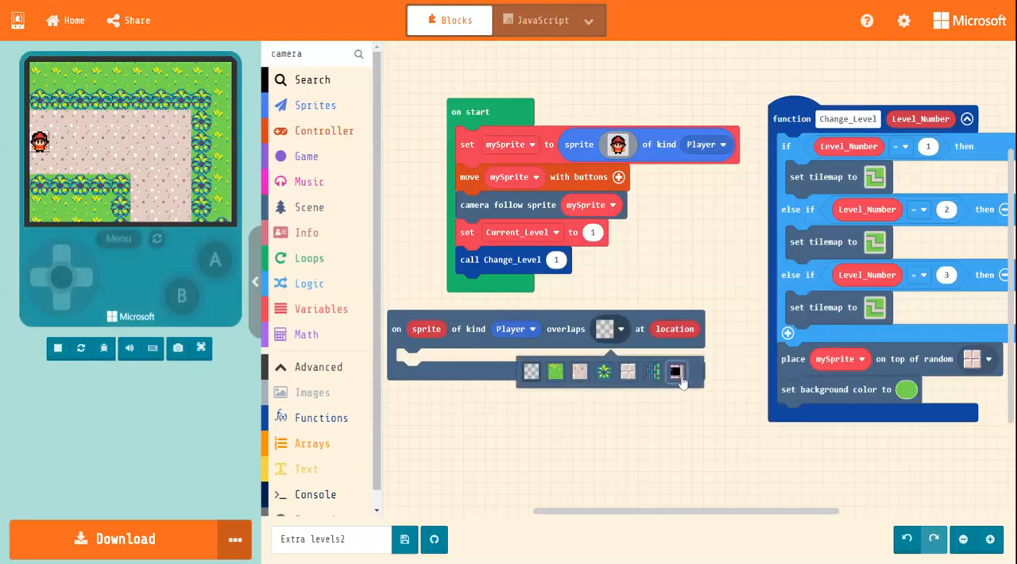
left_click(675, 372)
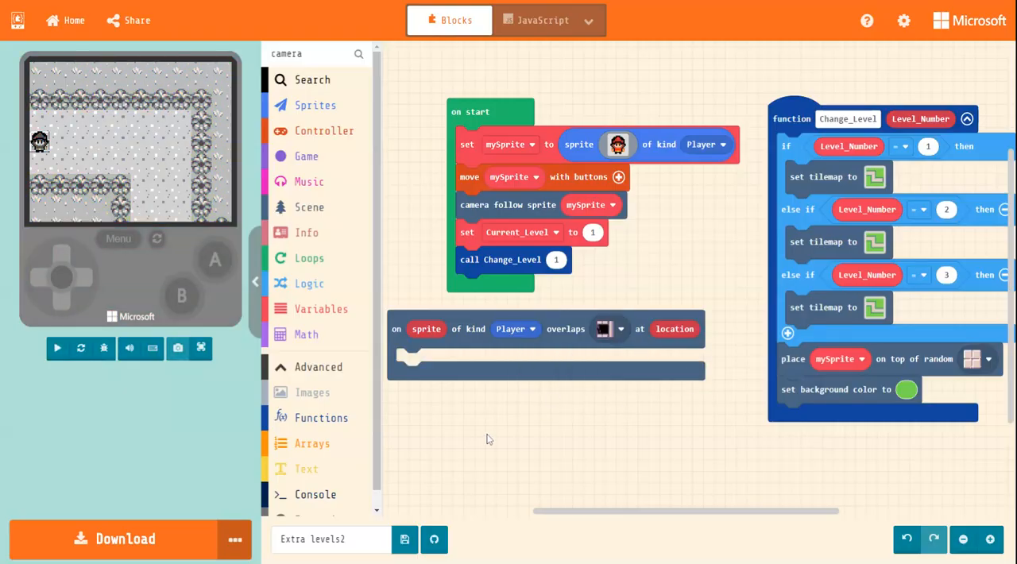
left_click(57, 348)
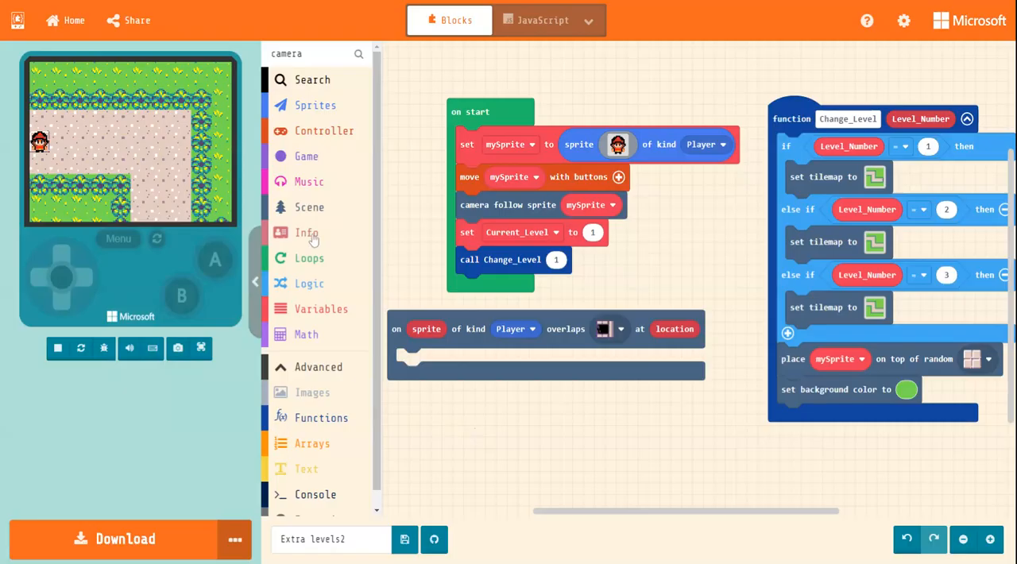
left_click(321, 310)
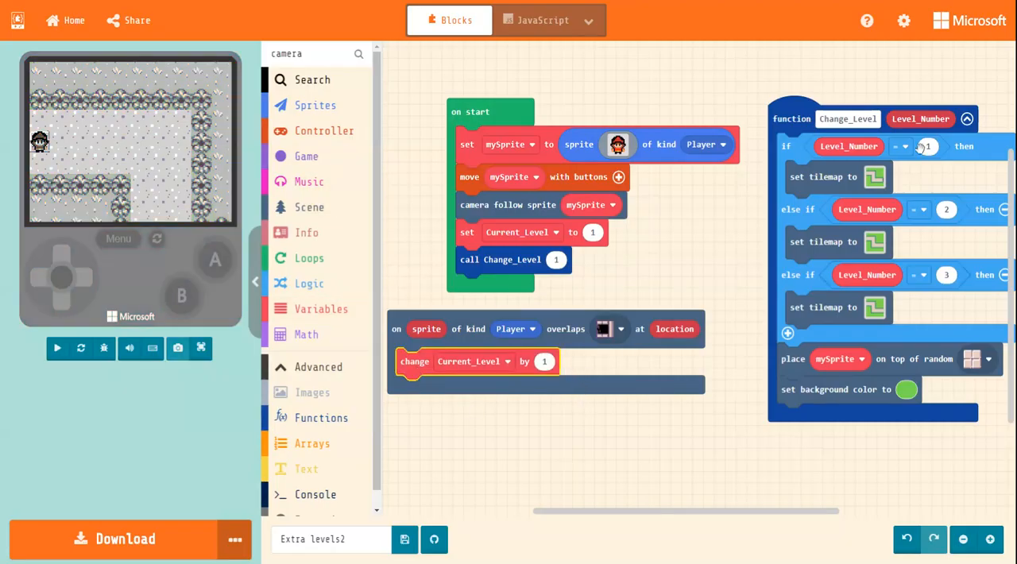
- Inside the door overlap event, call Change_Level with the Current_level variable as its argument
left_click(57, 348)
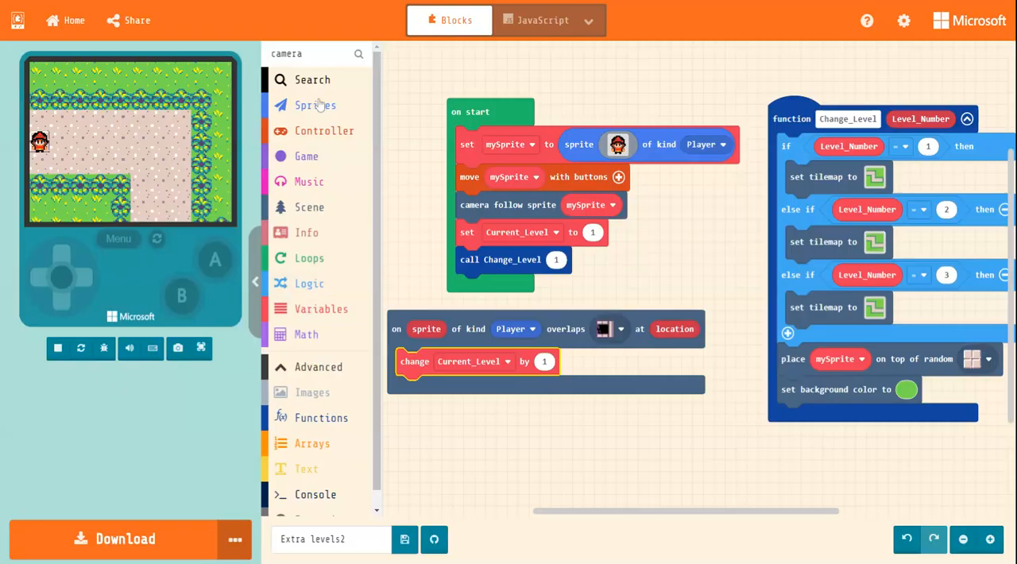
left_click(321, 416)
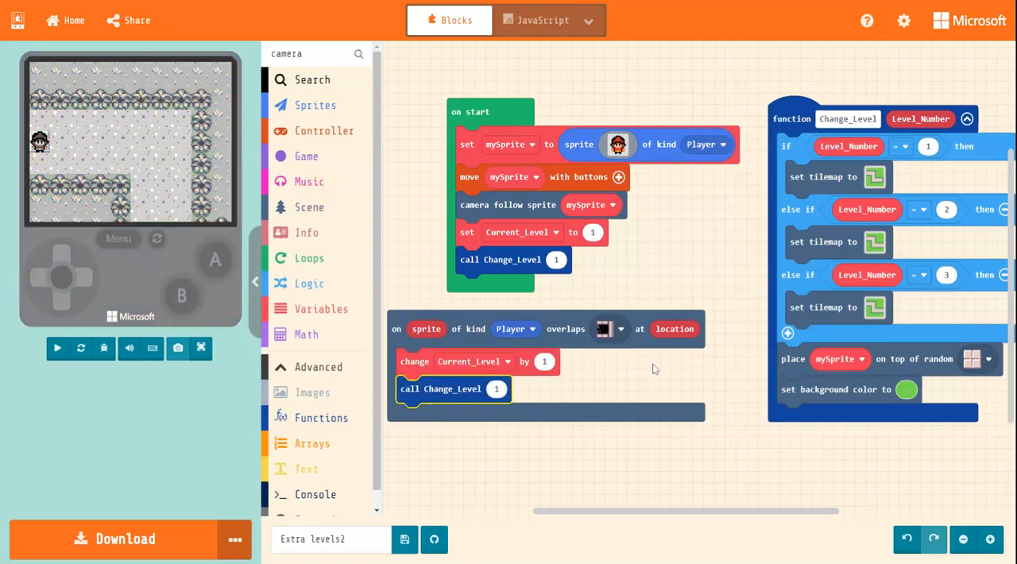
left_click(57, 348)
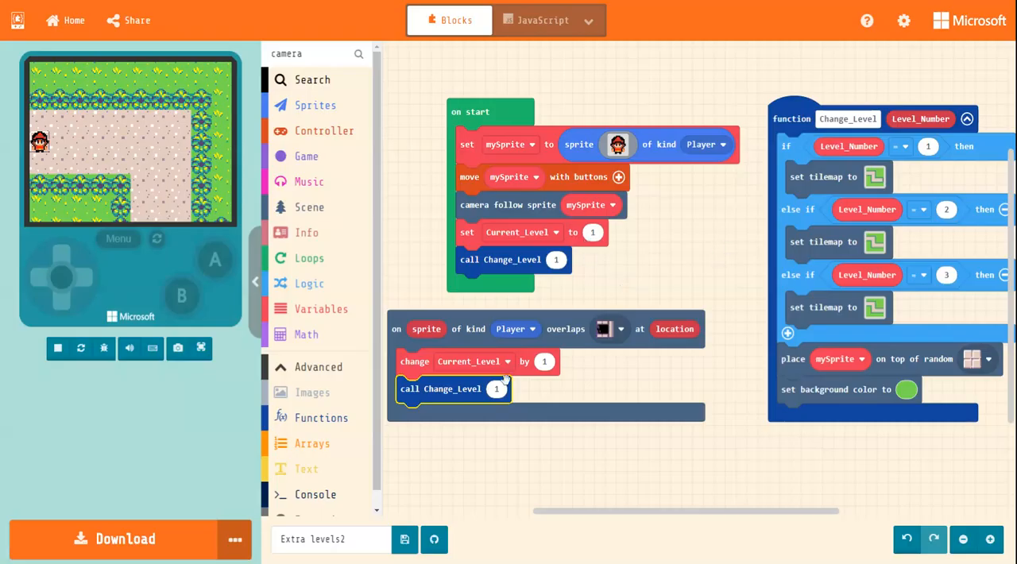
mouse_move(316, 238)
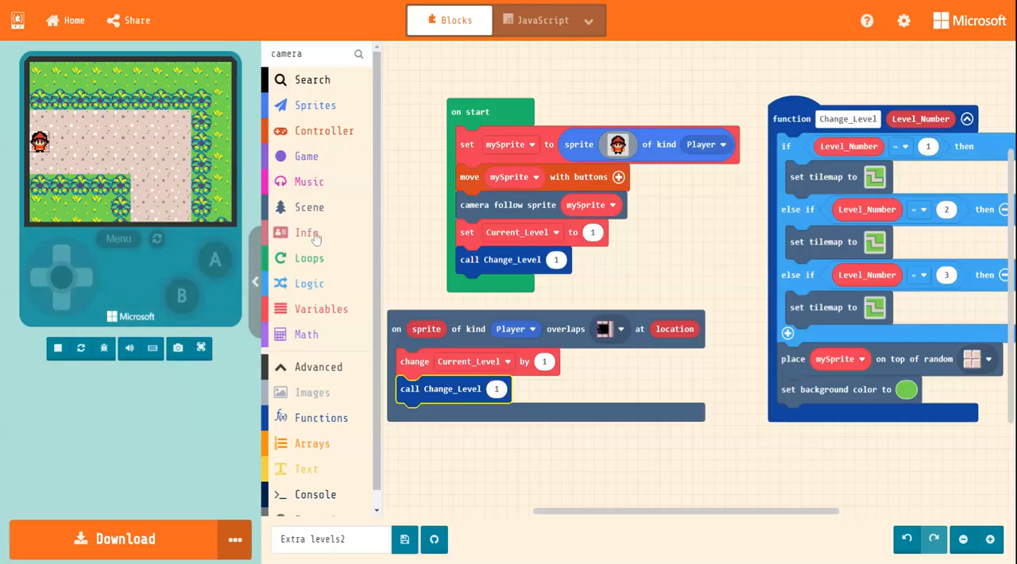
left_click(321, 309)
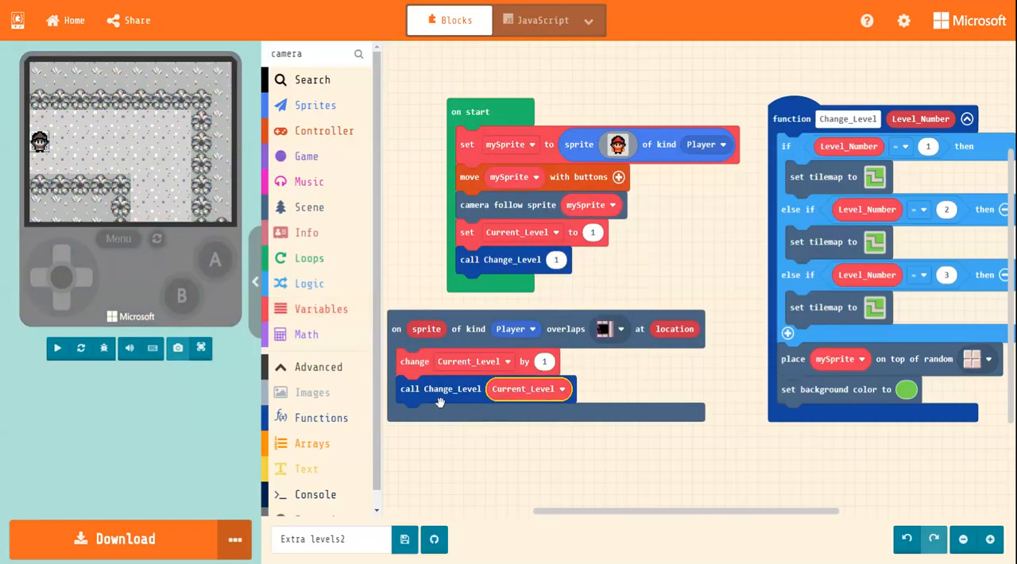
left_click(57, 348)
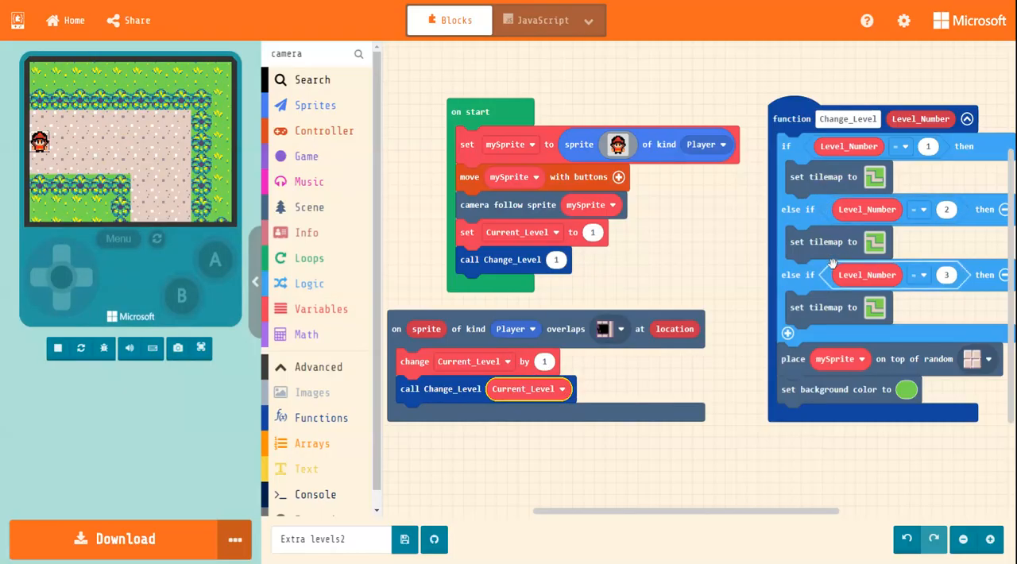
mouse_move(632, 485)
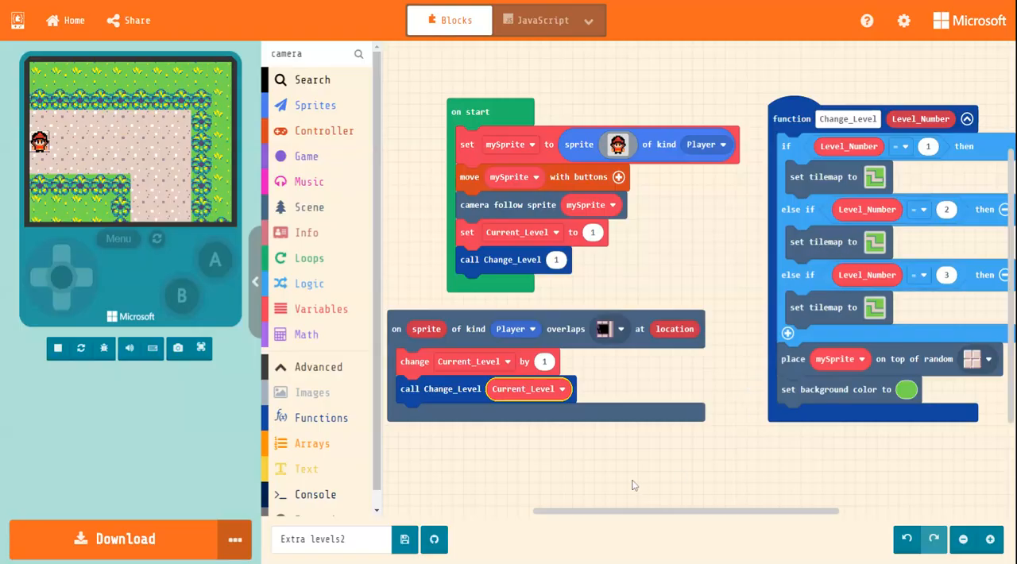
mouse_move(117, 277)
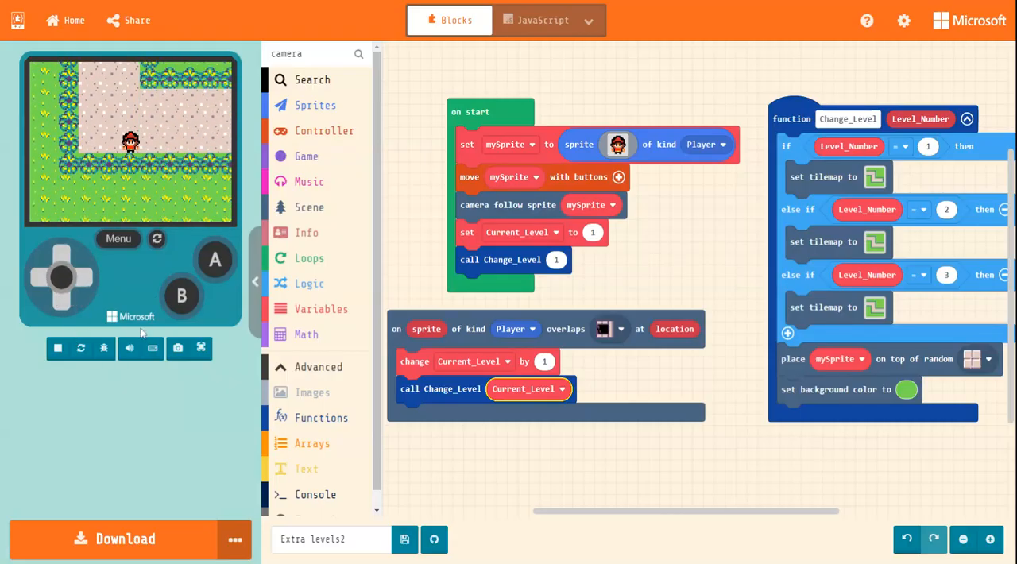
left_click(62, 260)
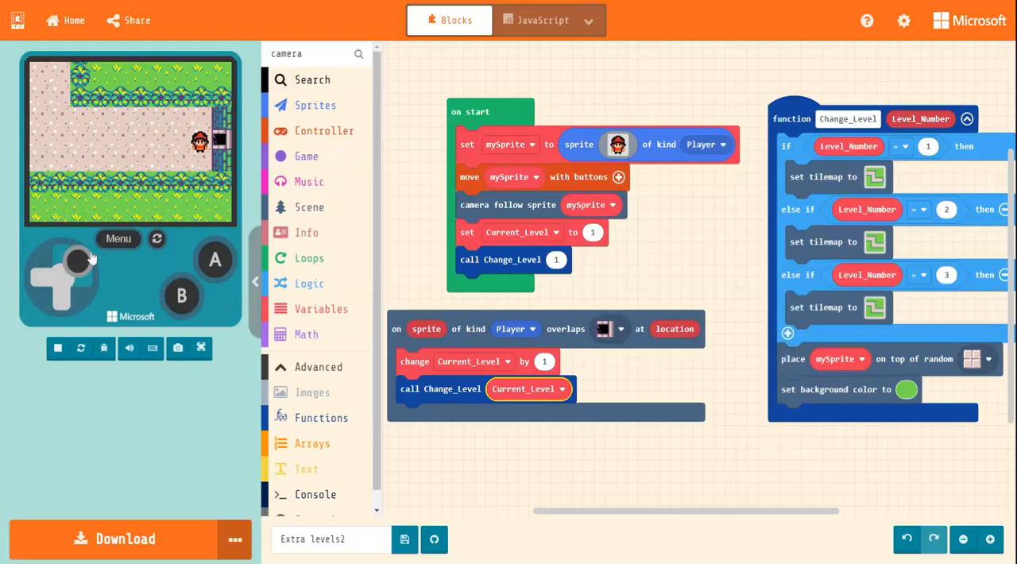
left_click(60, 257)
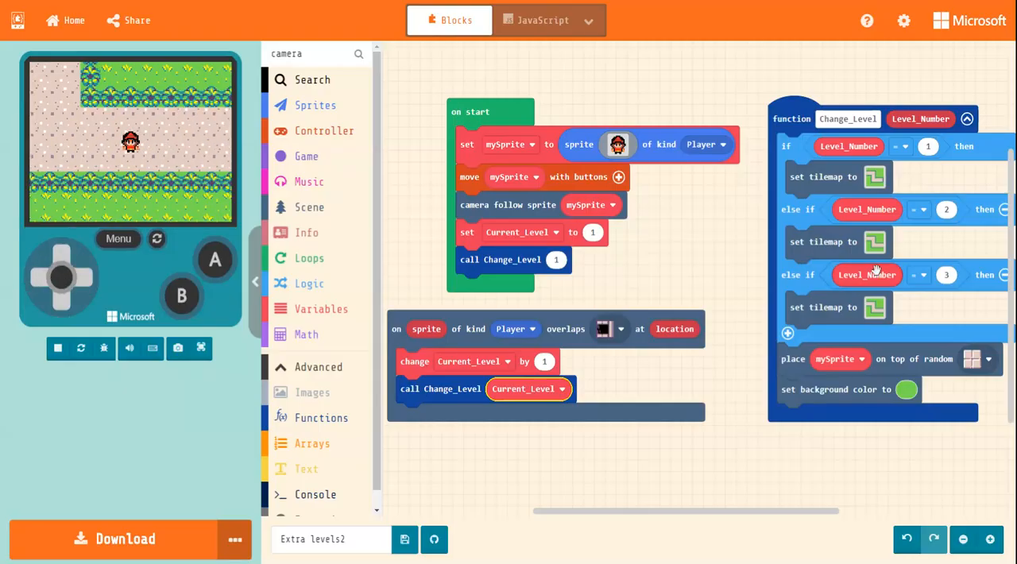
mouse_move(891, 241)
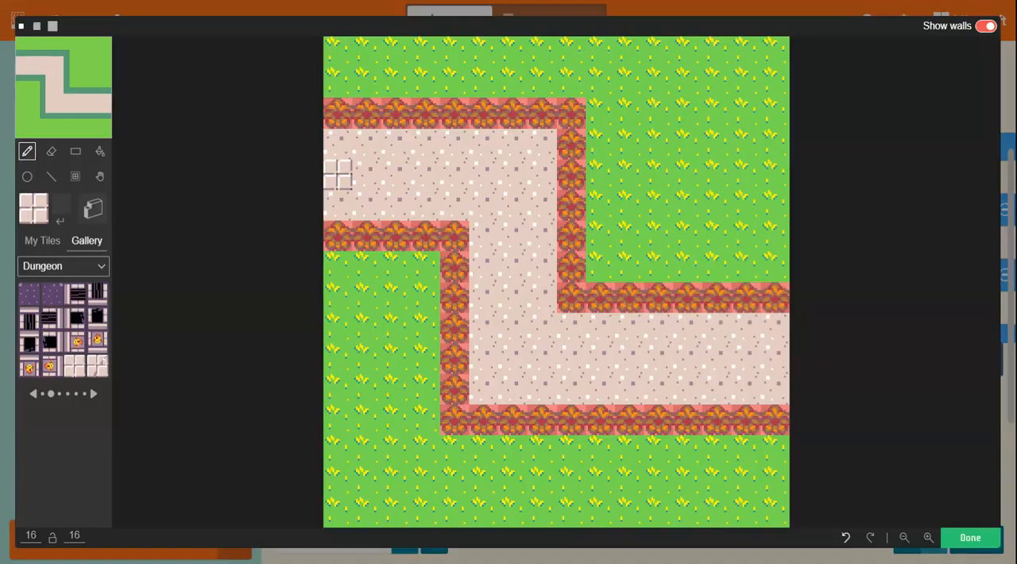
mouse_move(95, 401)
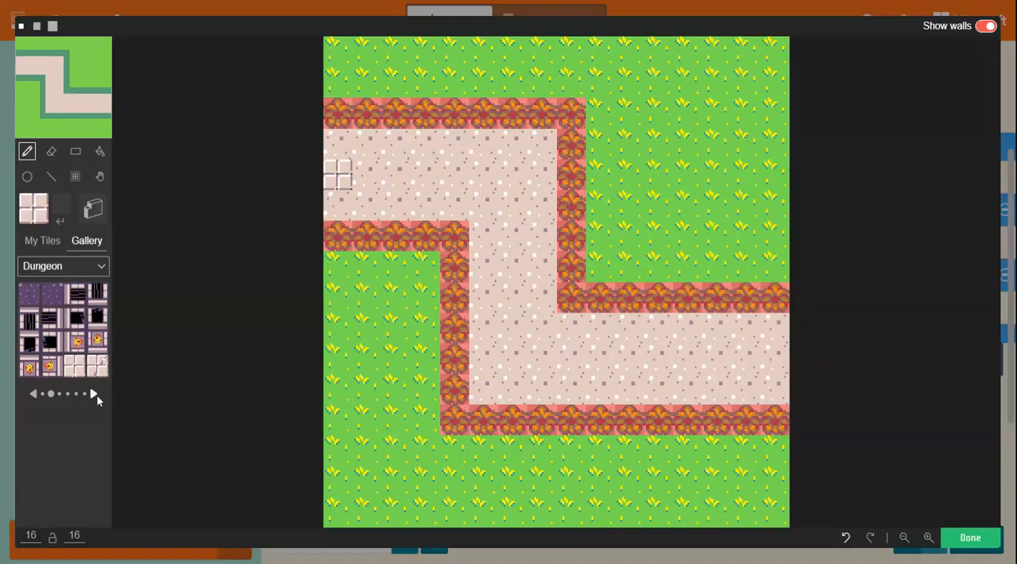
- Paint the dungeon door tile at the path's right end and mark the area around it as wall
left_click(92, 392)
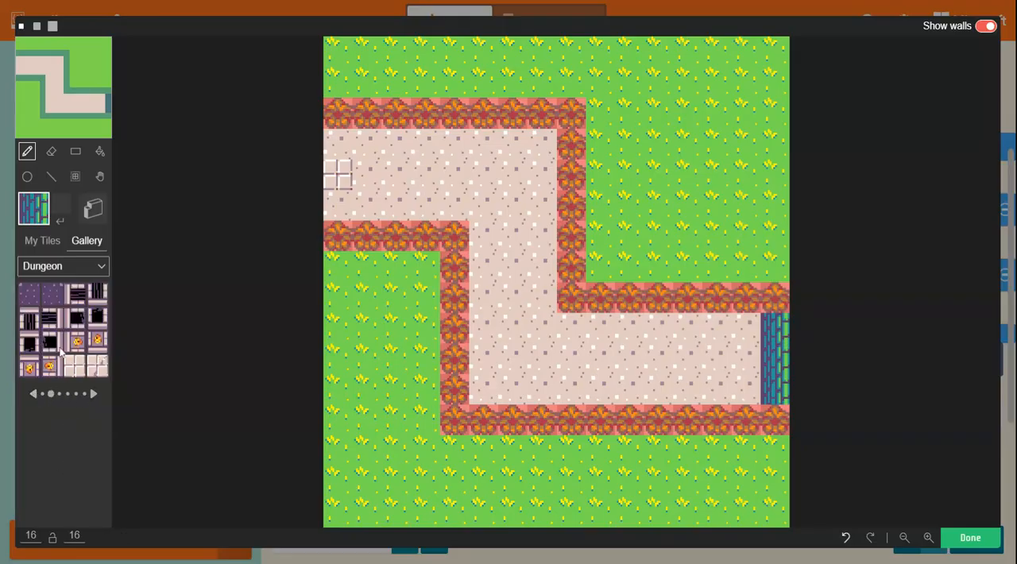
left_click(744, 359)
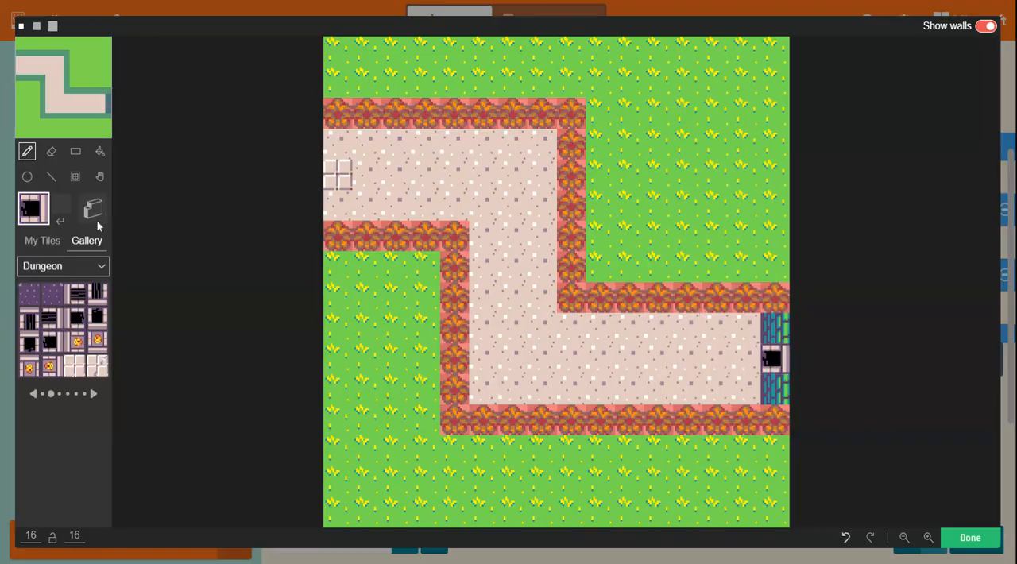
left_click(92, 208)
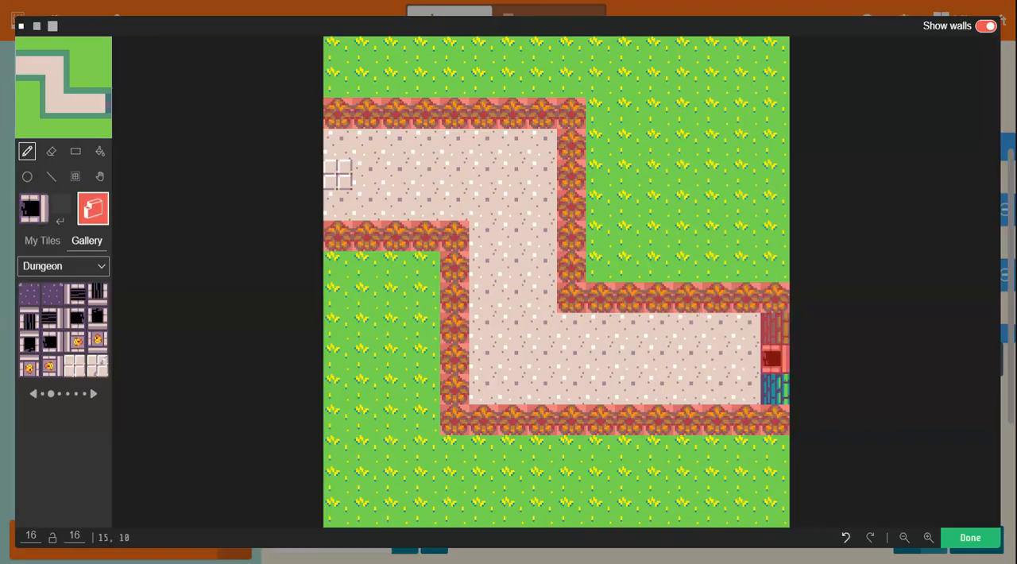
left_click(453, 207)
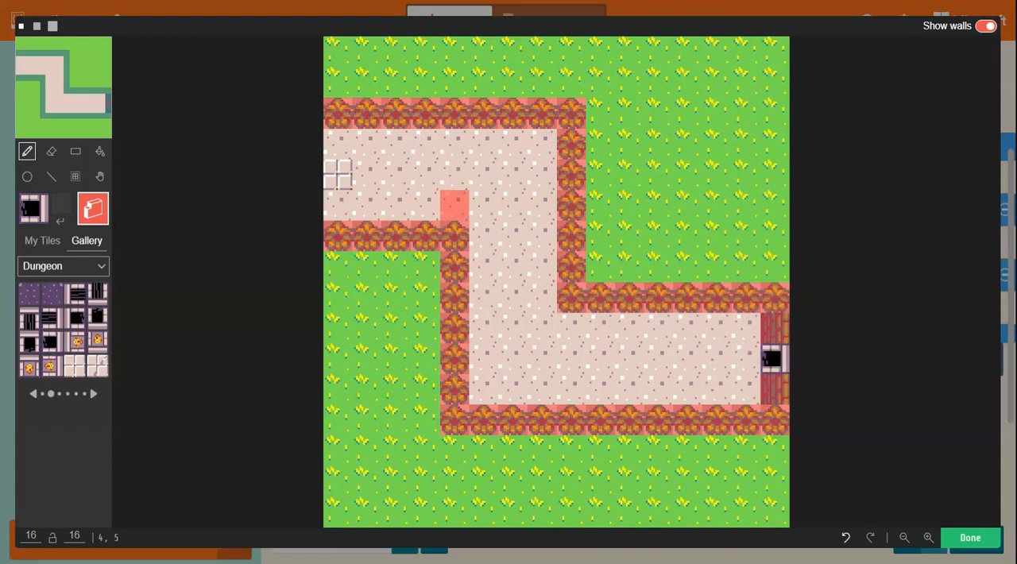
left_click(394, 299)
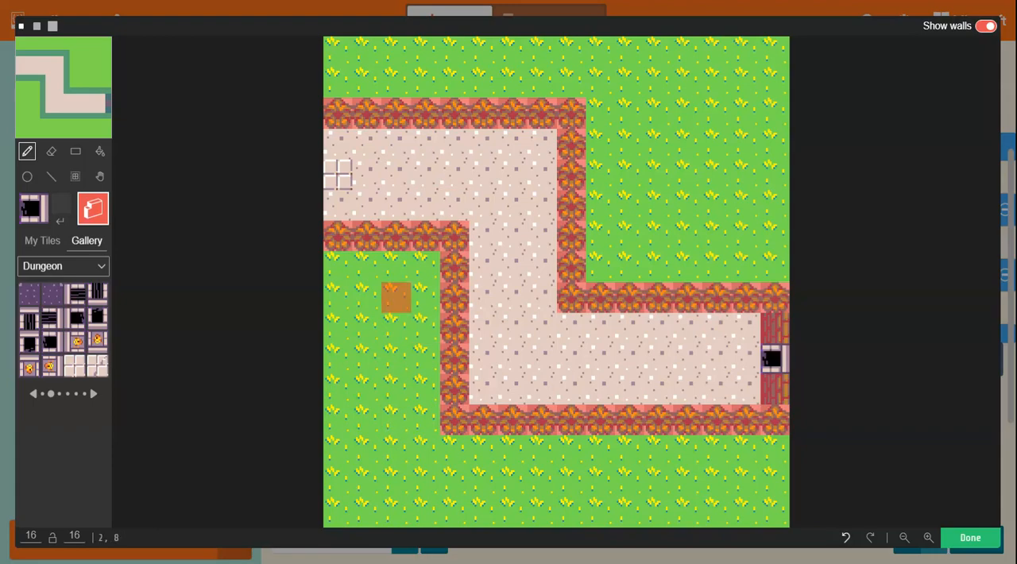
left_click(600, 327)
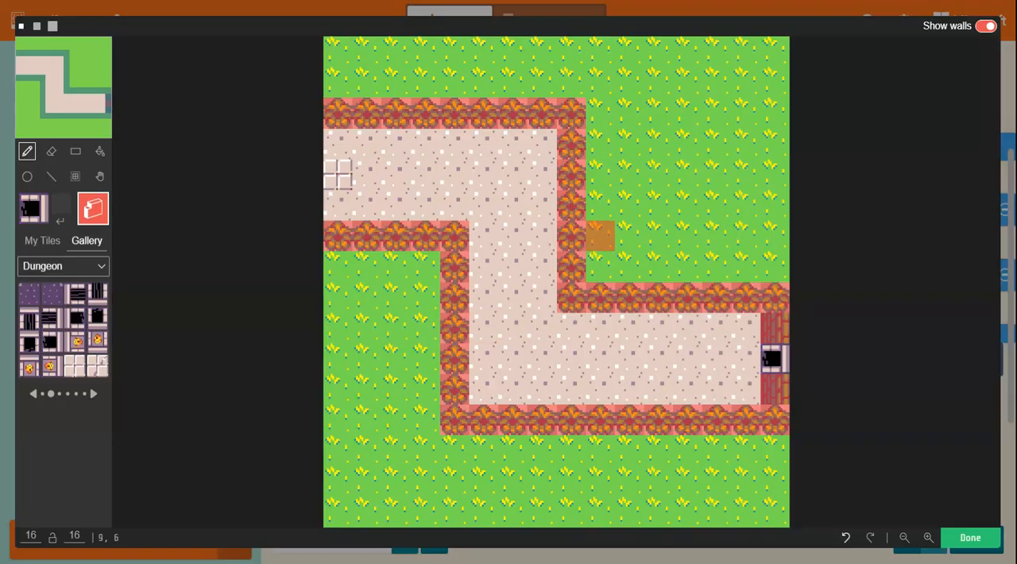
left_click(601, 235)
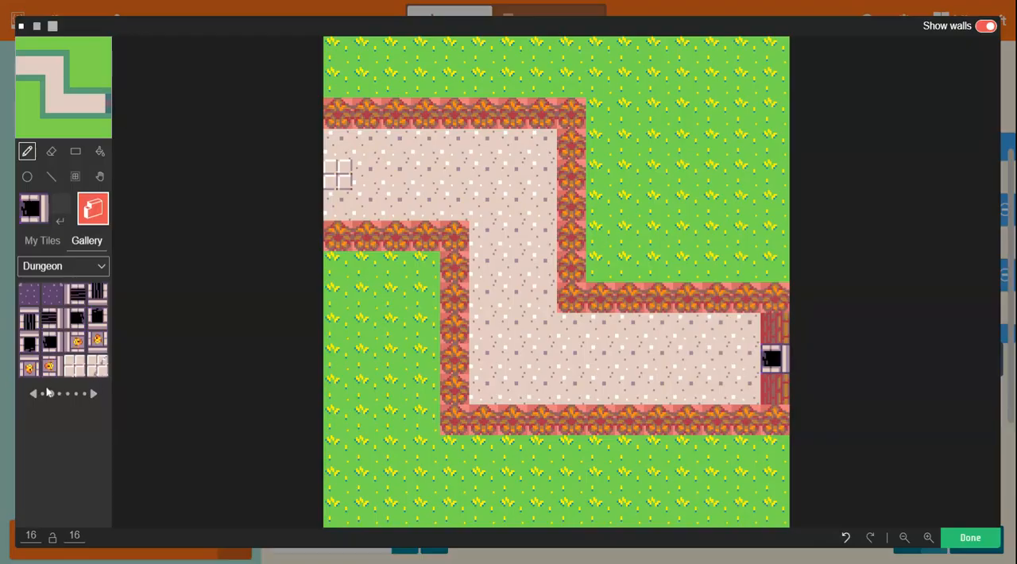
- Paint dungeon wall pieces inside the upper corridor and extend the inner wall downward
left_click(92, 392)
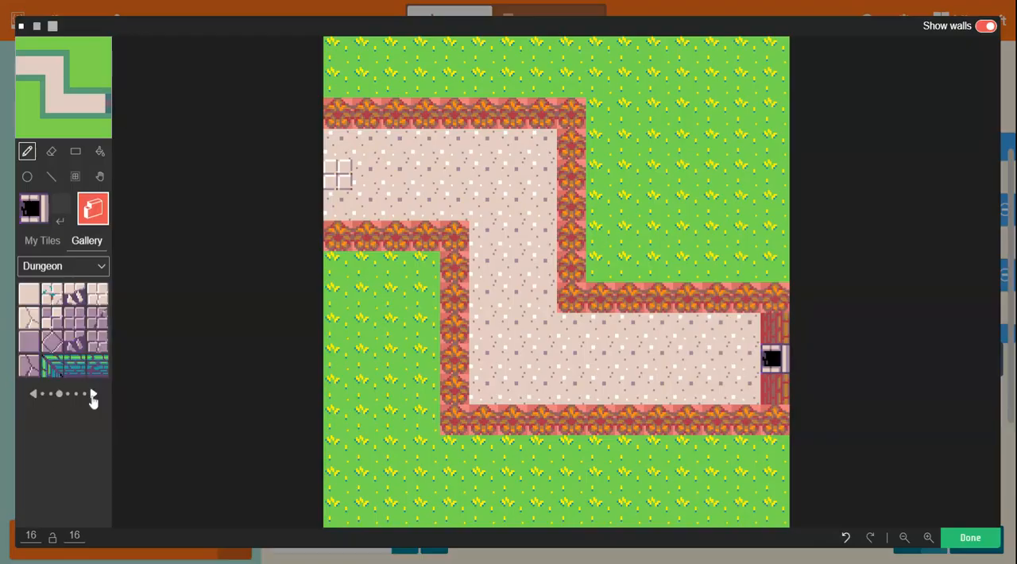
left_click(92, 394)
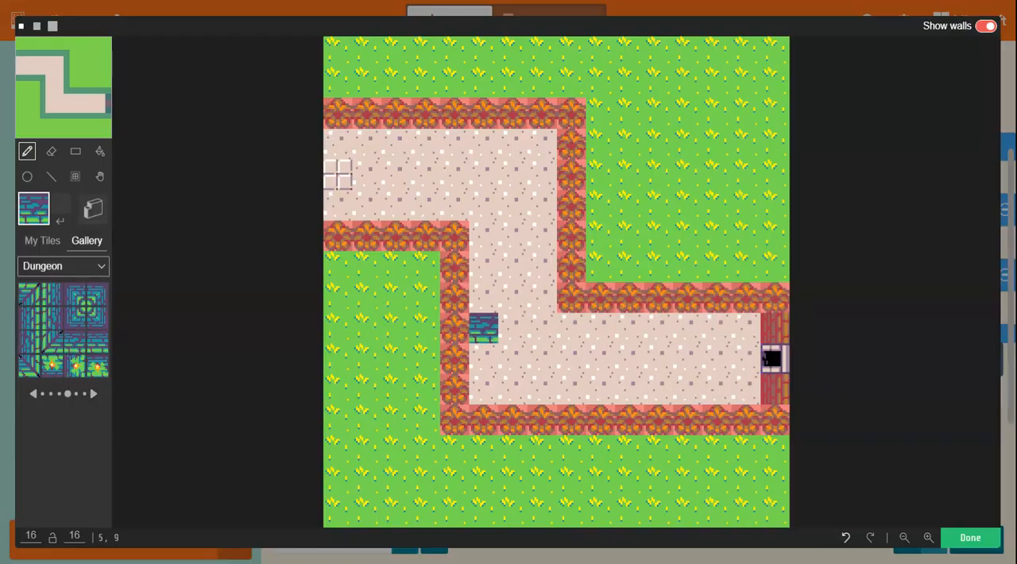
left_click(484, 298)
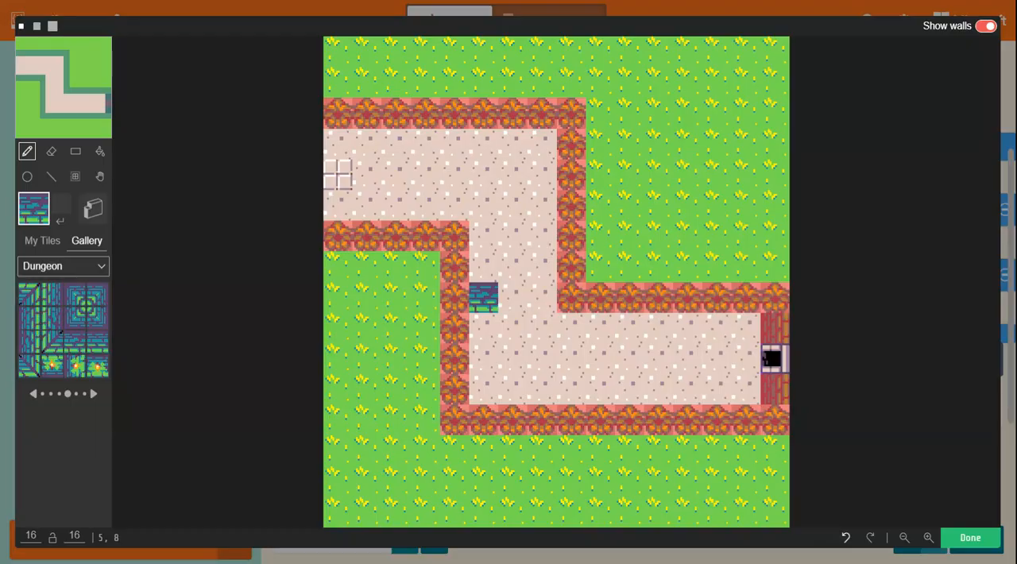
left_click(512, 299)
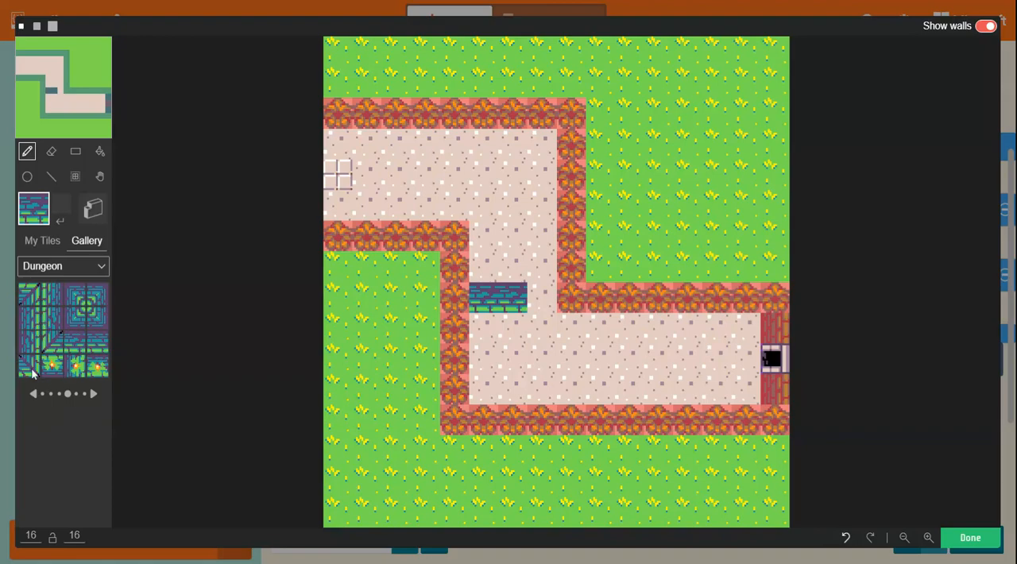
left_click(337, 328)
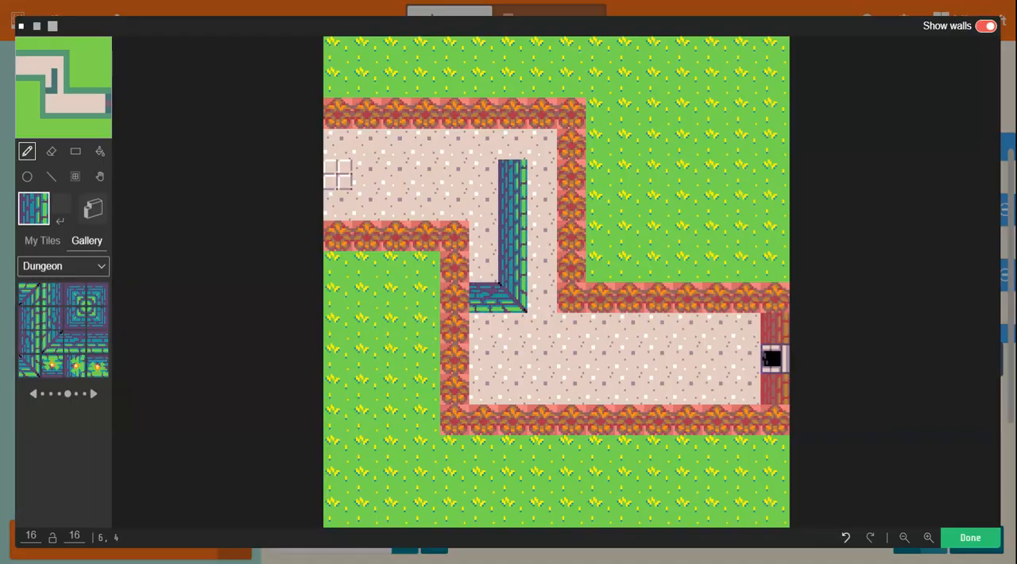
left_click(501, 171)
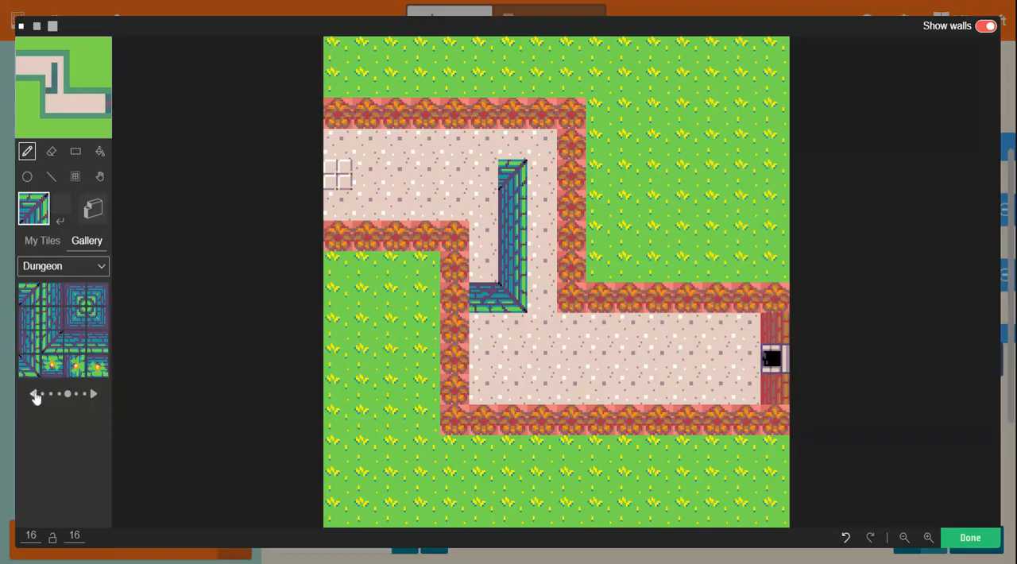
- Switch to a brick wall tile and turn the L-shaped inner wall into brick
left_click(35, 394)
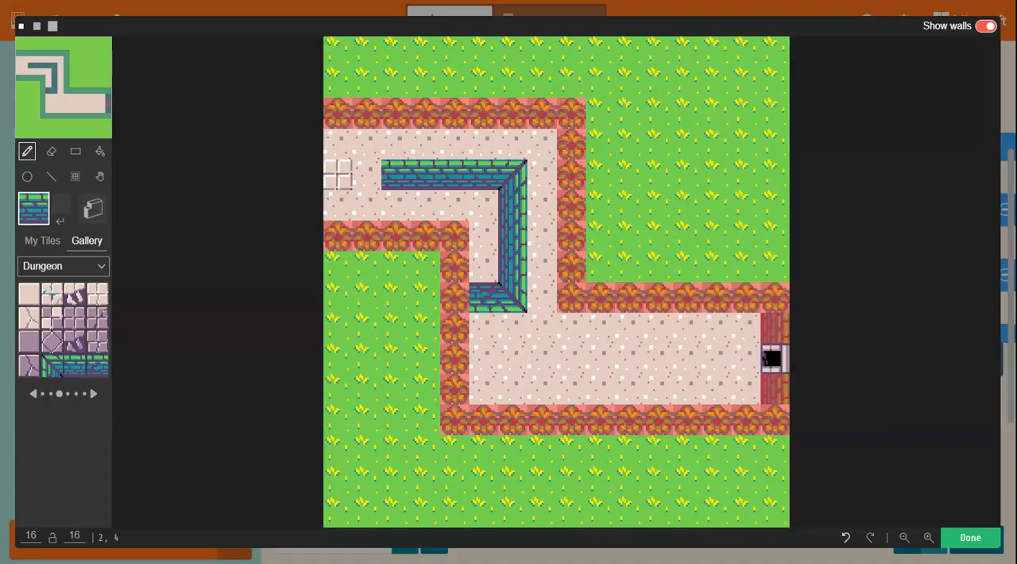
left_click(598, 389)
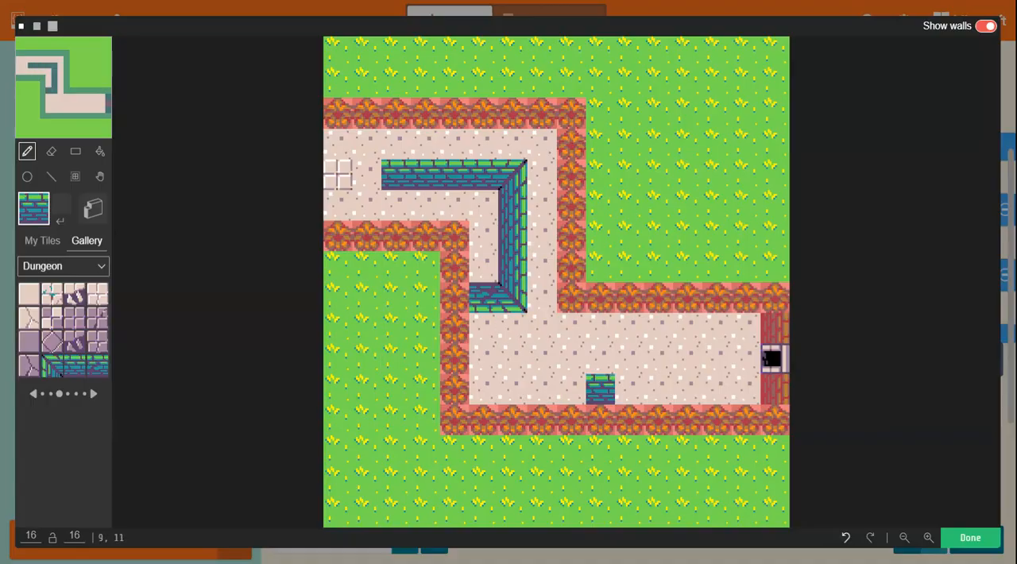
left_click(548, 389)
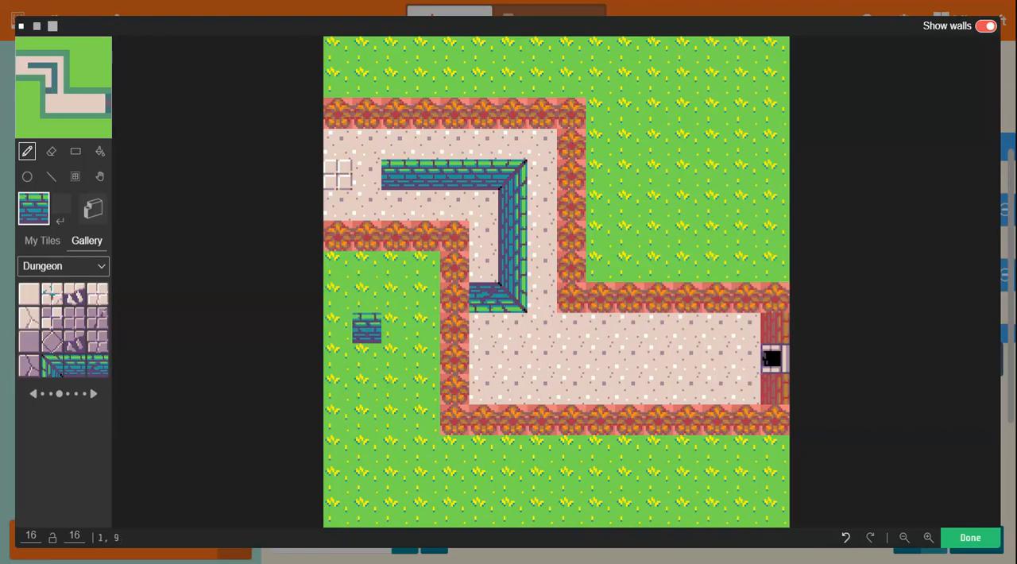
left_click(366, 331)
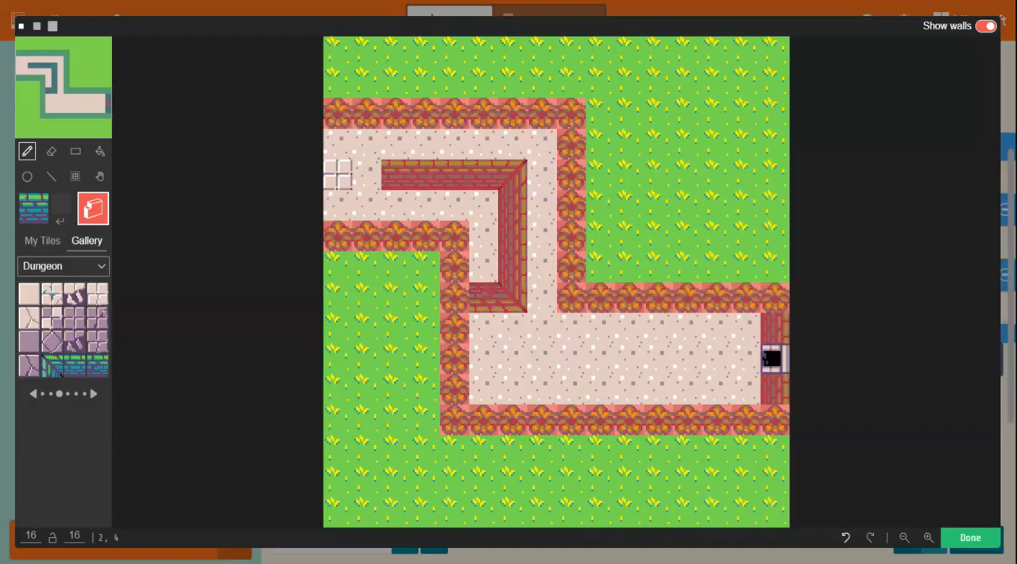
left_click(455, 511)
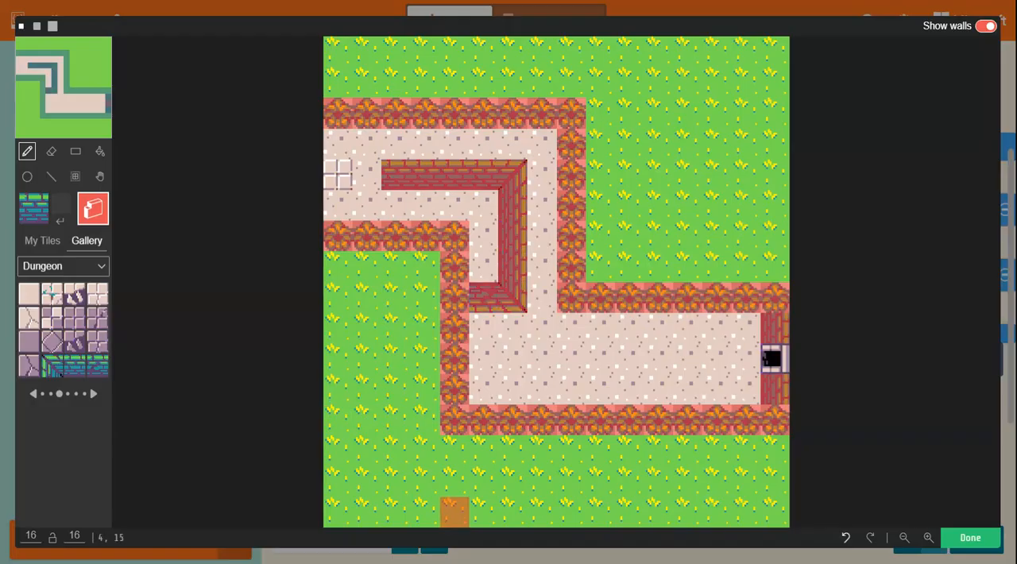
- Finish the current map and bring up the next level's tilemap for editing
left_click(969, 537)
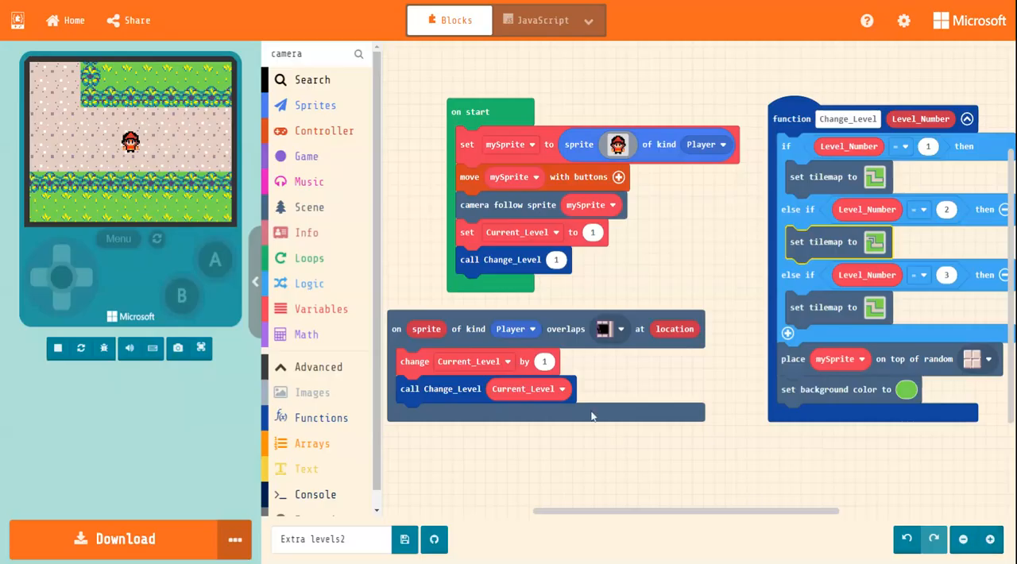
left_click(57, 348)
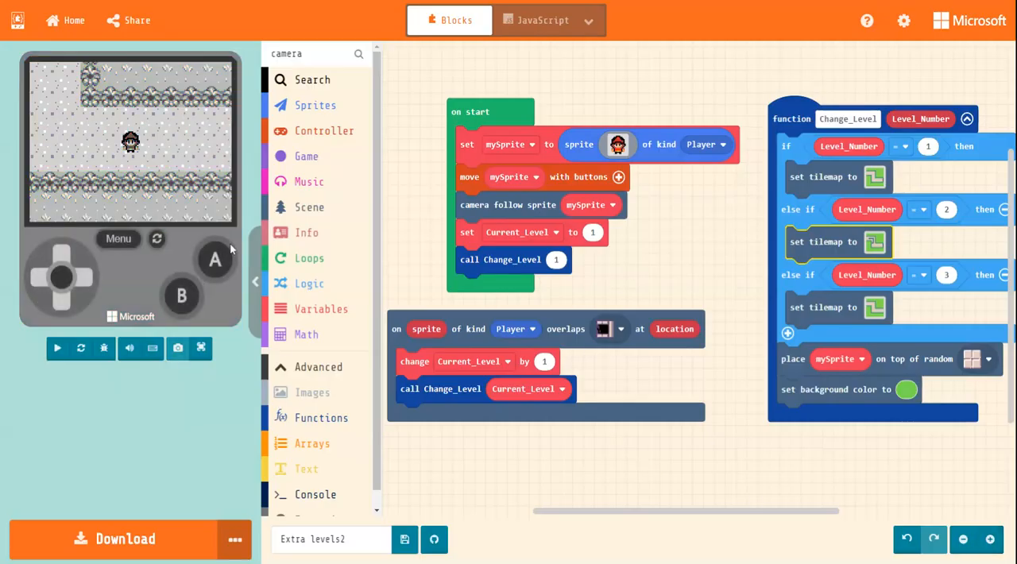
left_click(58, 348)
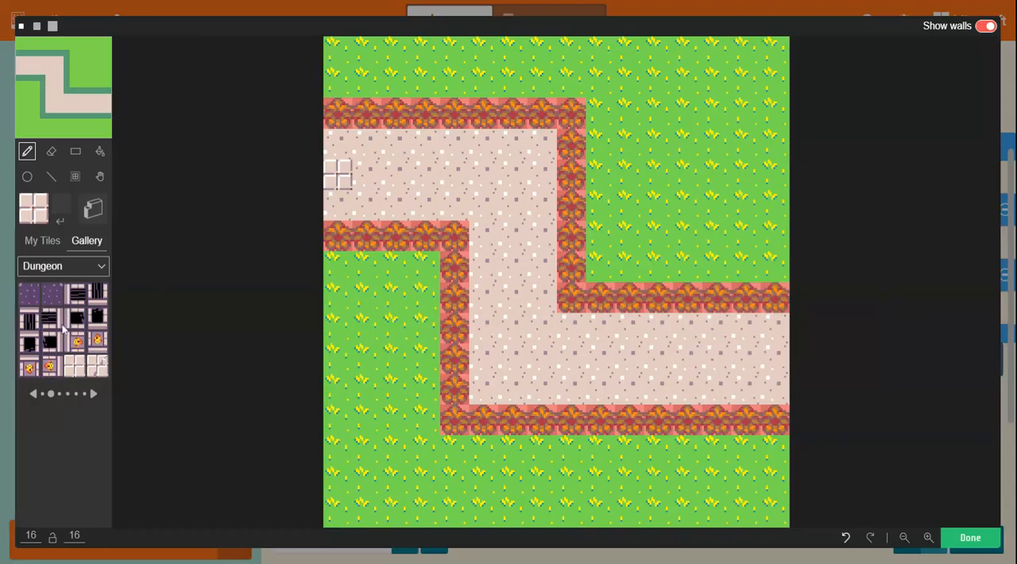
- Page the Dungeon gallery to the treasure chest, place it at the lower corridor's right end, and finish the map
left_click(92, 392)
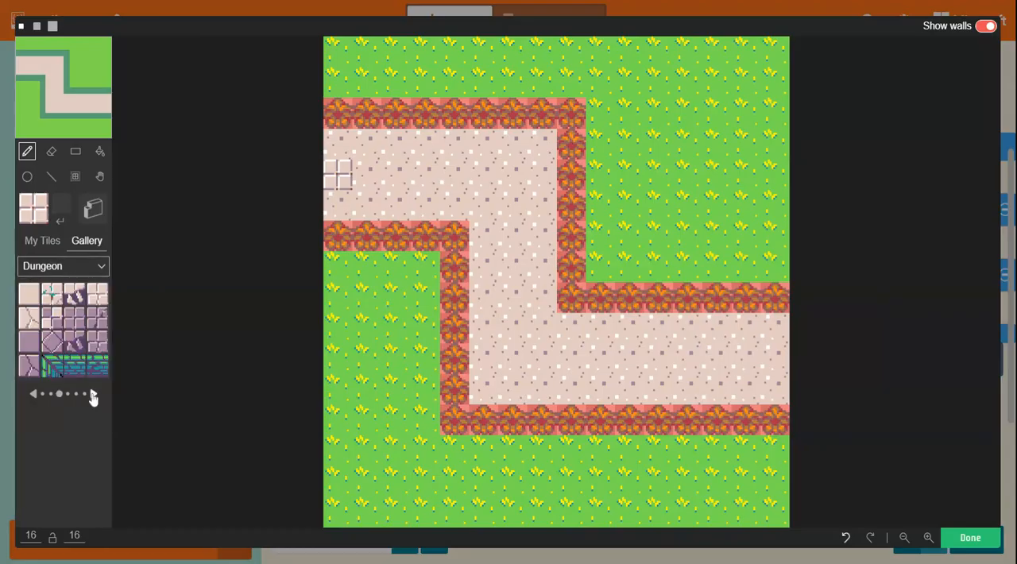
left_click(92, 394)
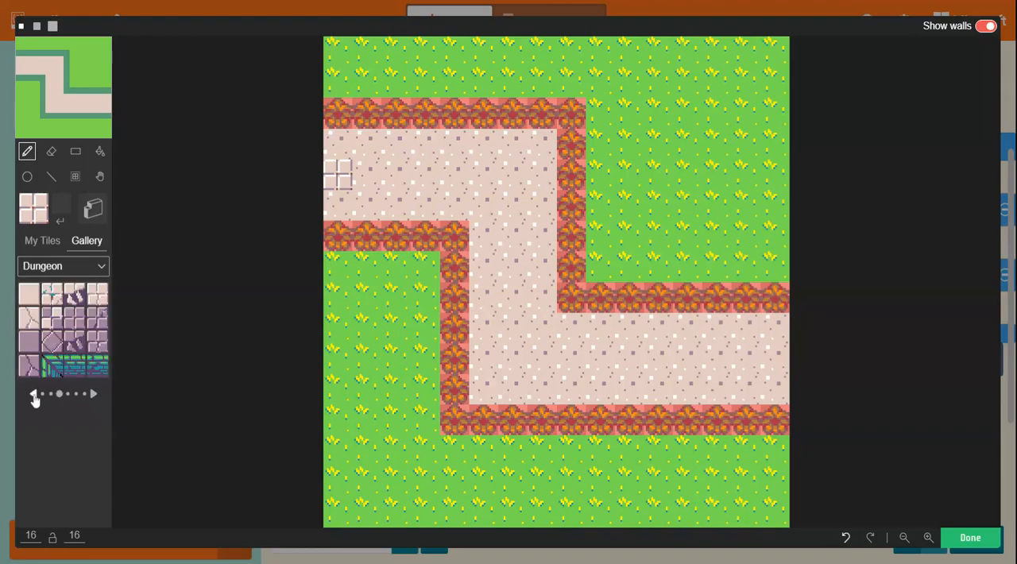
left_click(92, 393)
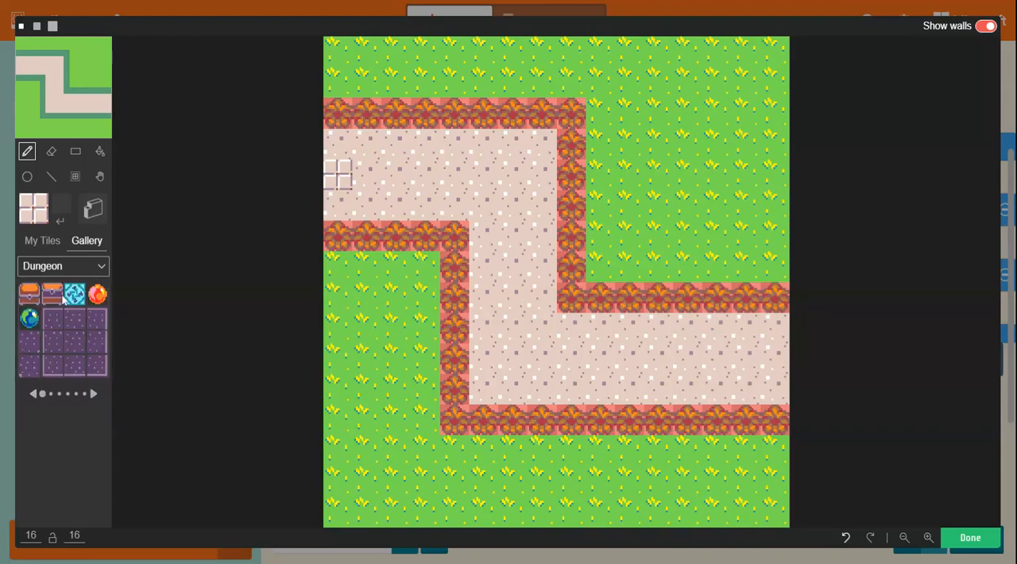
left_click(28, 294)
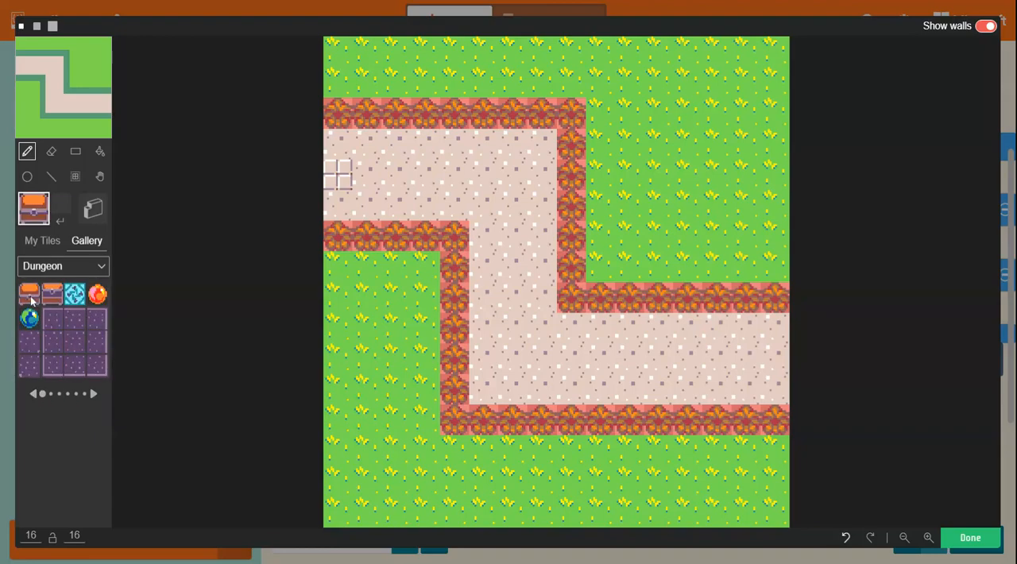
left_click(658, 359)
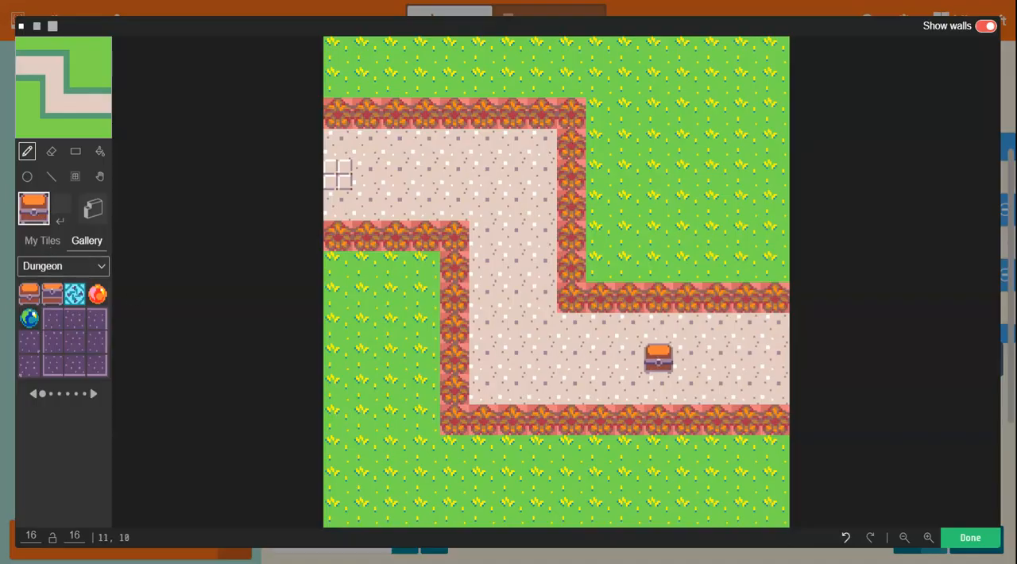
left_click_drag(658, 360, 775, 359)
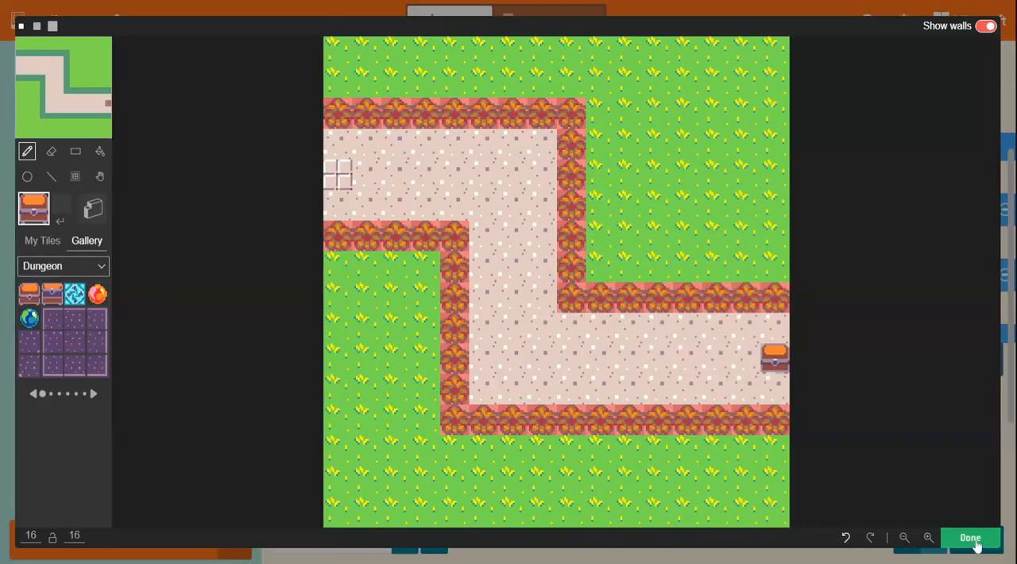
left_click(969, 537)
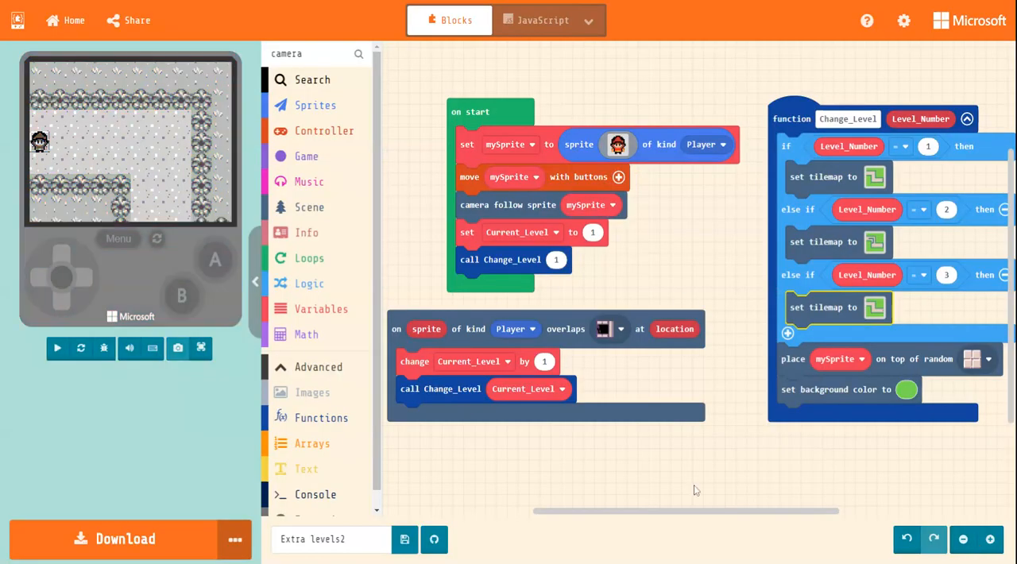
- Add a Player-overlaps-tile event and set its tile to the treasure chest
scroll("down", 3)
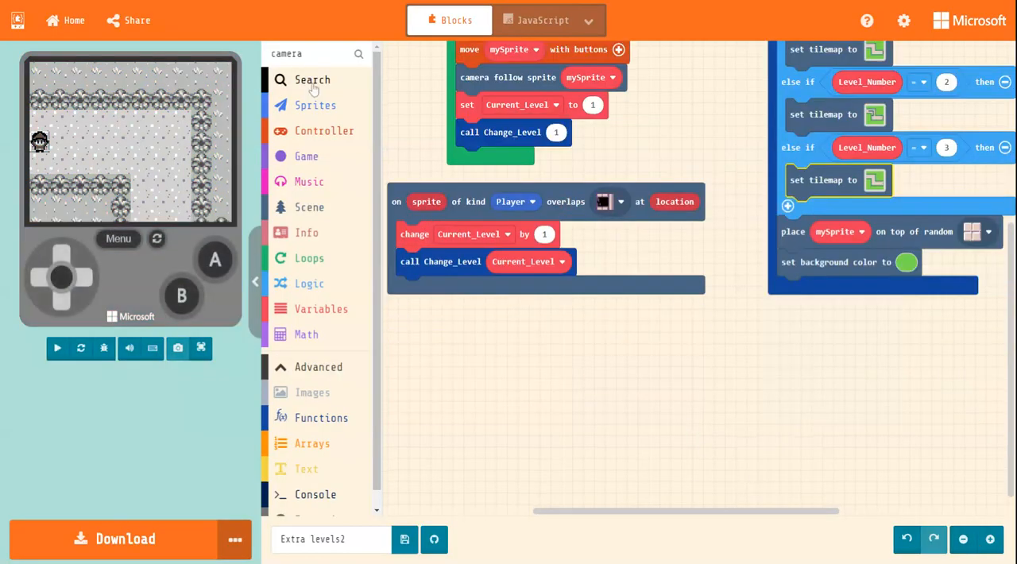
left_click(57, 348)
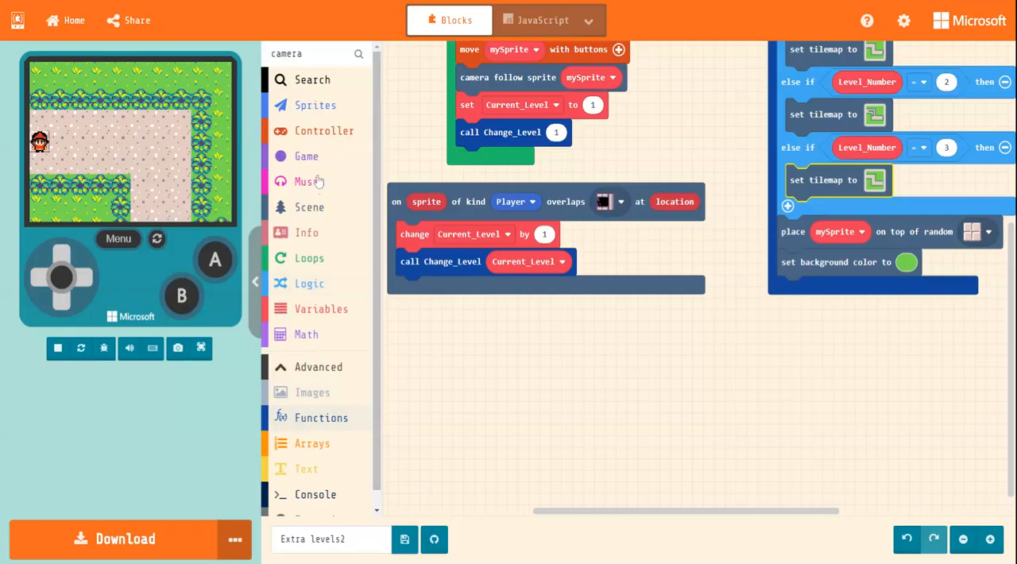
mouse_move(308, 257)
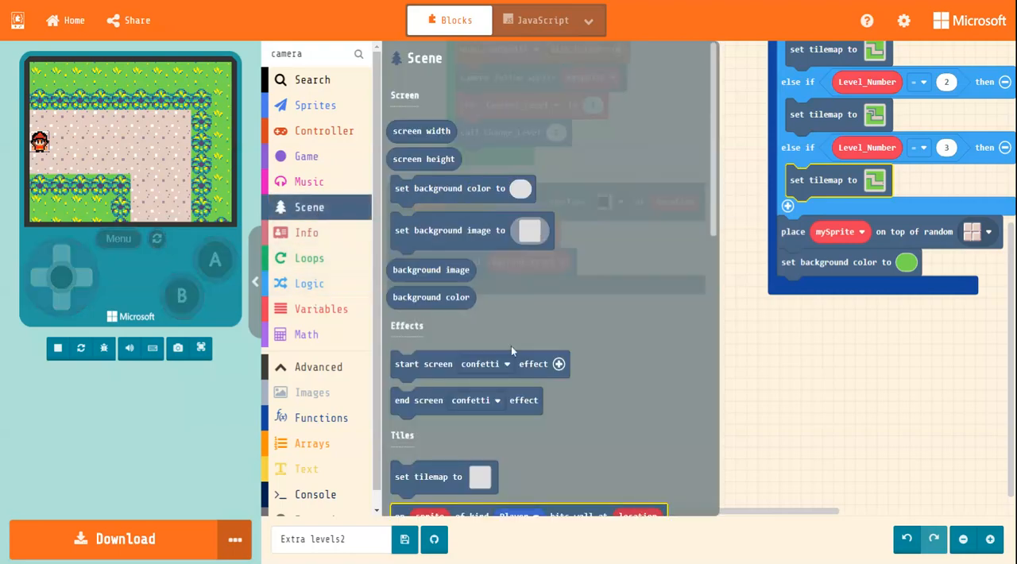
scroll("down", 3)
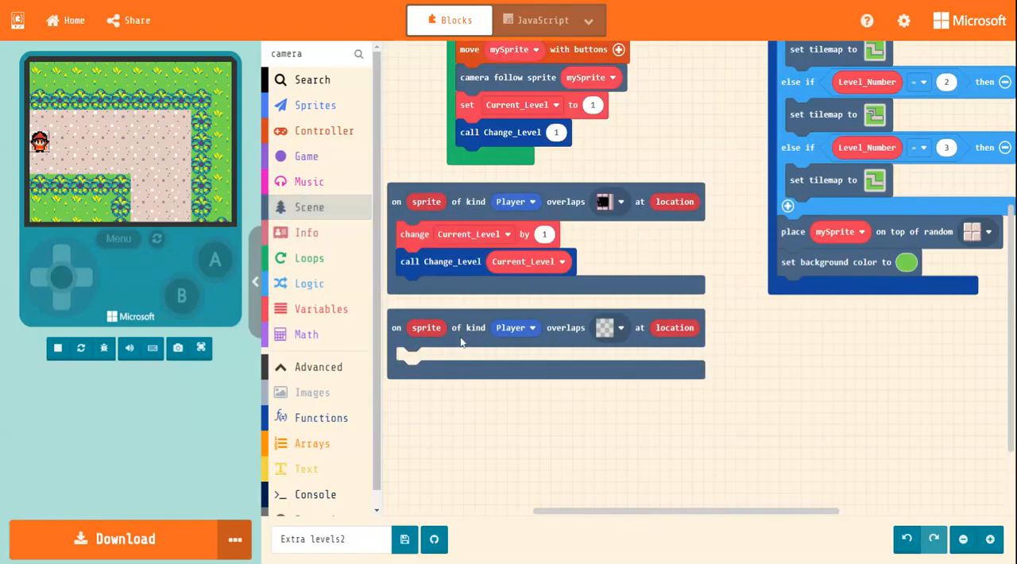
left_click(605, 327)
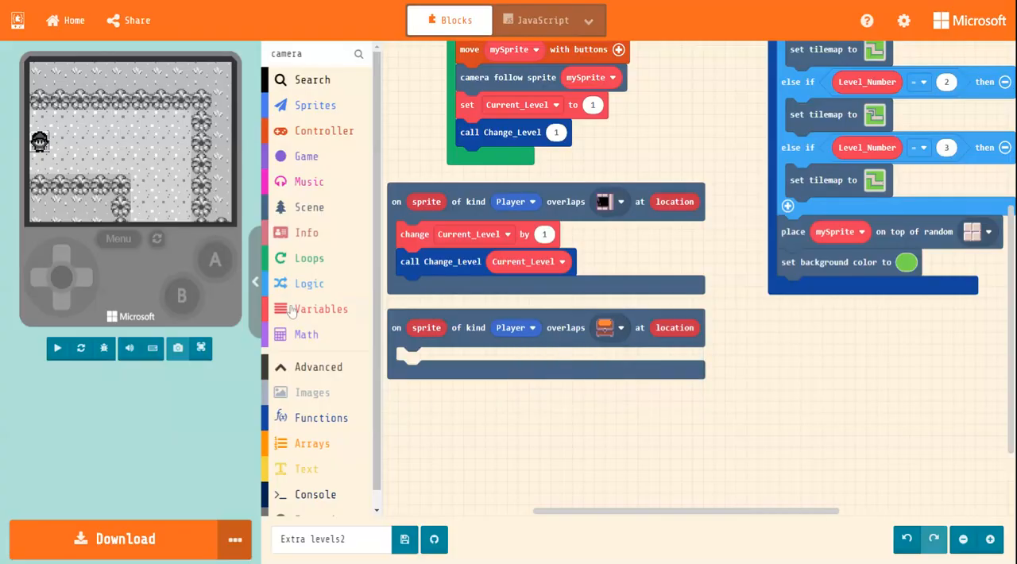
- Put a 'game over' from Game inside the chest event, toggle it to win, and run the preview
left_click(307, 155)
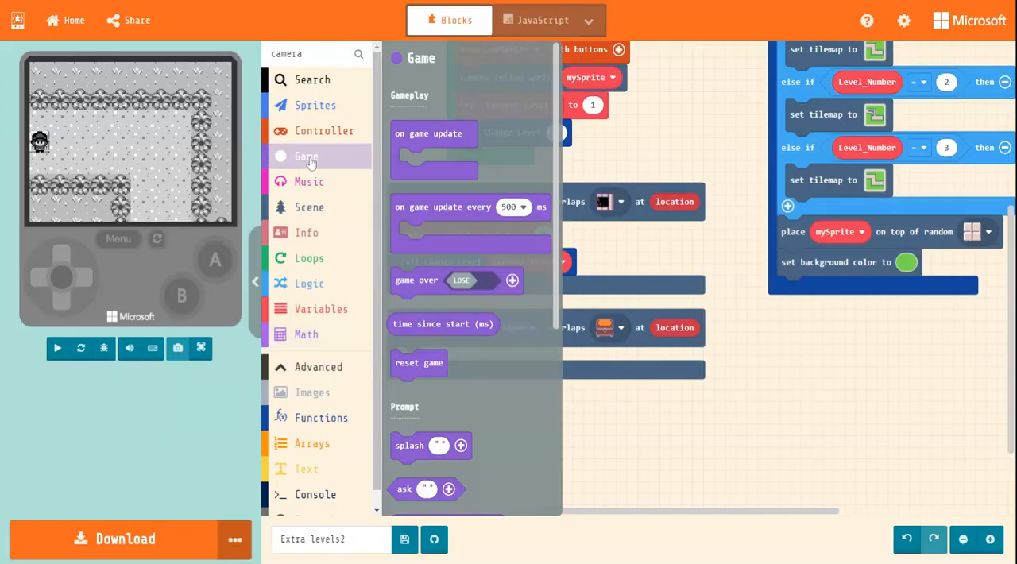
left_click(57, 348)
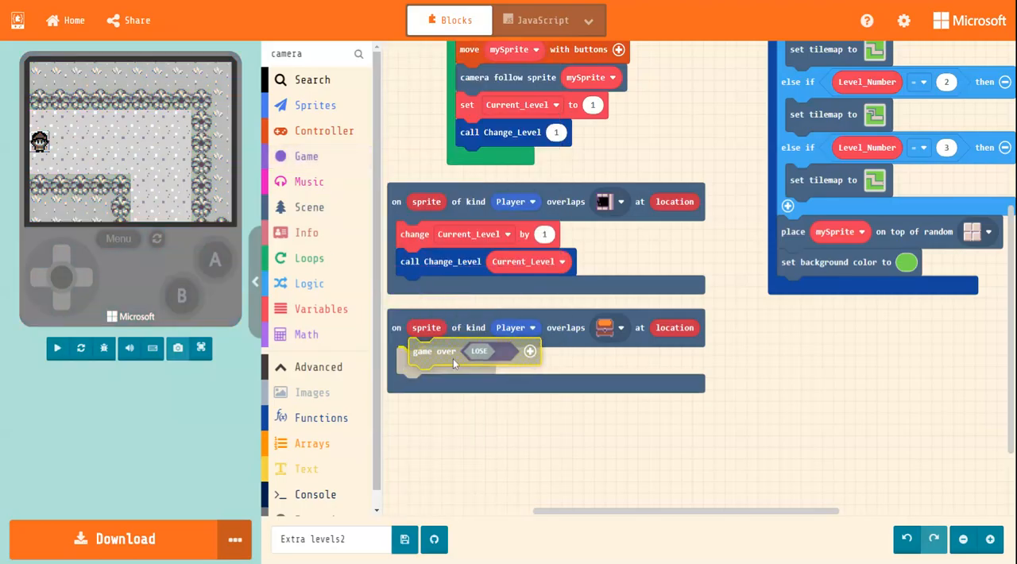
left_click(480, 351)
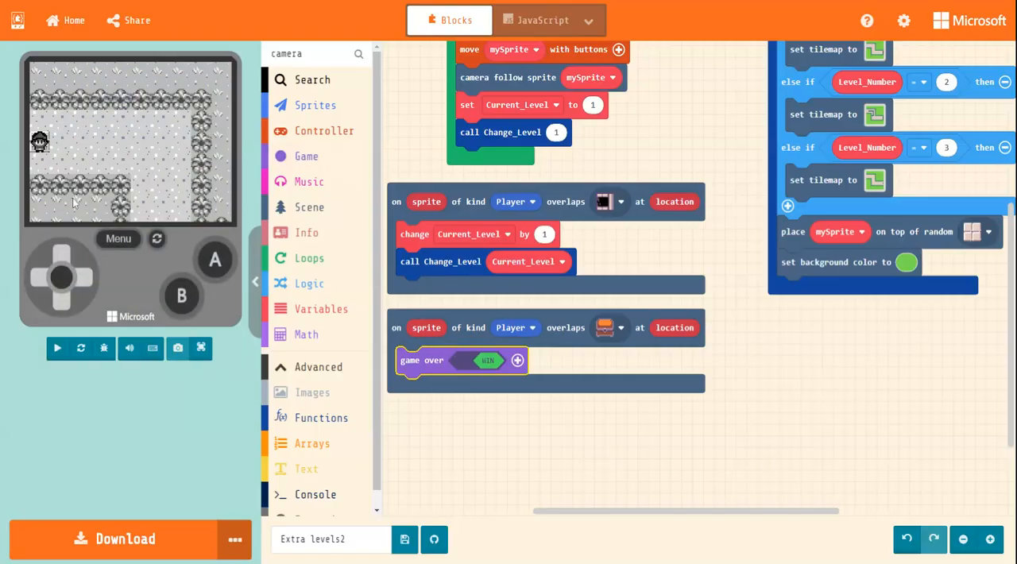
left_click(58, 348)
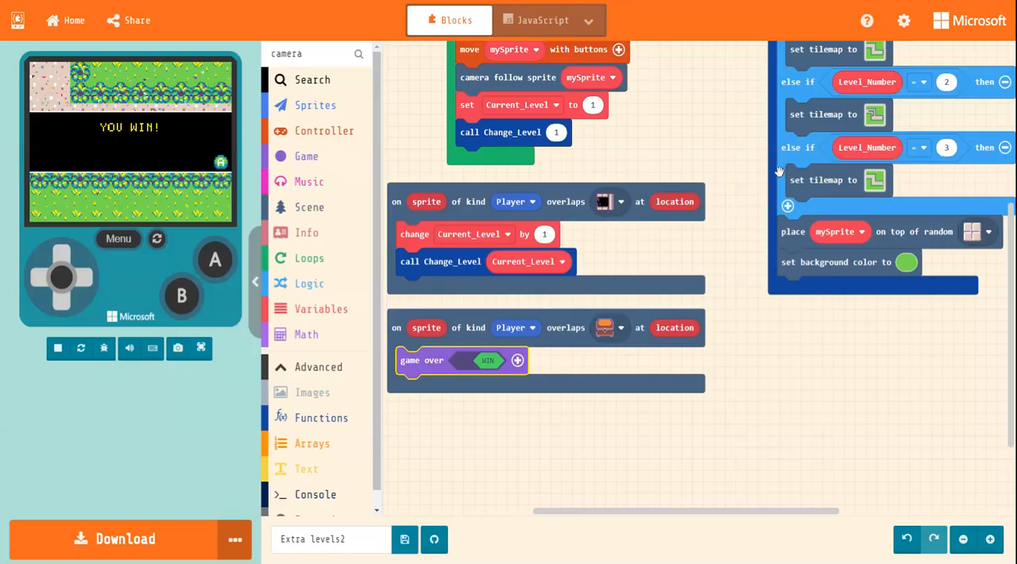
mouse_move(787, 179)
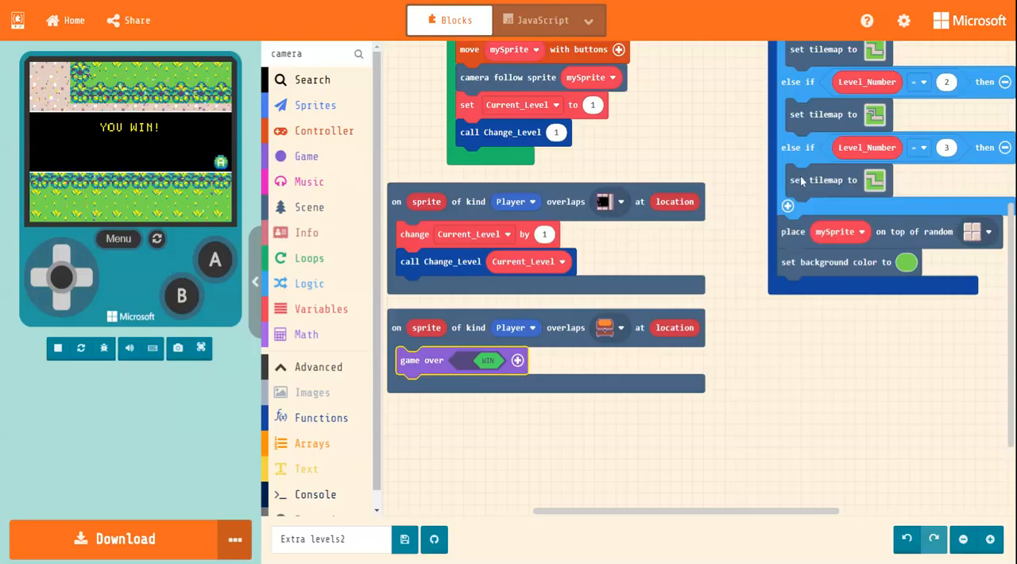
mouse_move(667, 119)
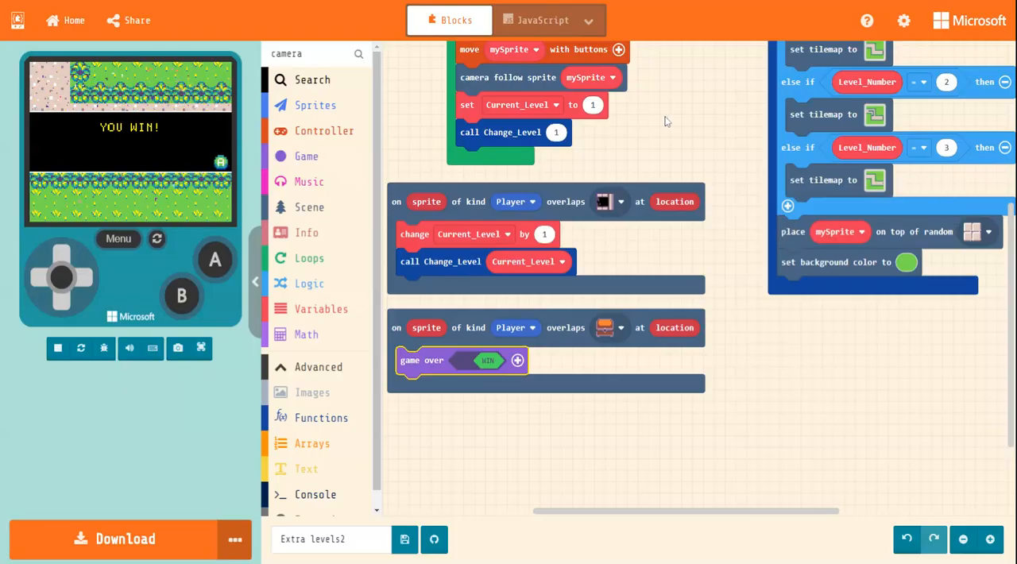